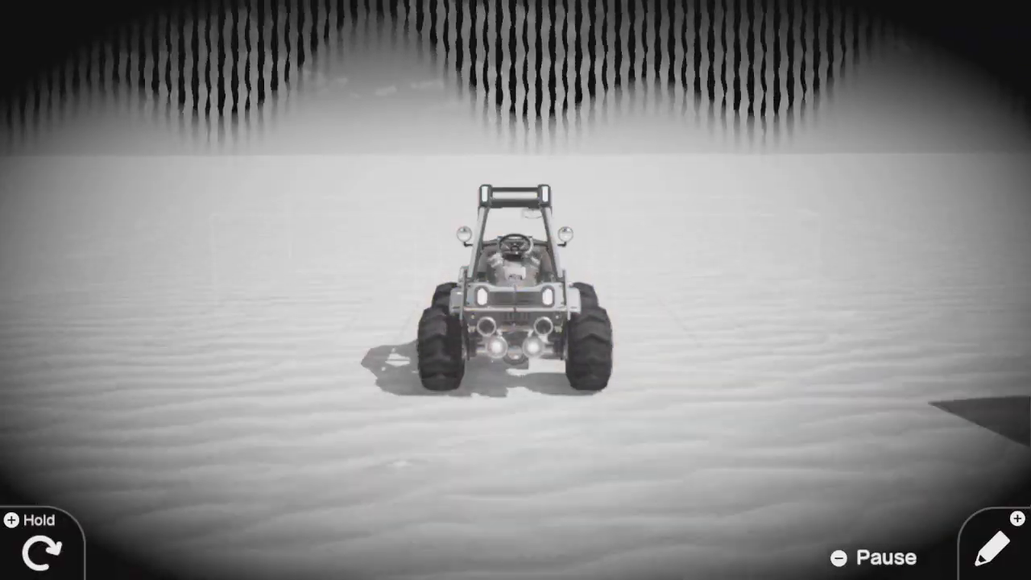
Leave test play and bring up the texture drawing of black blocks and a blue figure
click(992, 544)
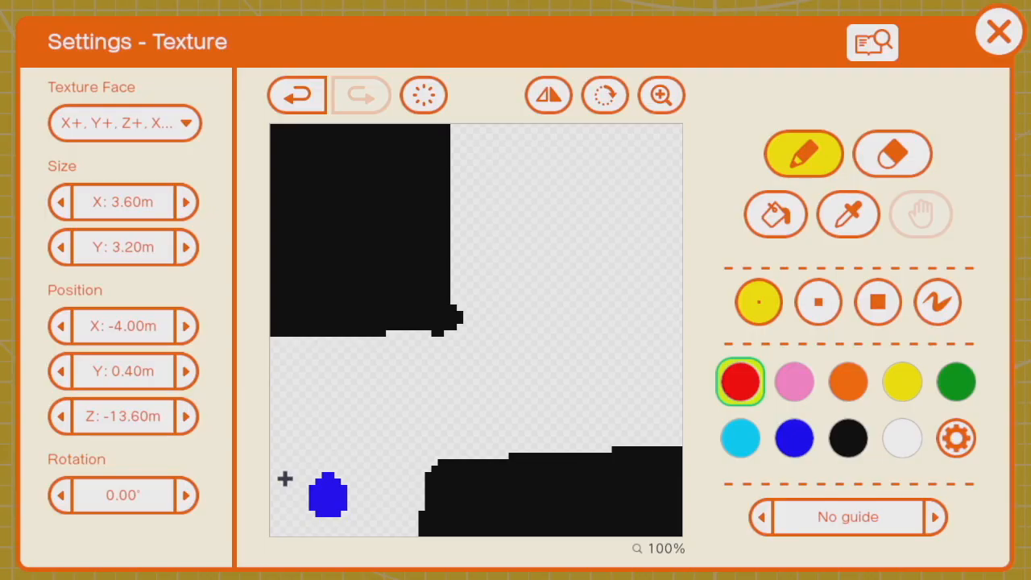
mouse_move(322, 442)
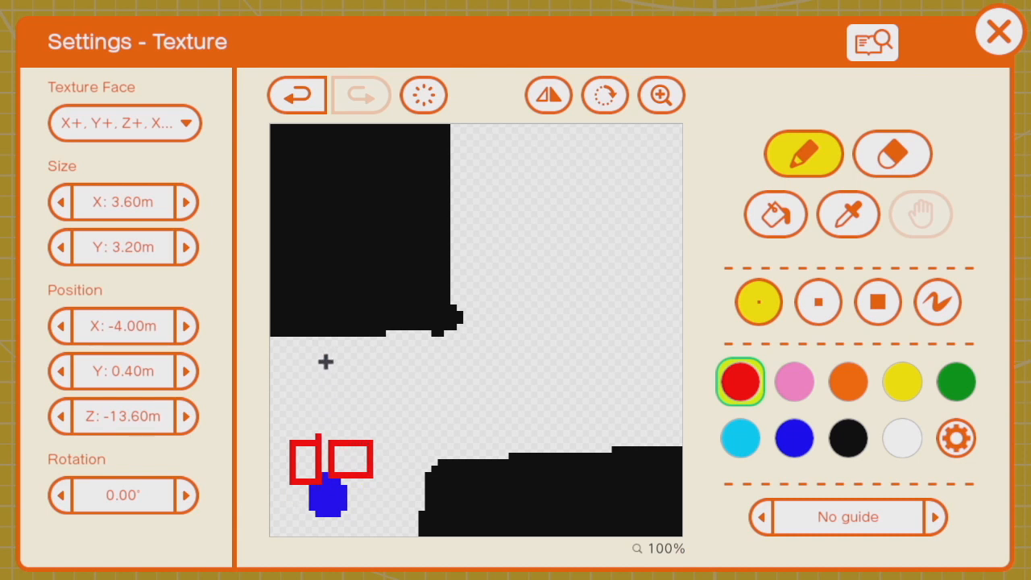
mouse_move(299, 402)
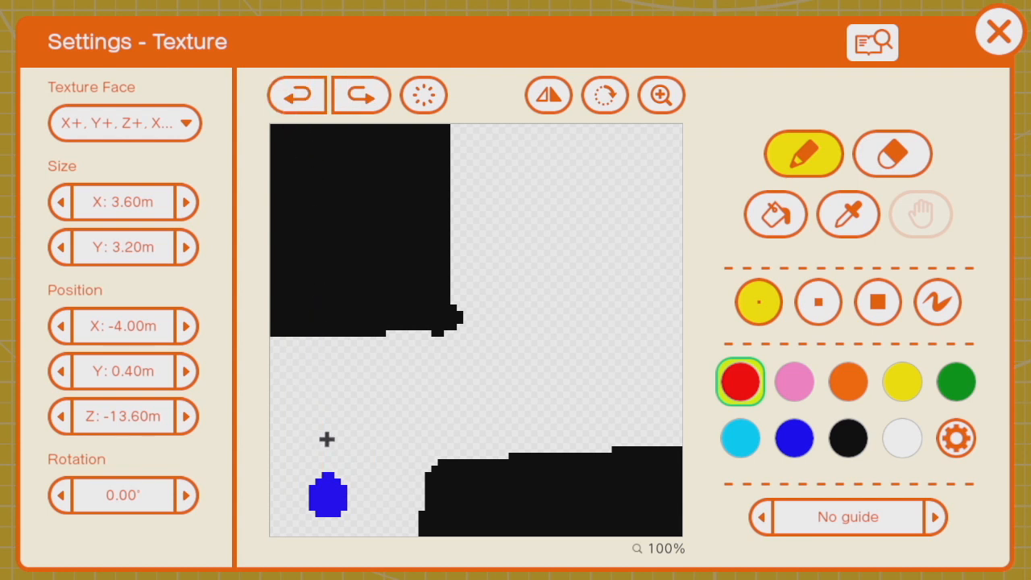
mouse_move(335, 406)
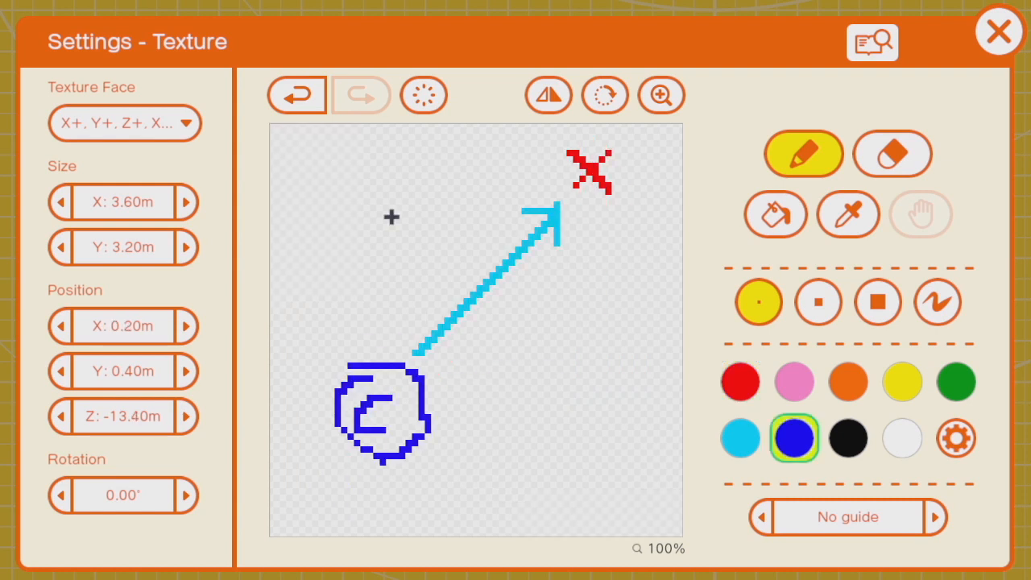
mouse_move(417, 369)
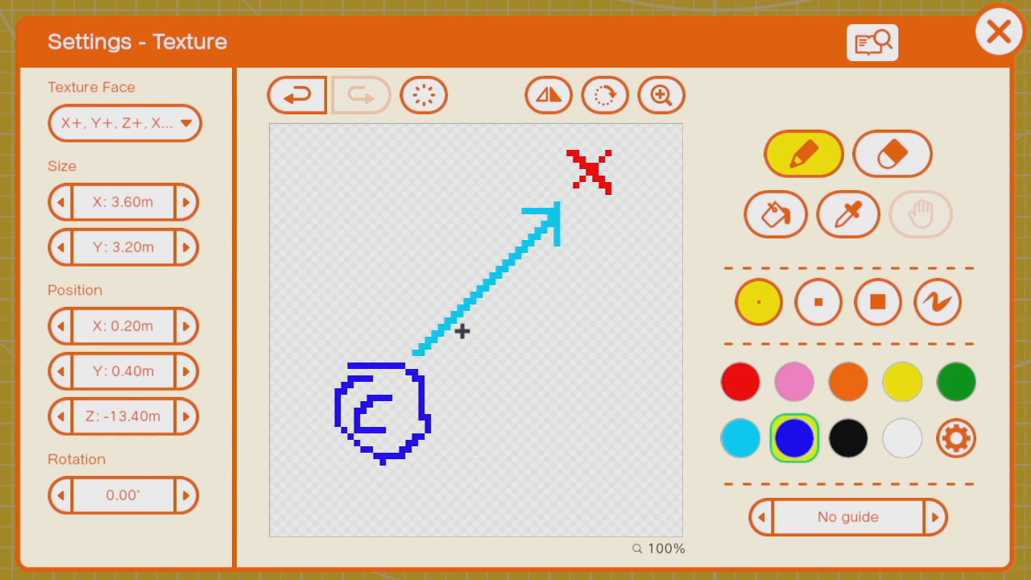
mouse_move(562, 201)
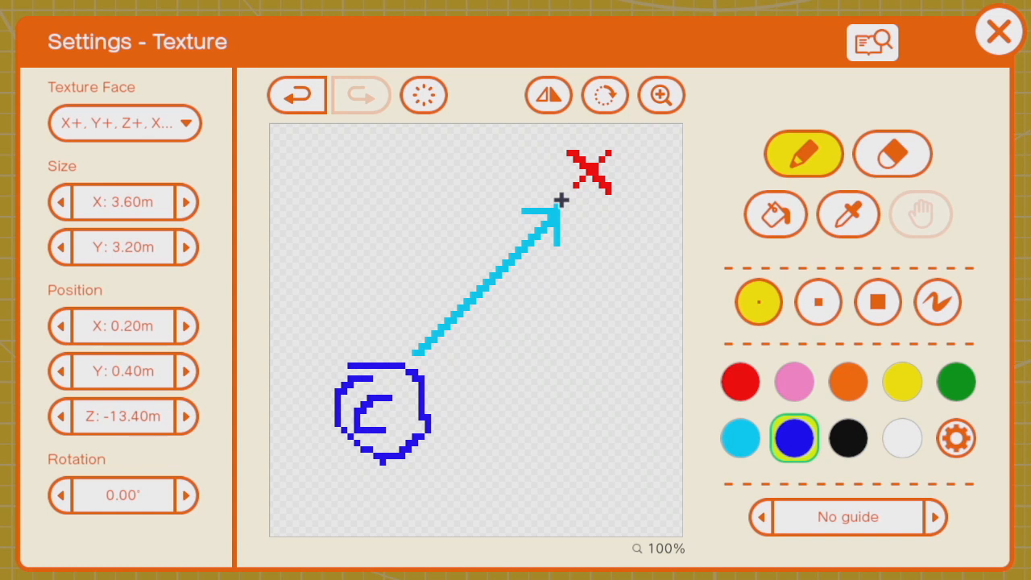
mouse_move(631, 159)
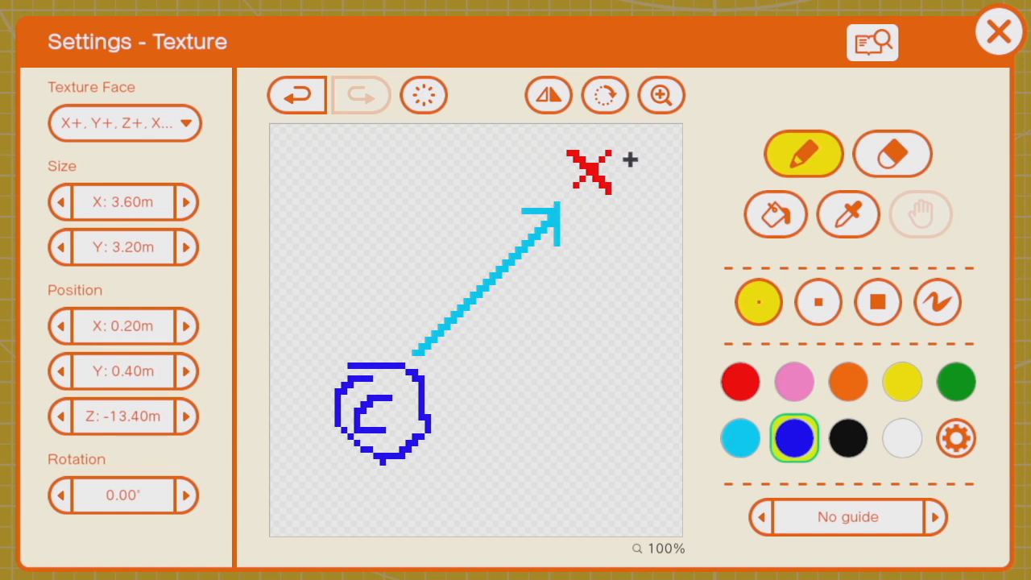
mouse_move(528, 224)
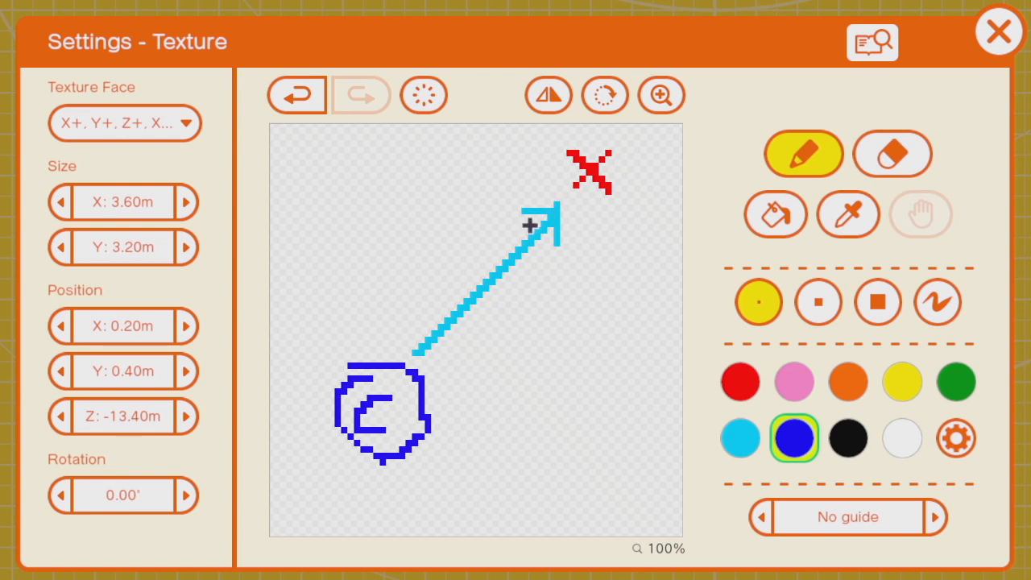
mouse_move(385, 410)
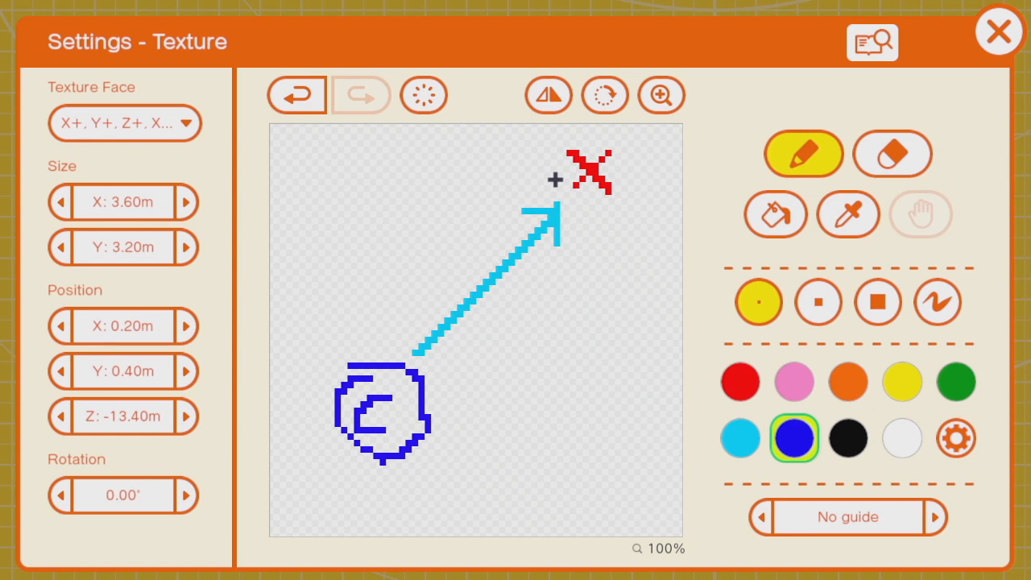
mouse_move(440, 351)
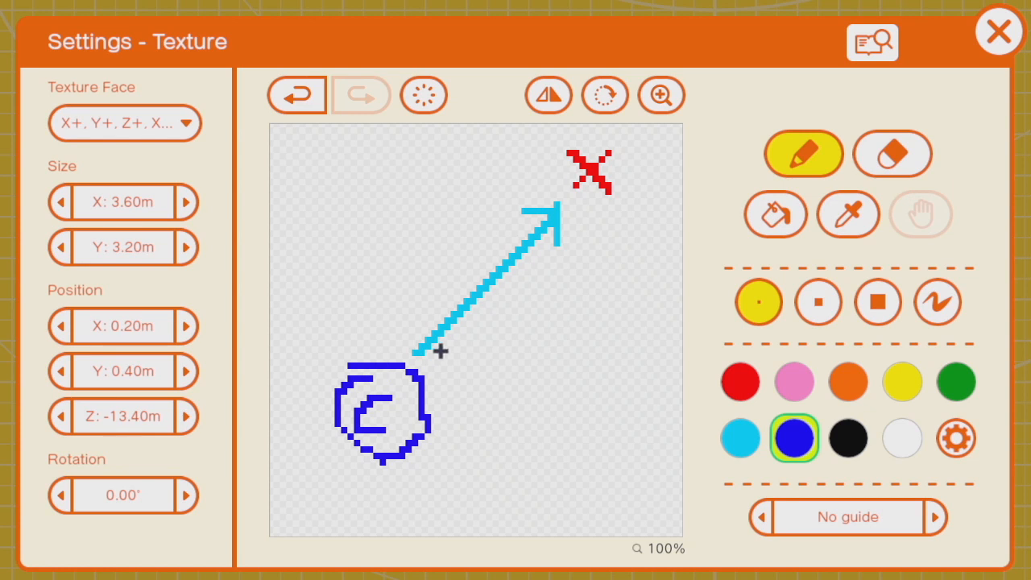
mouse_move(415, 393)
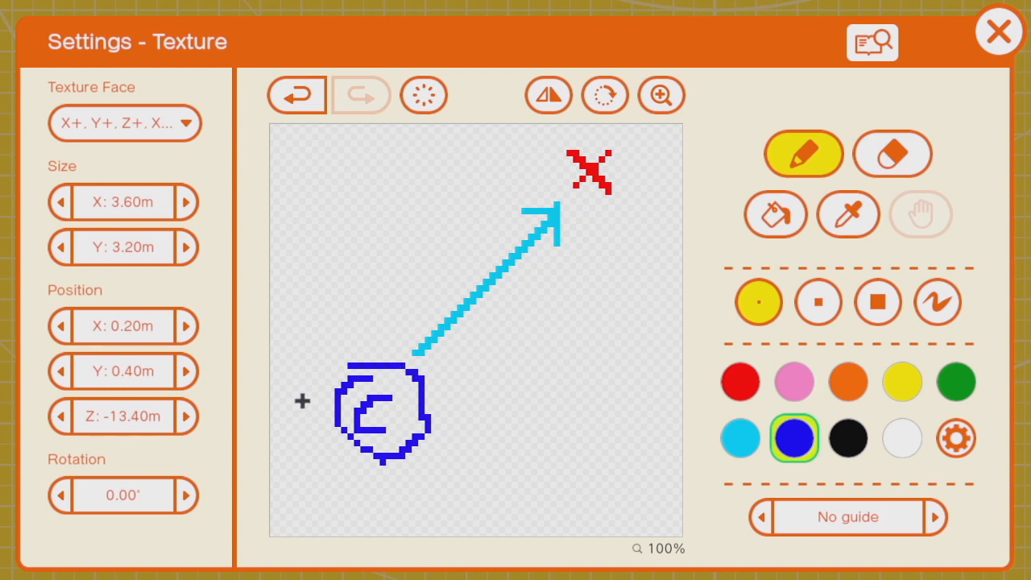
mouse_move(387, 383)
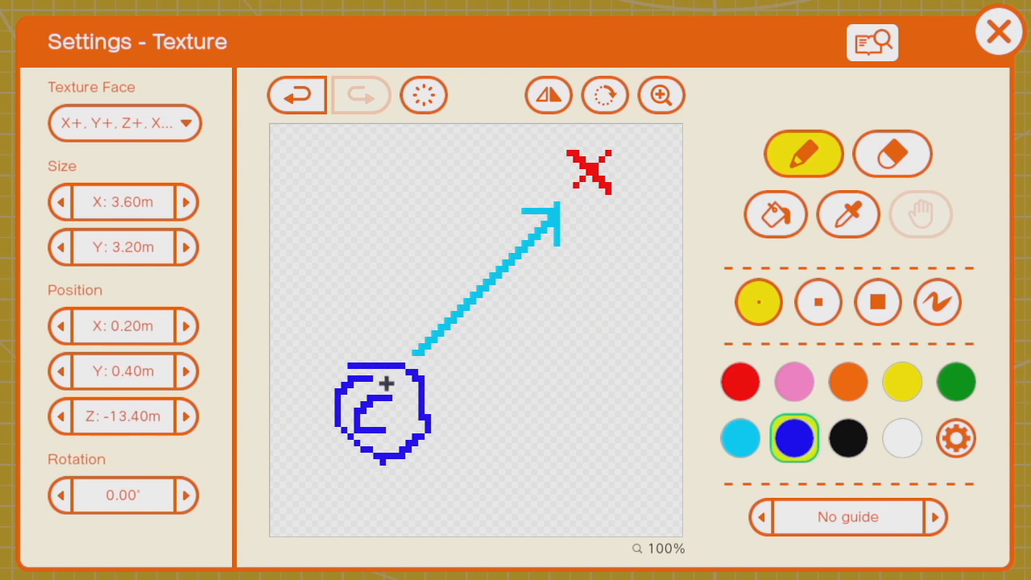
mouse_move(599, 193)
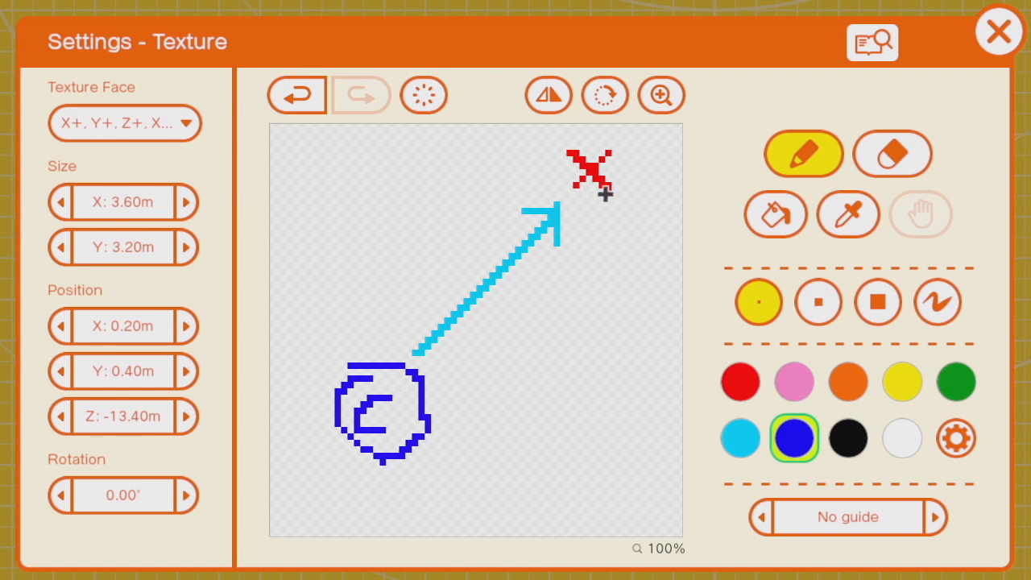
mouse_move(557, 199)
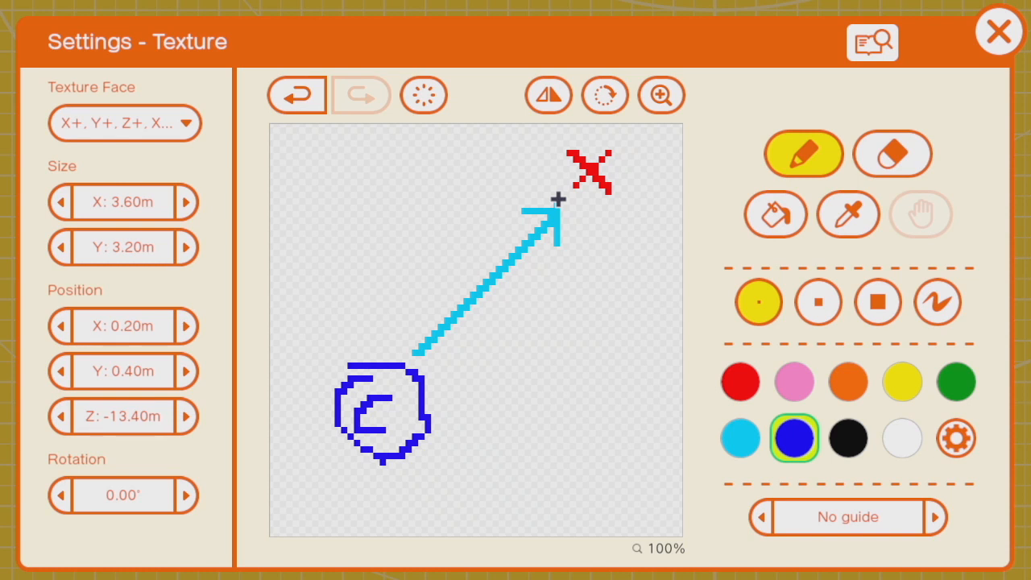
mouse_move(828, 383)
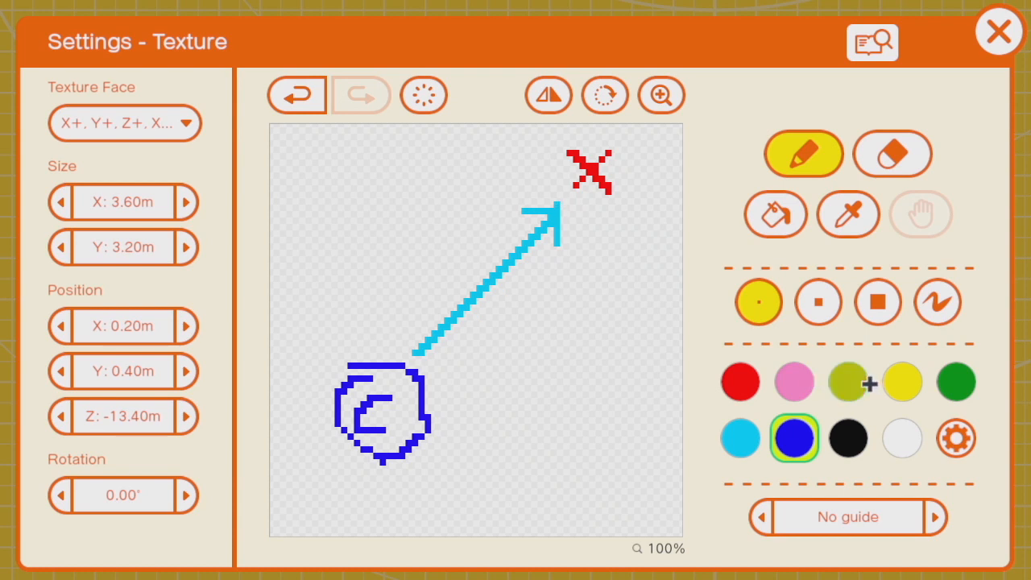
Draw an orange arrow from the car, then close the texture and run the game
click(847, 380)
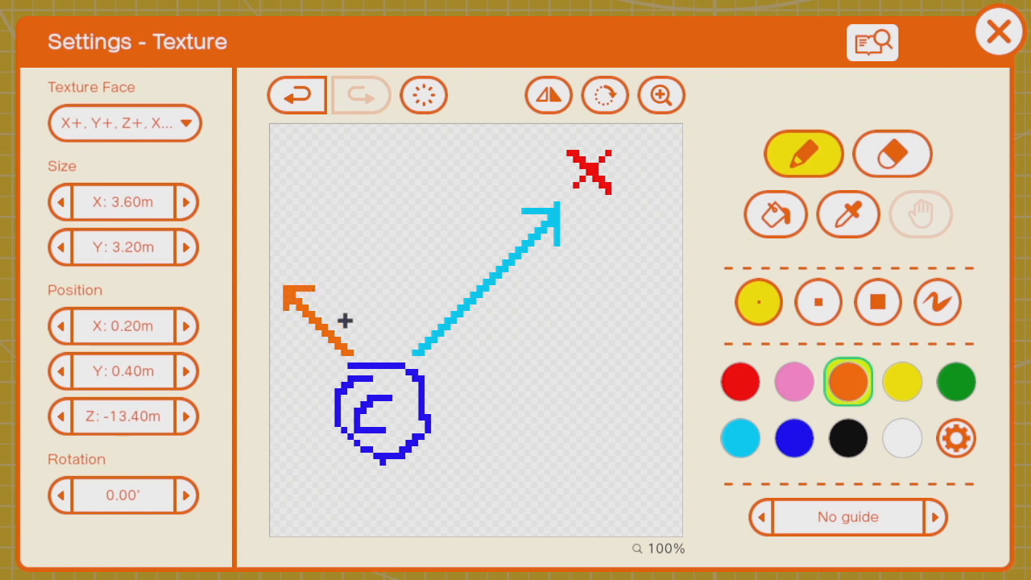
mouse_move(351, 319)
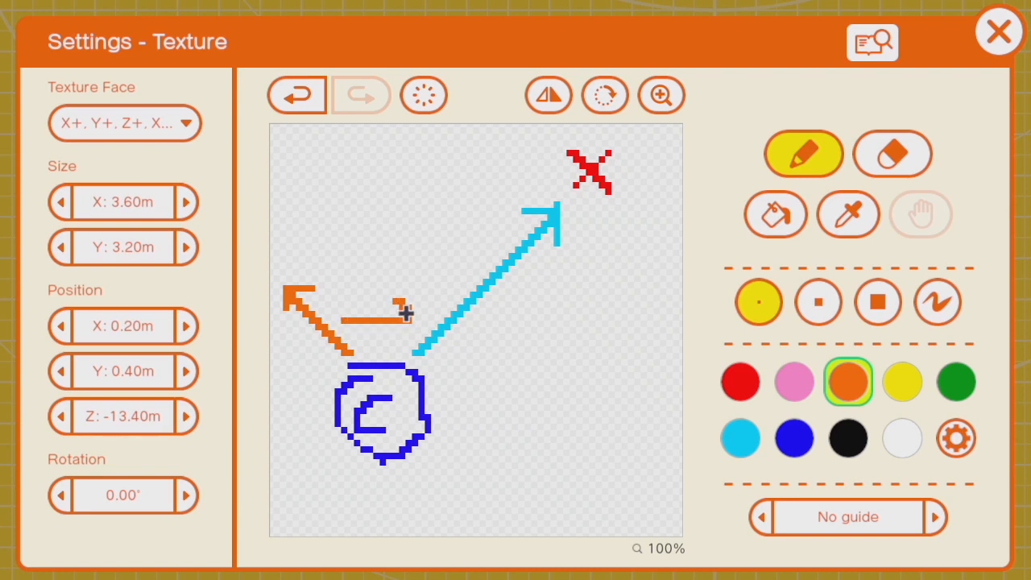
click(998, 30)
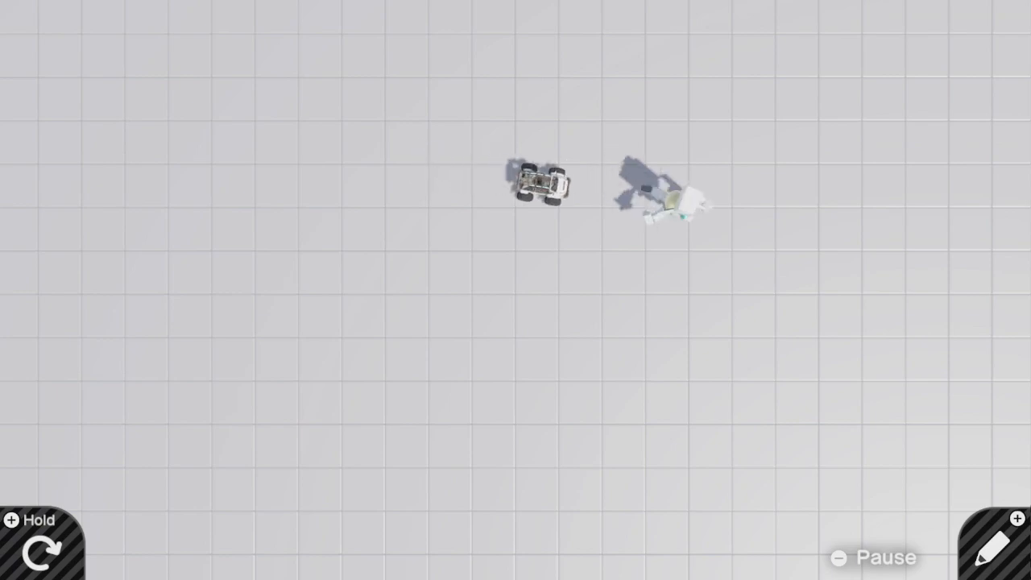
Go back to the nodon programming screen with the Angle to the target group
click(995, 541)
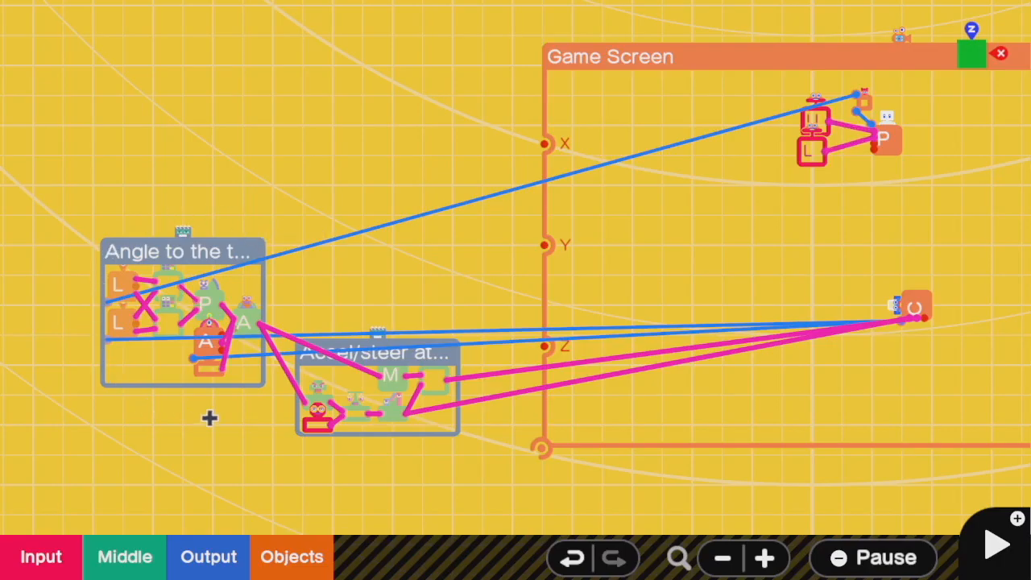
mouse_move(161, 340)
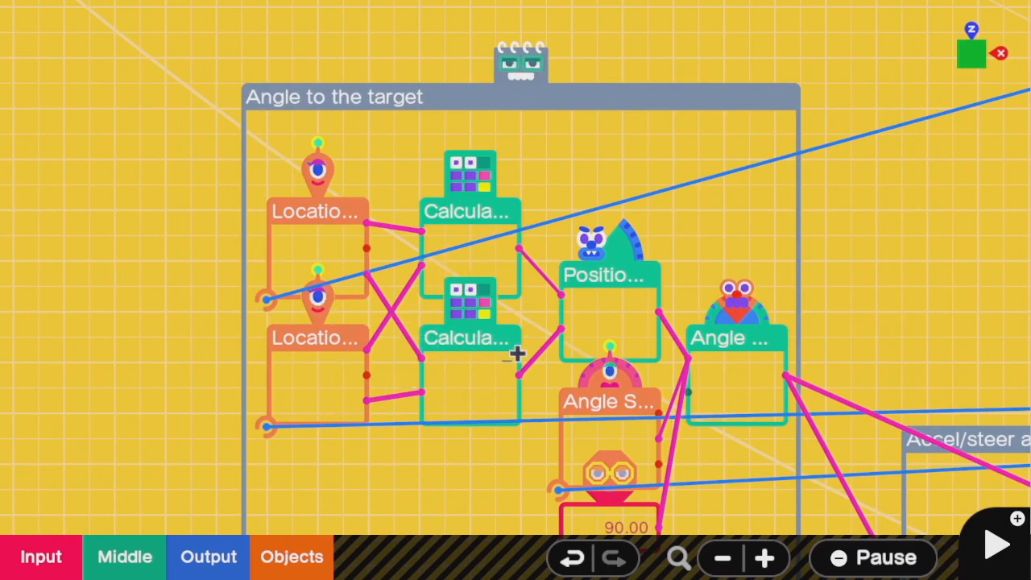
mouse_move(503, 351)
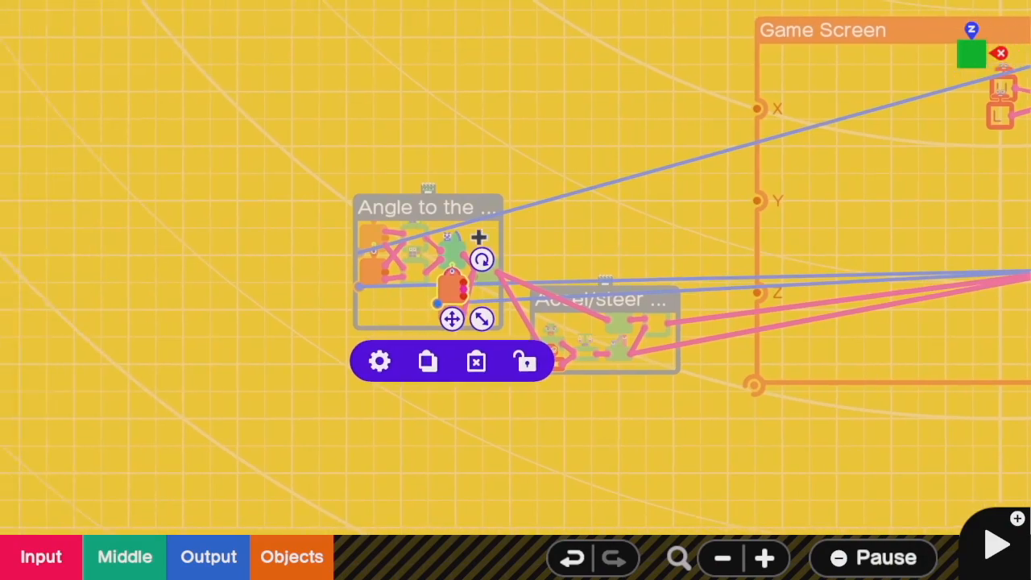
click(379, 361)
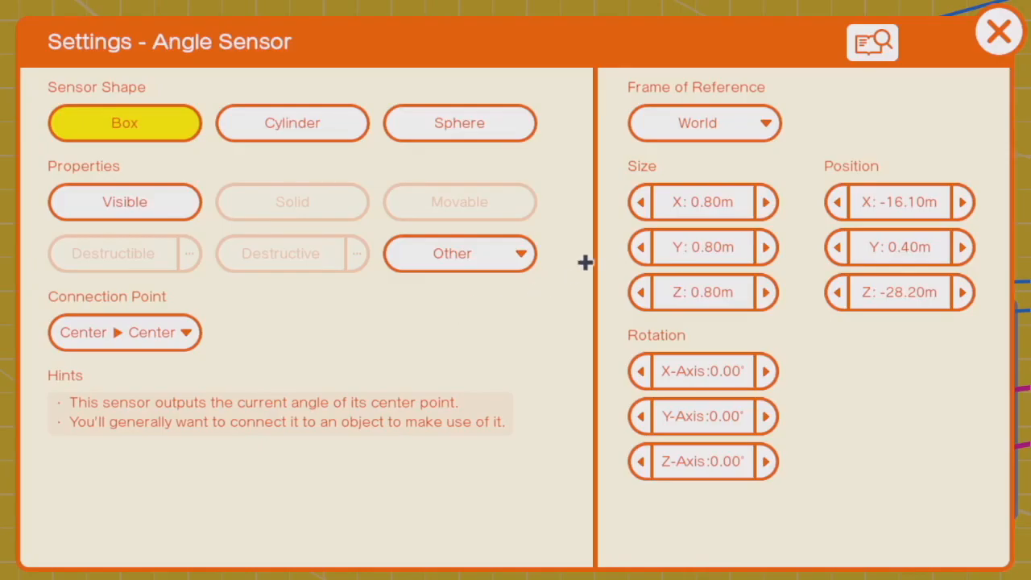
click(998, 32)
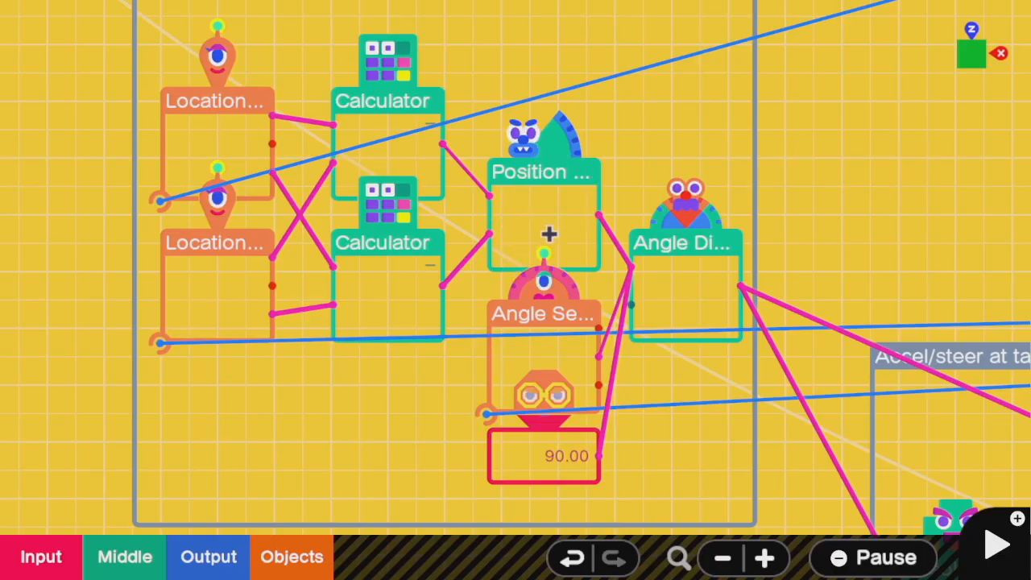
mouse_move(564, 384)
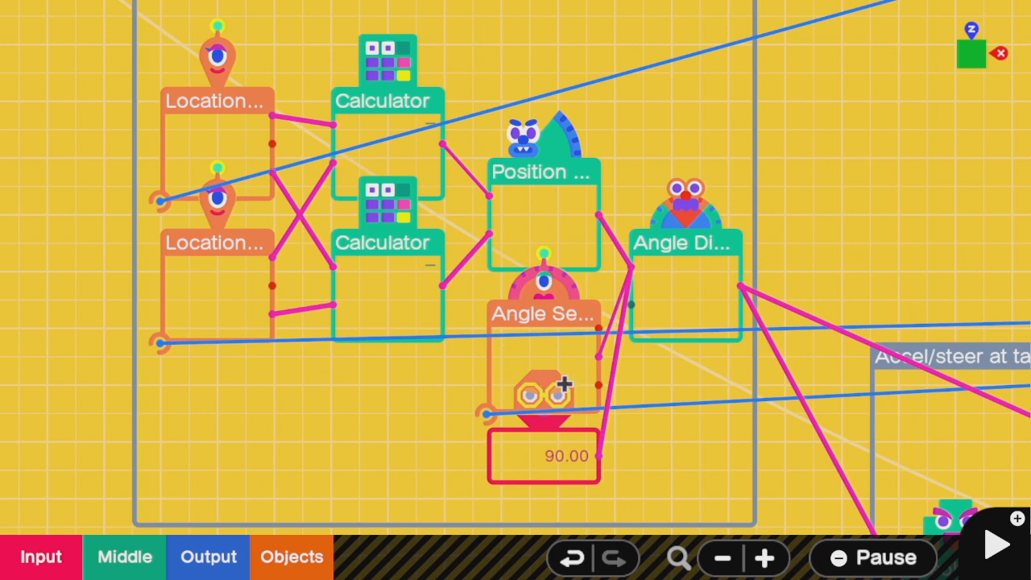
mouse_move(530, 338)
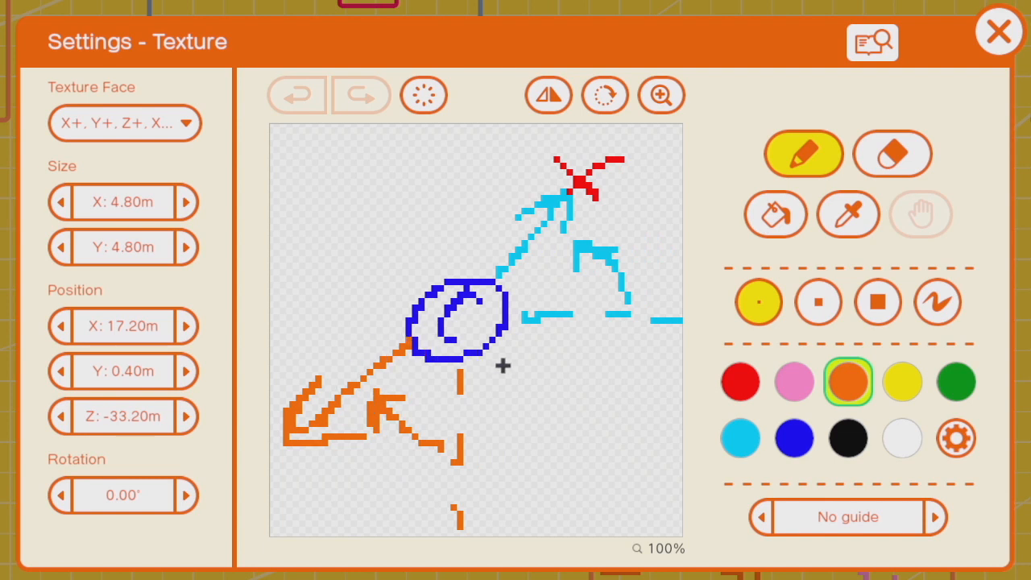
mouse_move(458, 344)
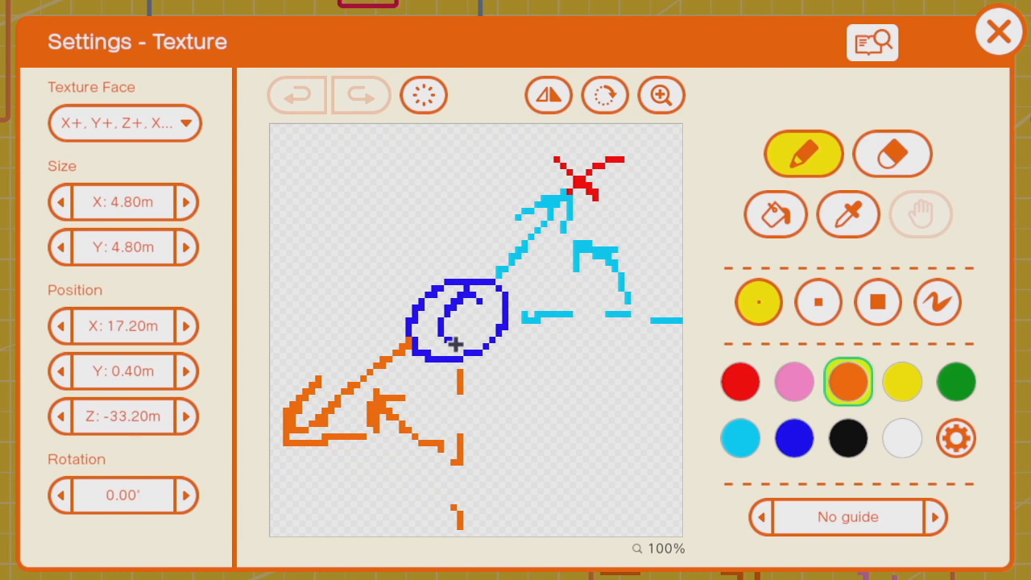
mouse_move(455, 412)
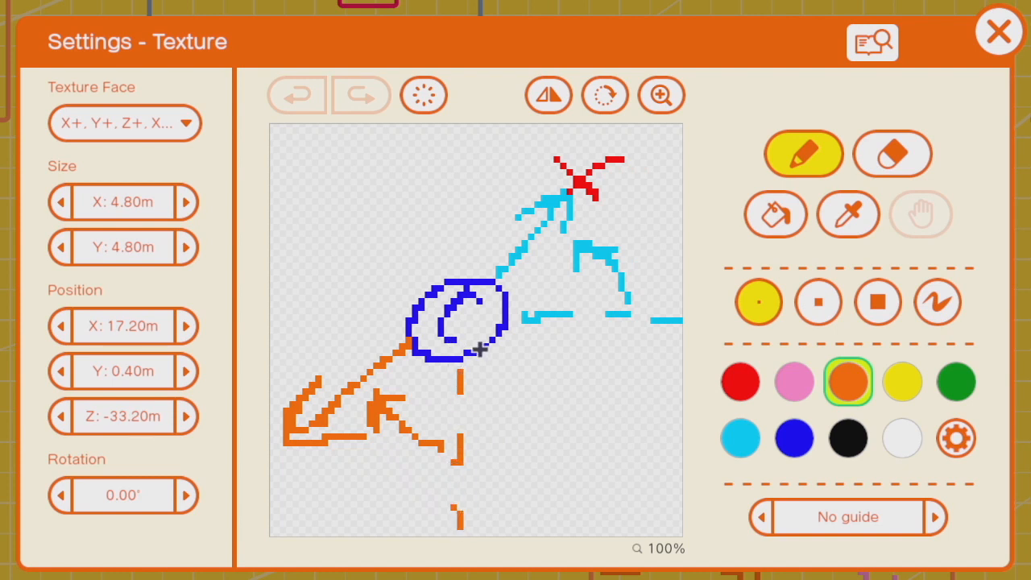
mouse_move(441, 503)
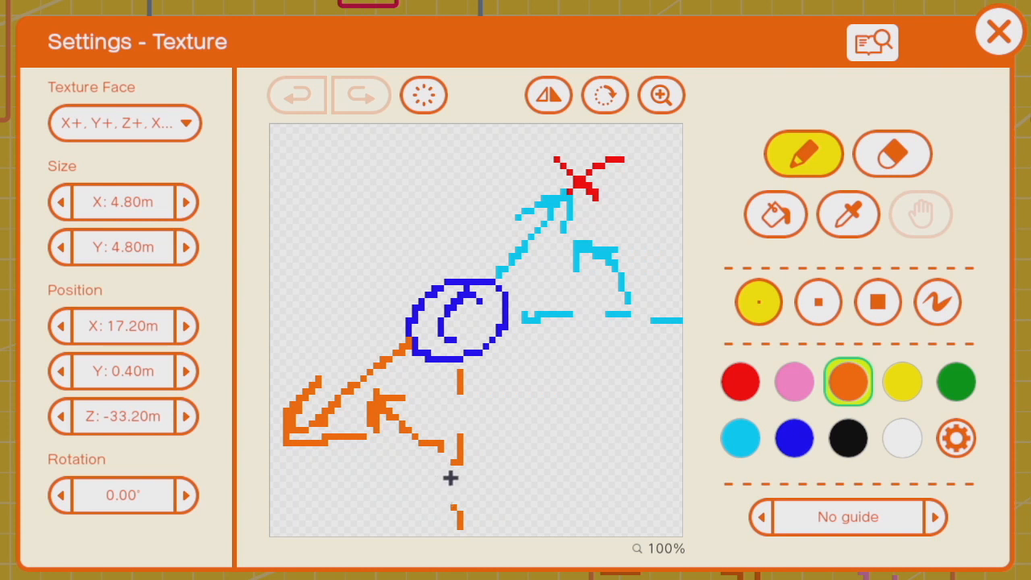
mouse_move(464, 210)
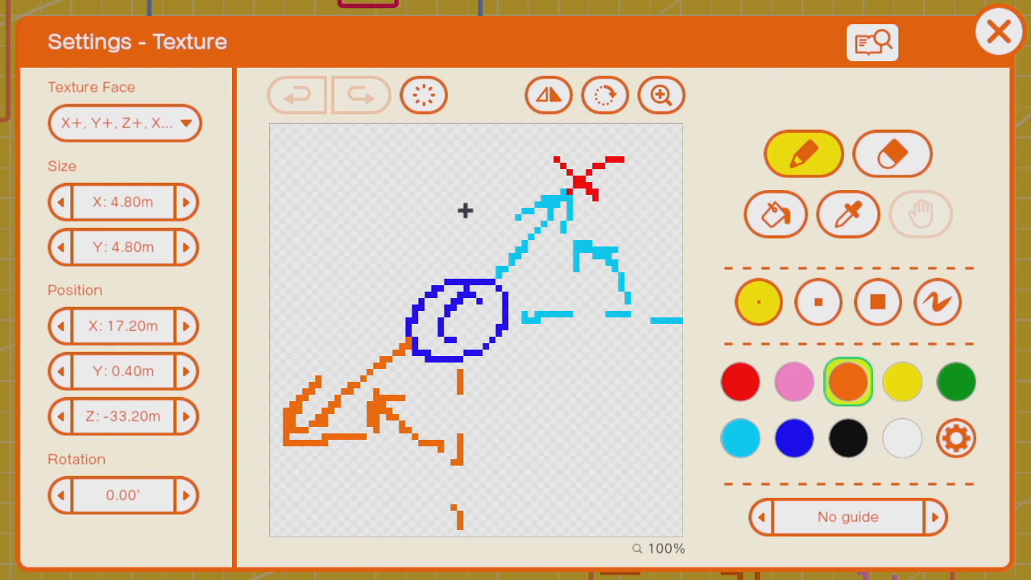
mouse_move(577, 265)
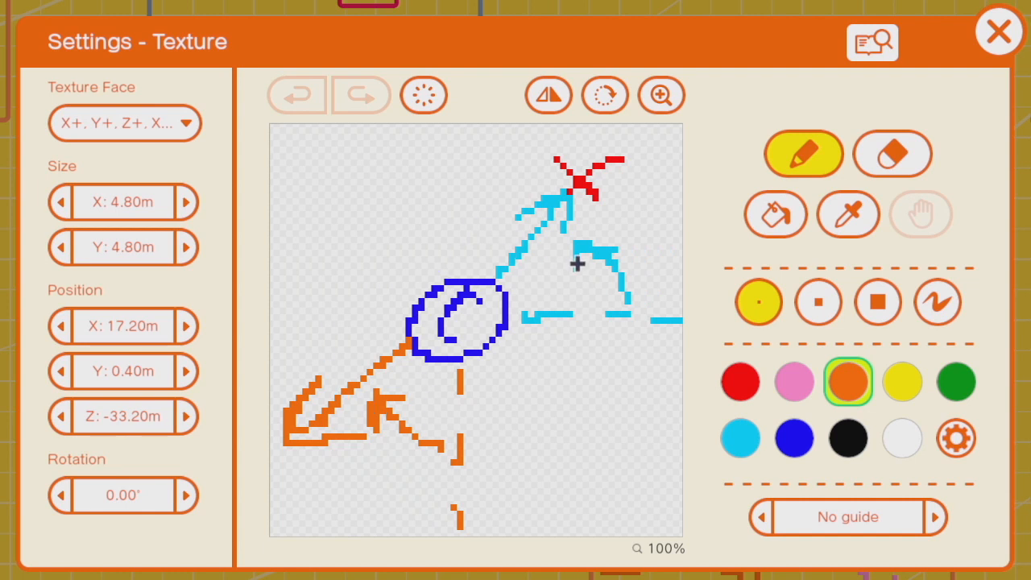
mouse_move(444, 324)
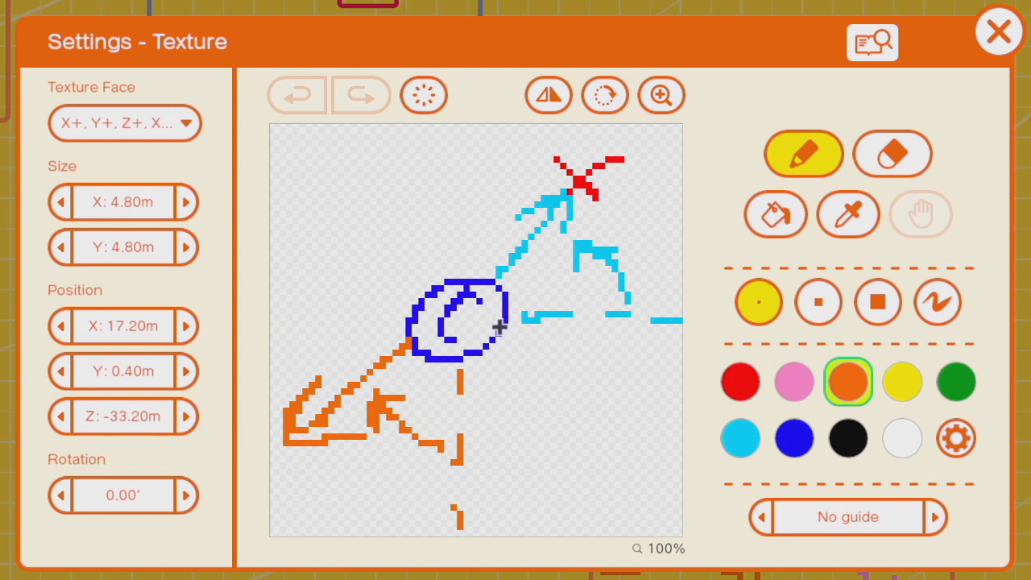
mouse_move(678, 306)
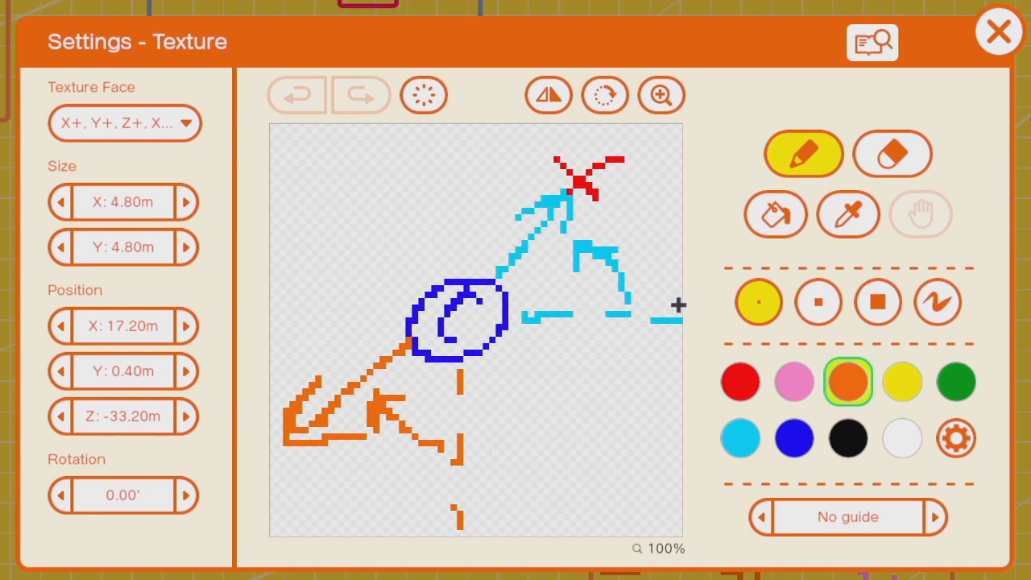
mouse_move(577, 293)
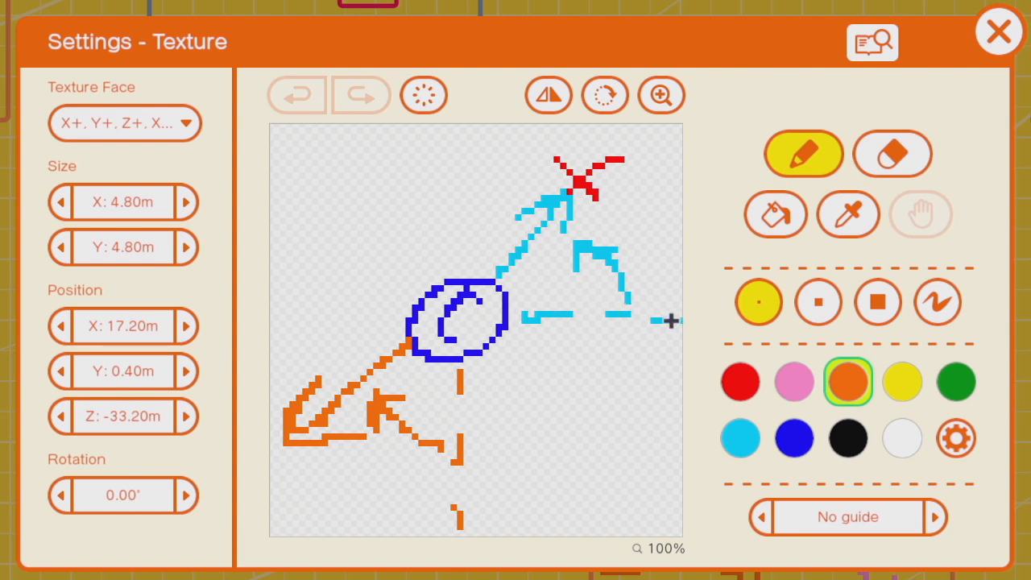
mouse_move(589, 303)
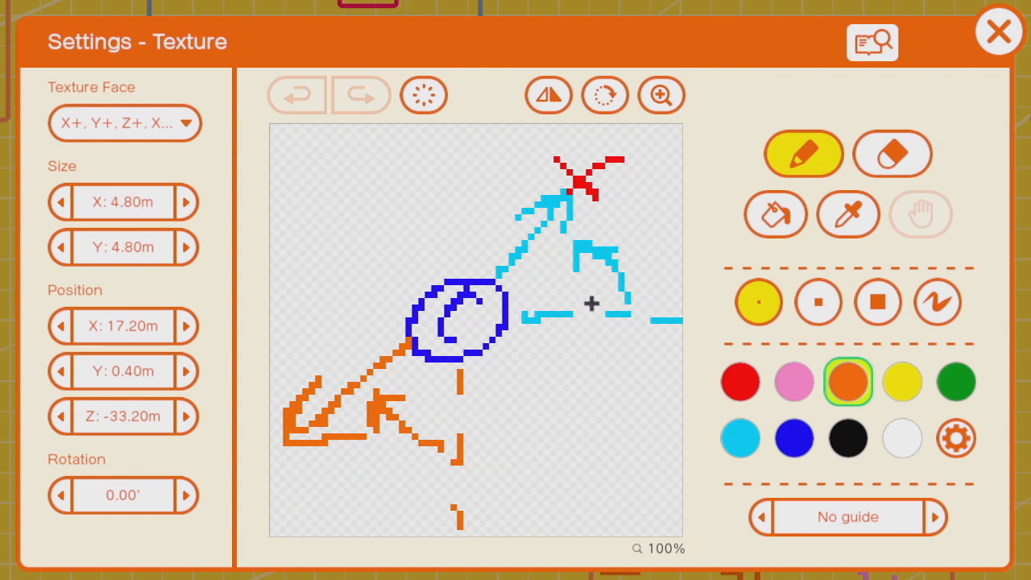
mouse_move(548, 422)
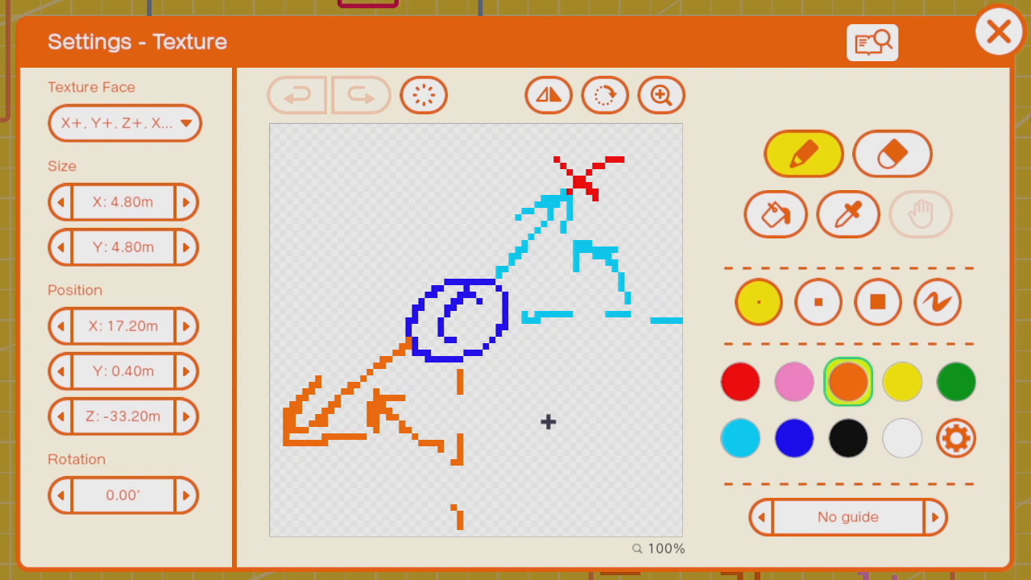
Close the diagram and test the car with its Car Angle and Car-Person angle counters
click(998, 31)
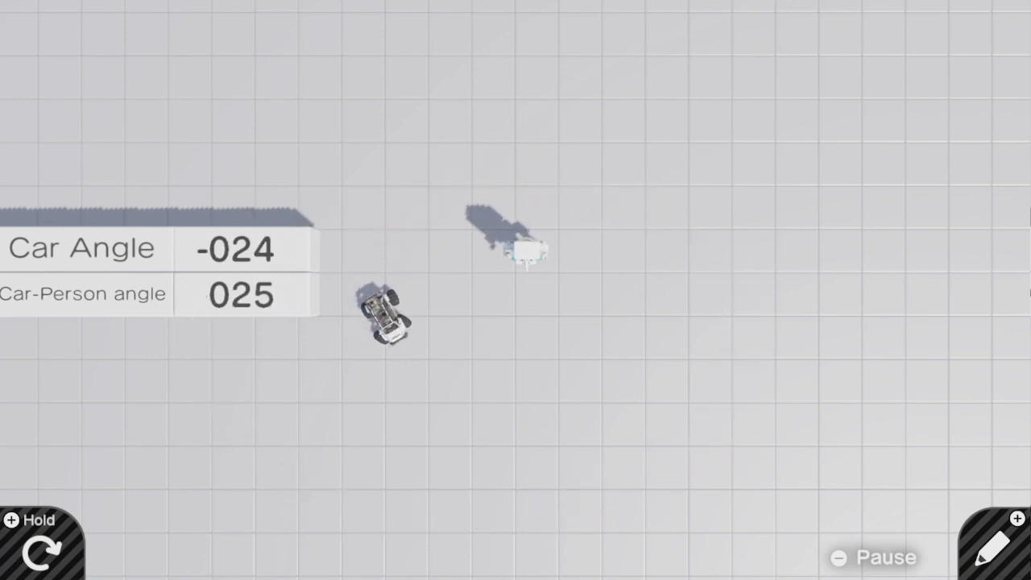
Stop playing and reopen the angle diagram texture with the pink arrows
click(990, 541)
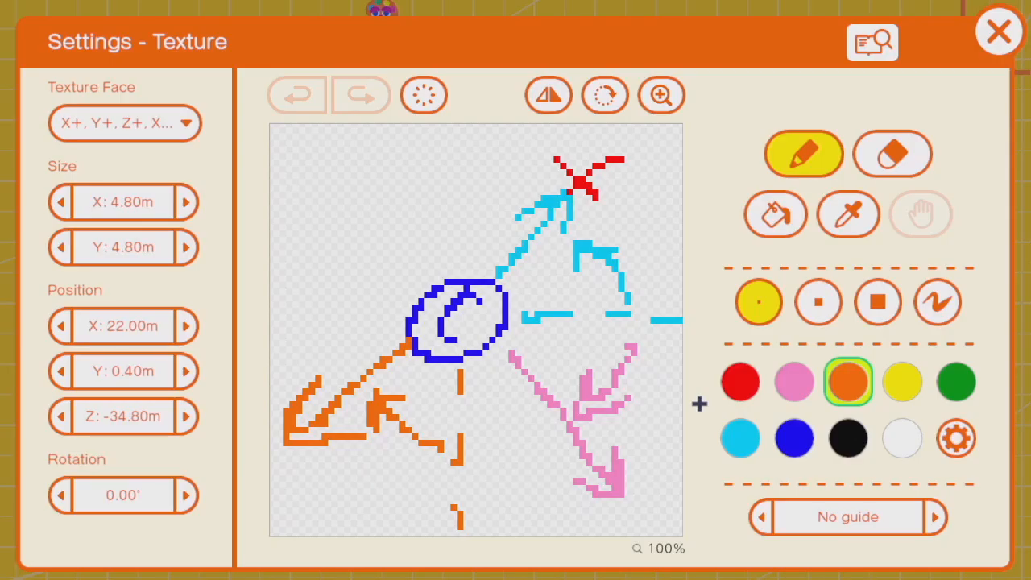
mouse_move(419, 496)
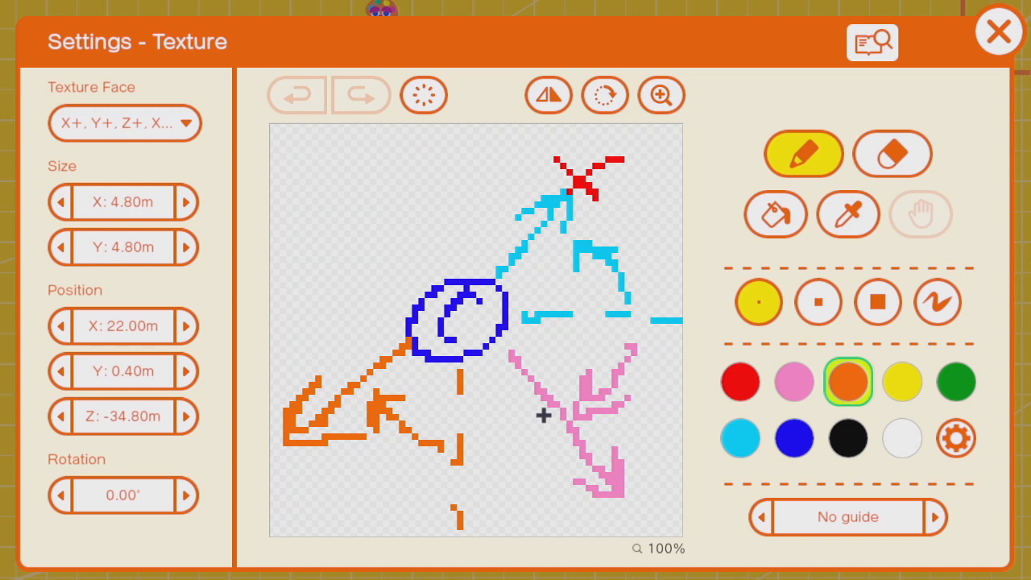
mouse_move(596, 309)
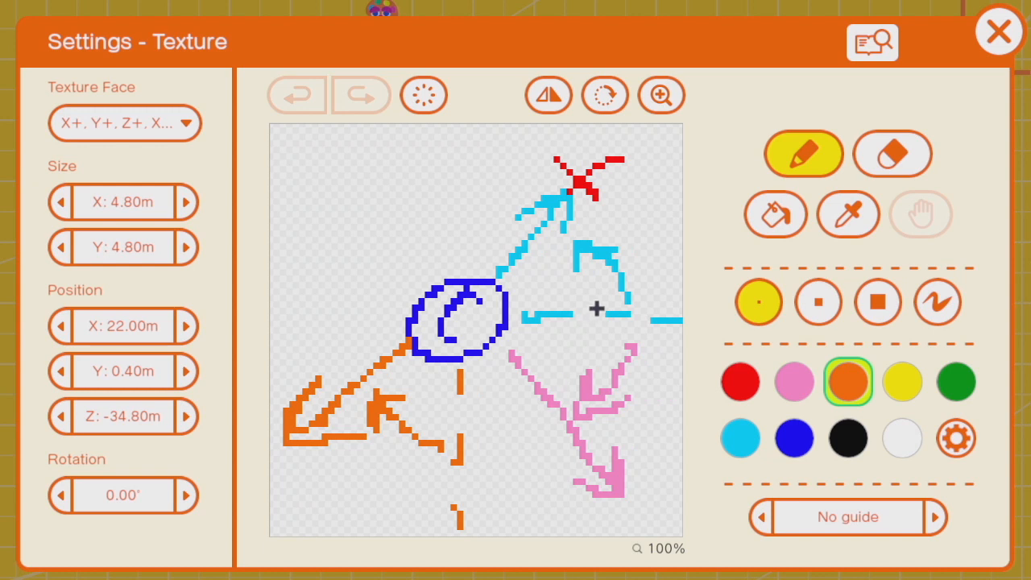
mouse_move(589, 298)
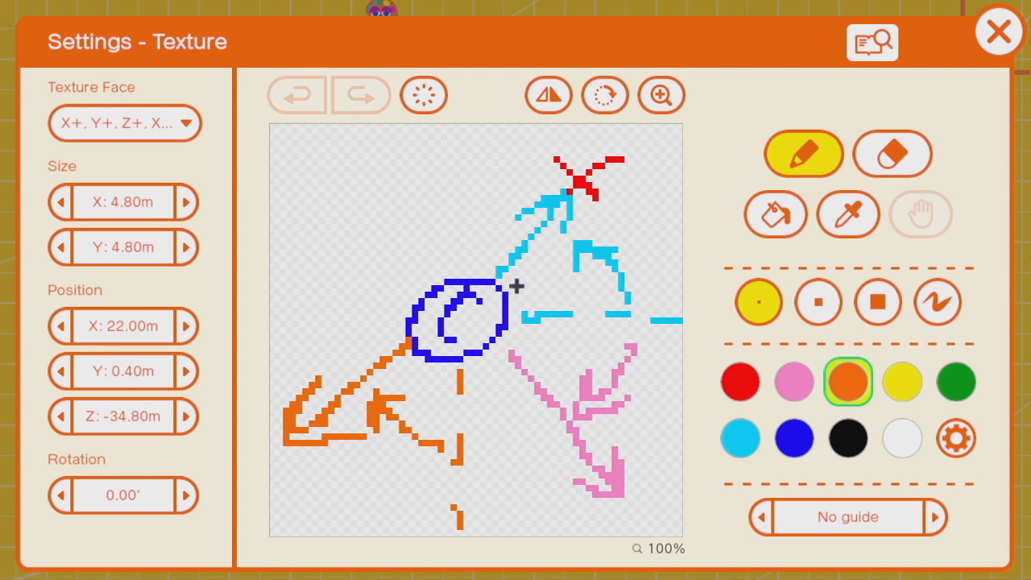
mouse_move(556, 295)
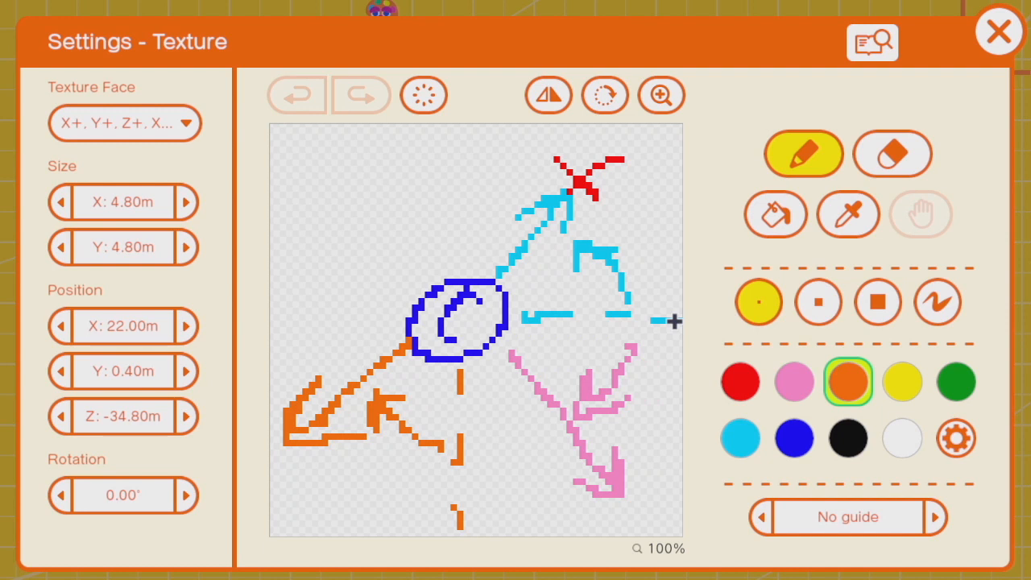
Close the diagram to review the Angle to the target nodons, then select the 2.40m texture object
click(999, 32)
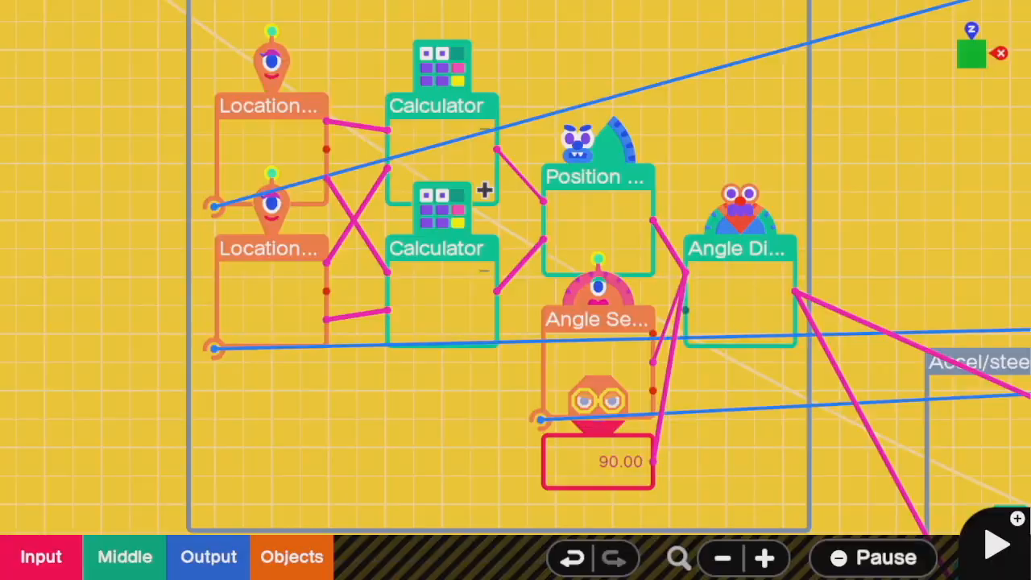
mouse_move(577, 161)
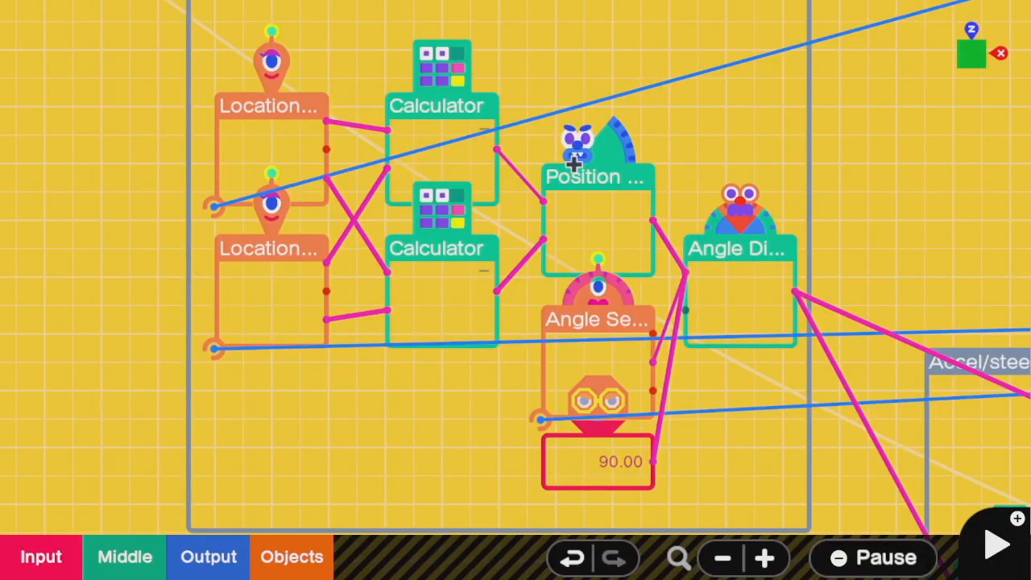
mouse_move(560, 277)
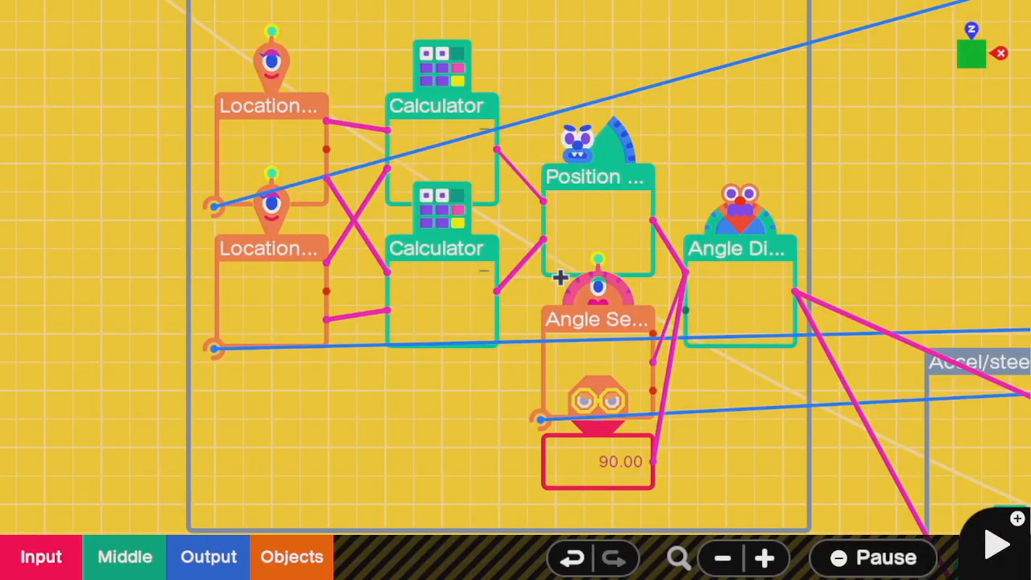
mouse_move(651, 351)
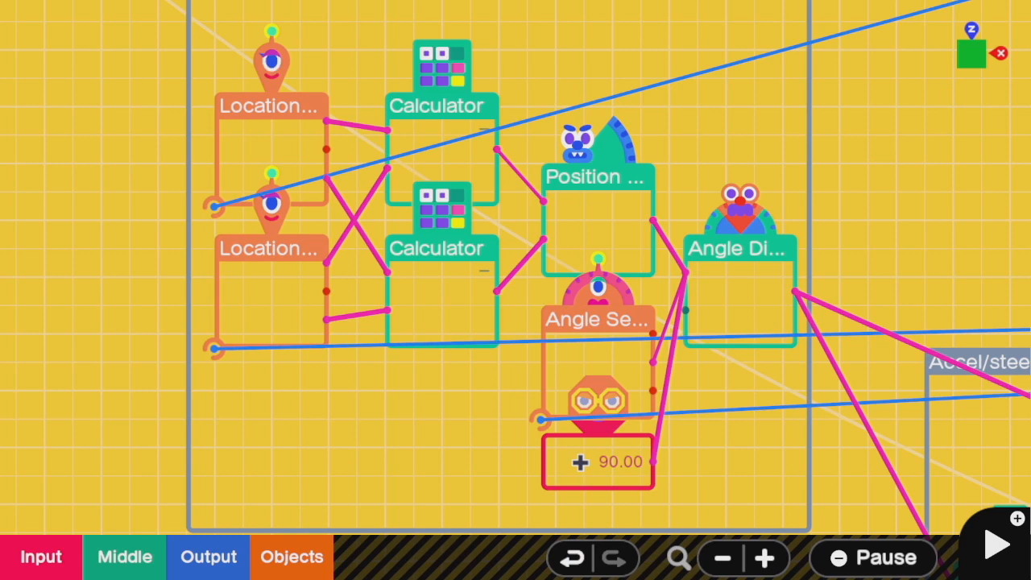
click(598, 402)
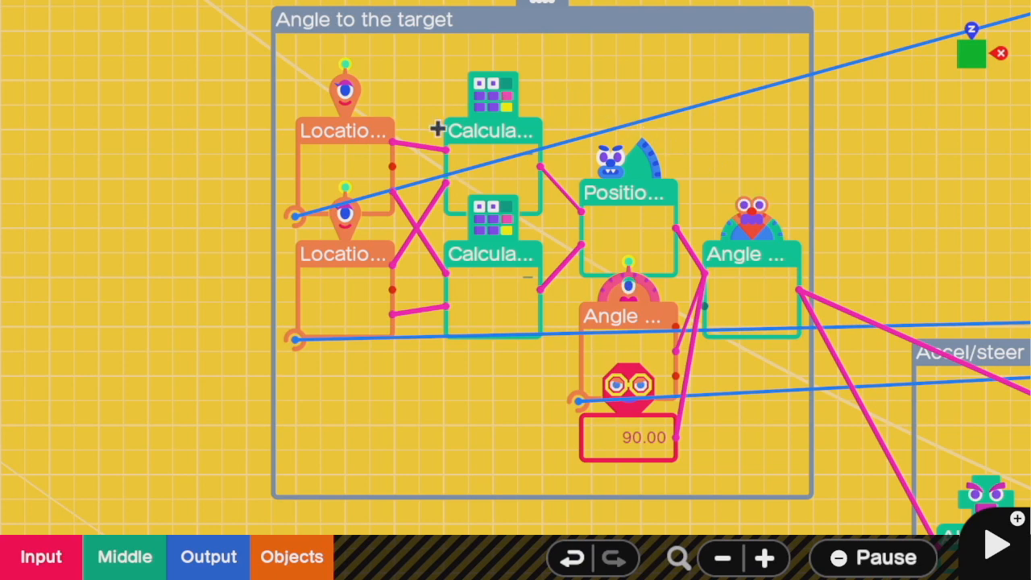
mouse_move(700, 155)
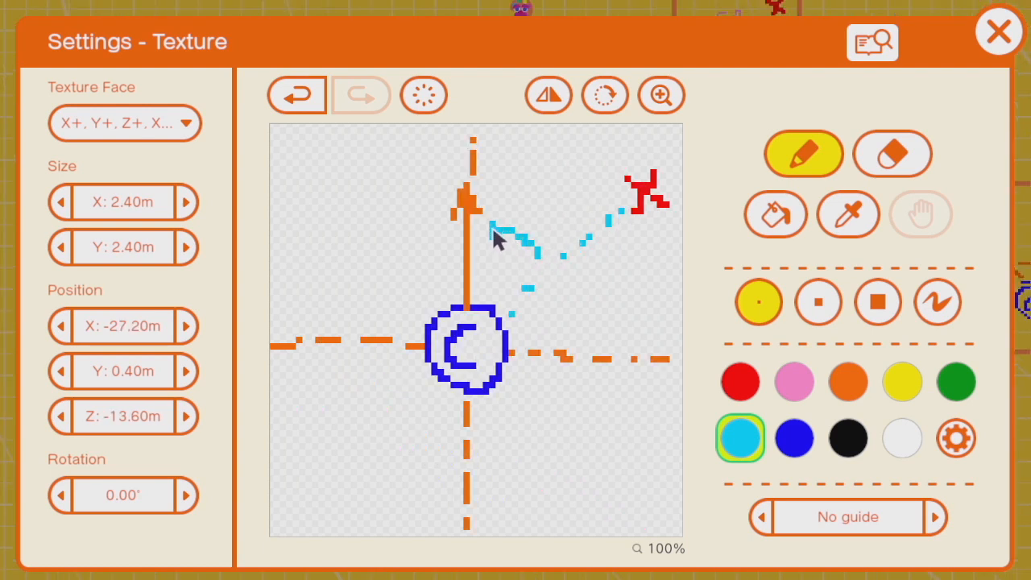
click(792, 380)
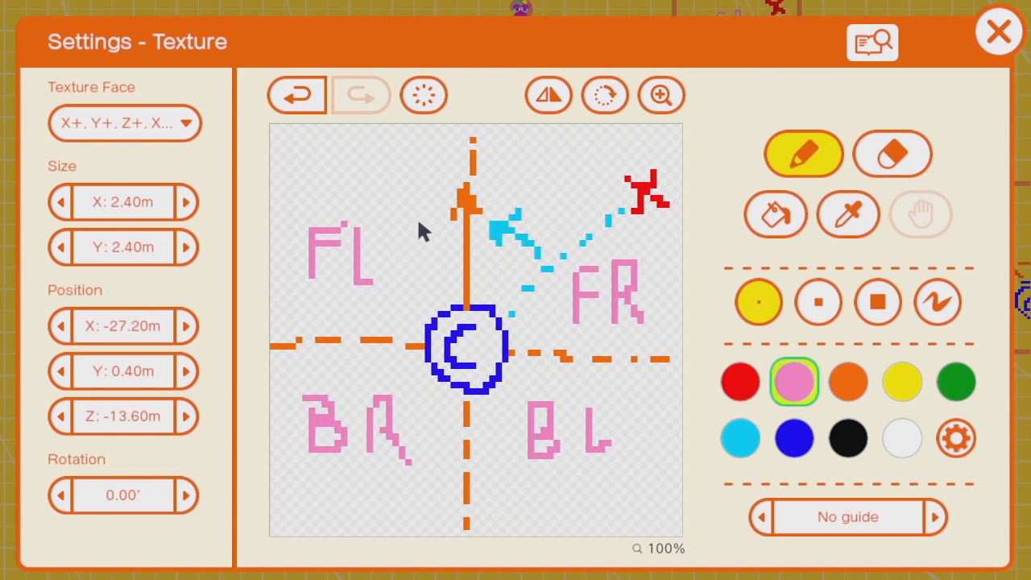
mouse_move(450, 240)
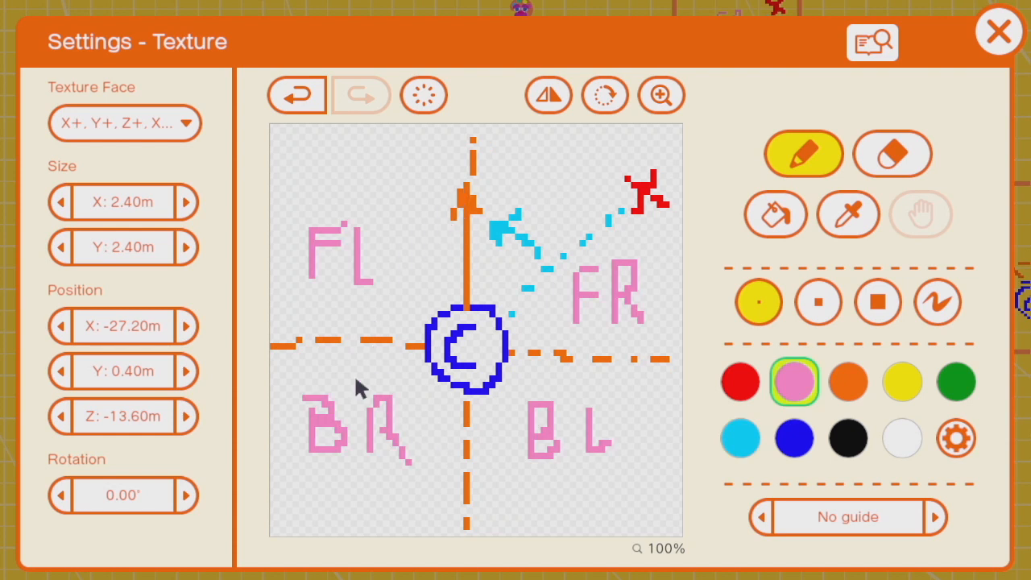
mouse_move(502, 448)
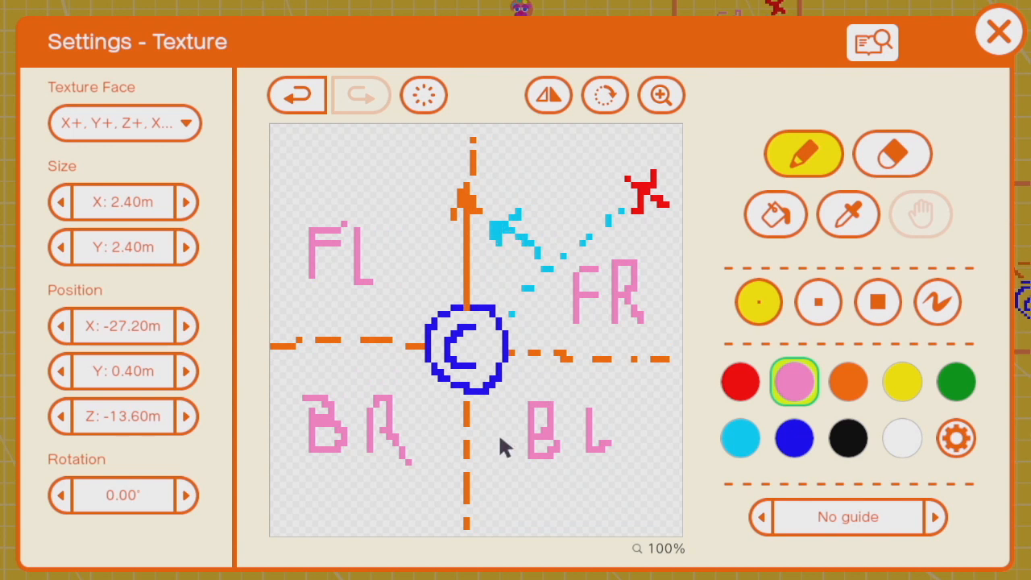
mouse_move(454, 251)
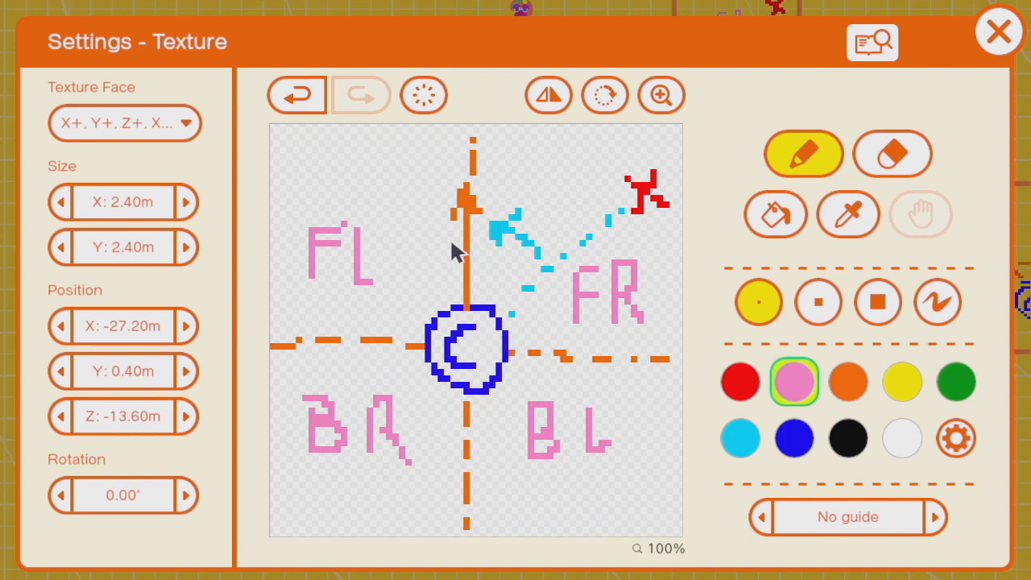
mouse_move(338, 298)
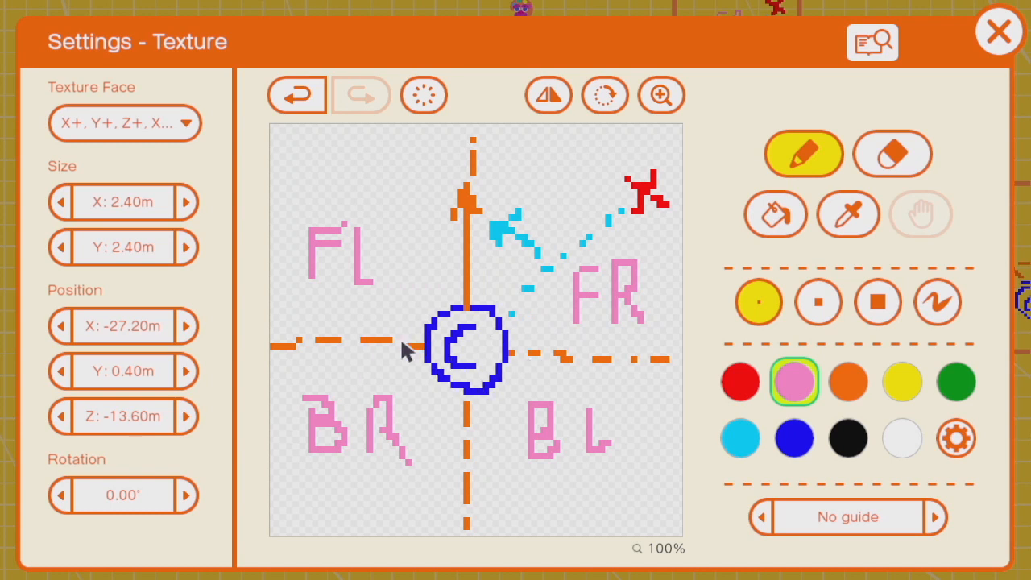
mouse_move(471, 272)
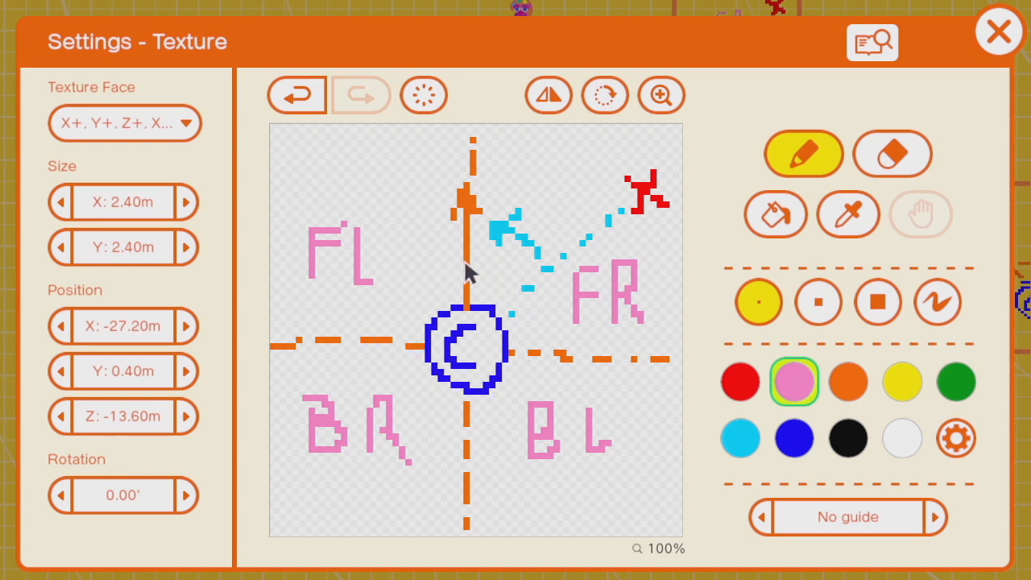
mouse_move(550, 412)
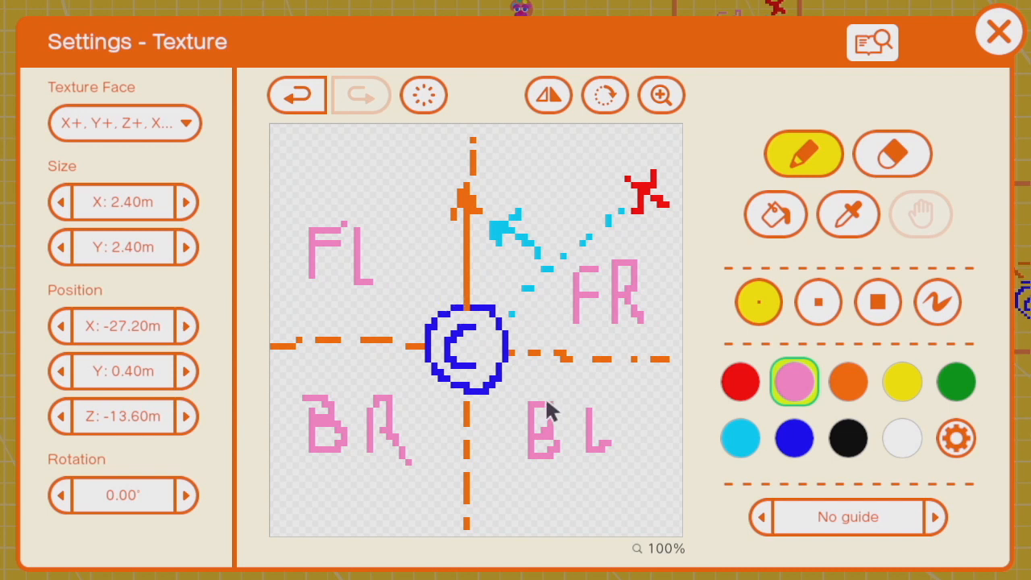
mouse_move(522, 415)
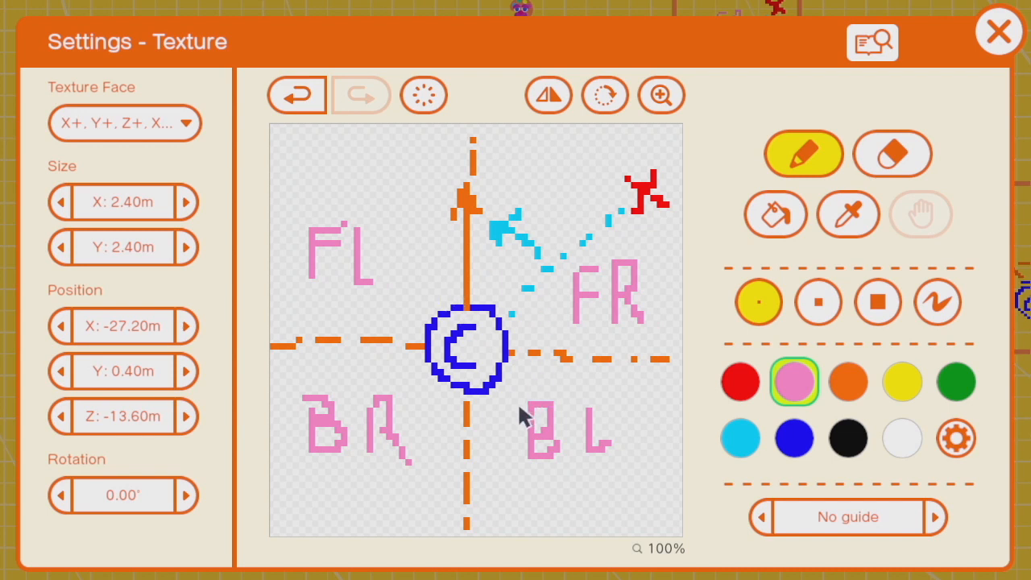
mouse_move(345, 416)
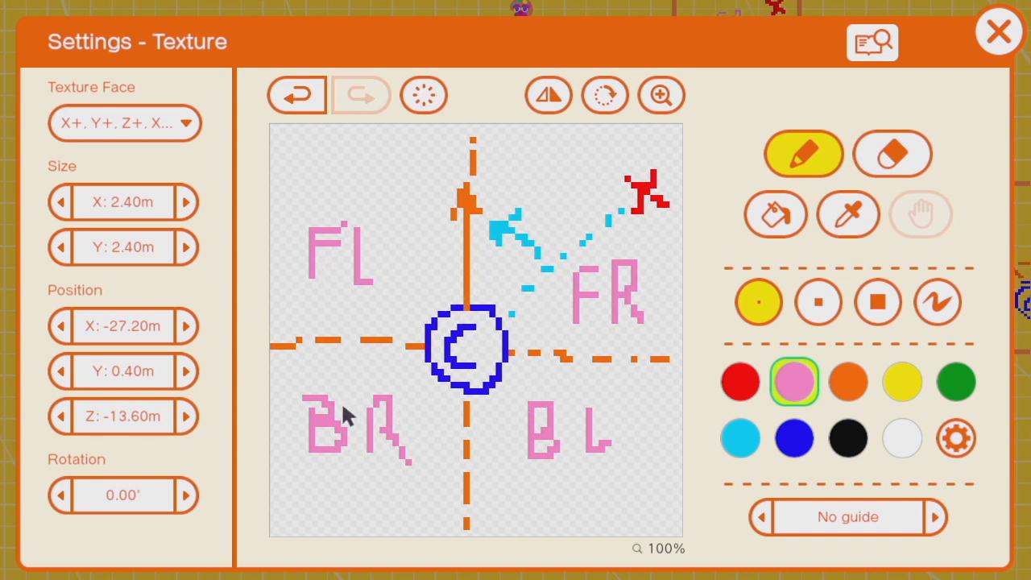
mouse_move(361, 386)
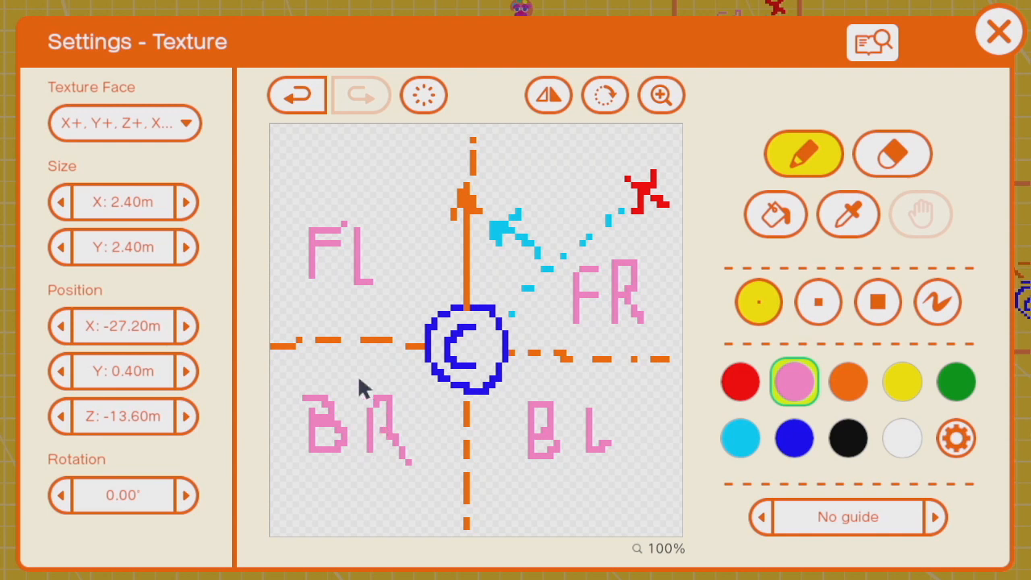
Close the quadrant texture and return to the accelerate-and-steer-at-target nodon group
click(998, 31)
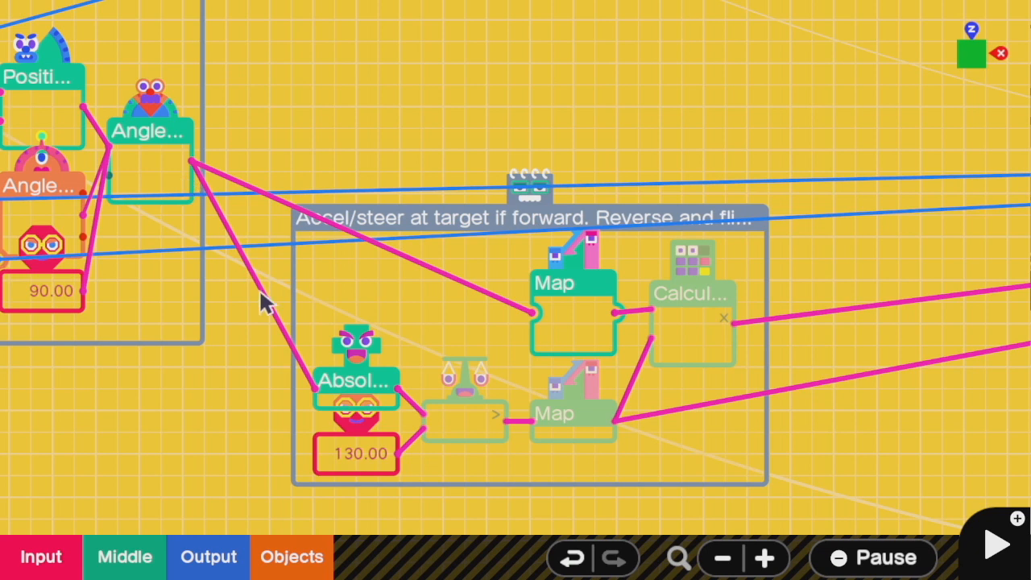
mouse_move(431, 421)
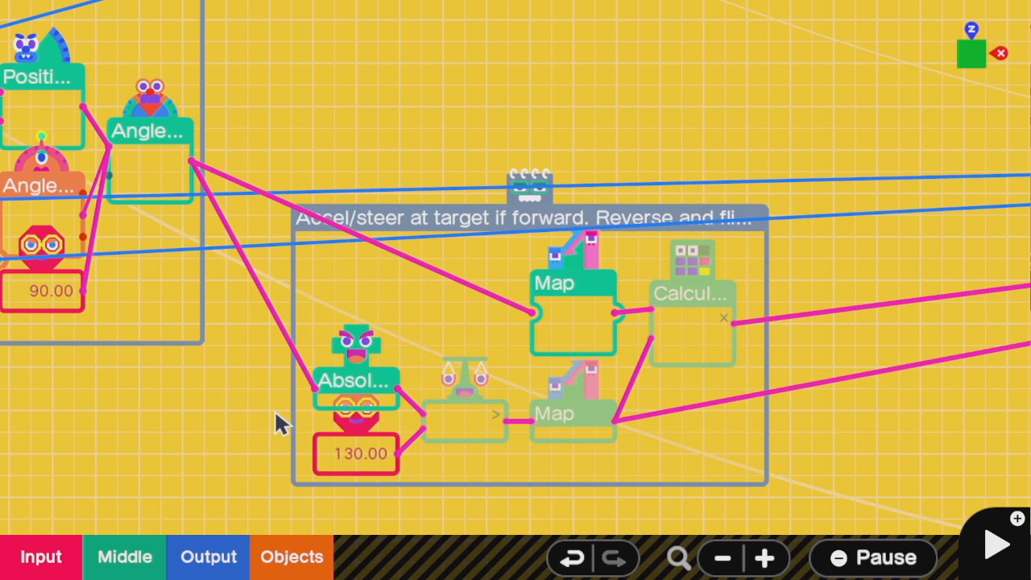
mouse_move(228, 431)
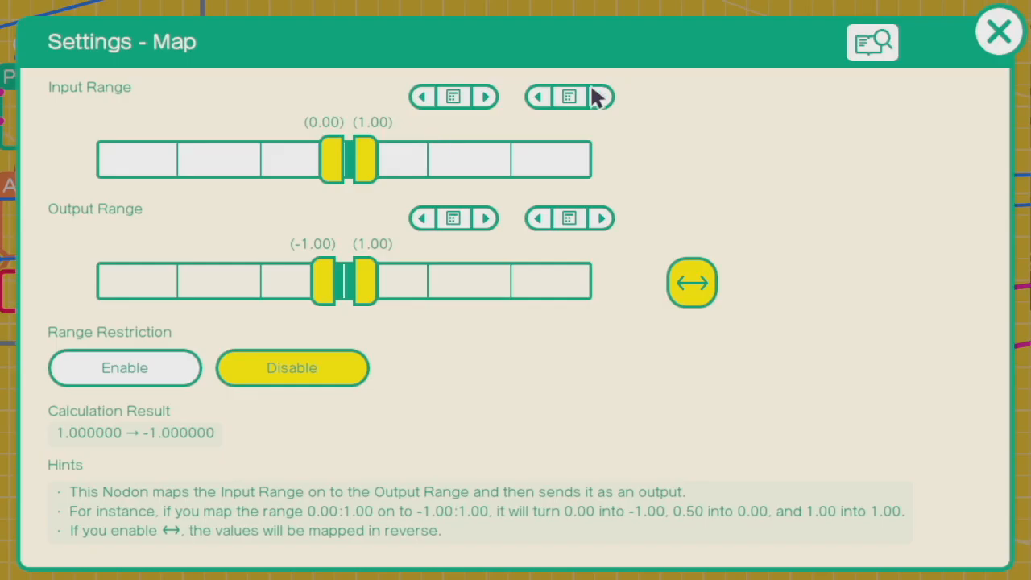
mouse_move(383, 158)
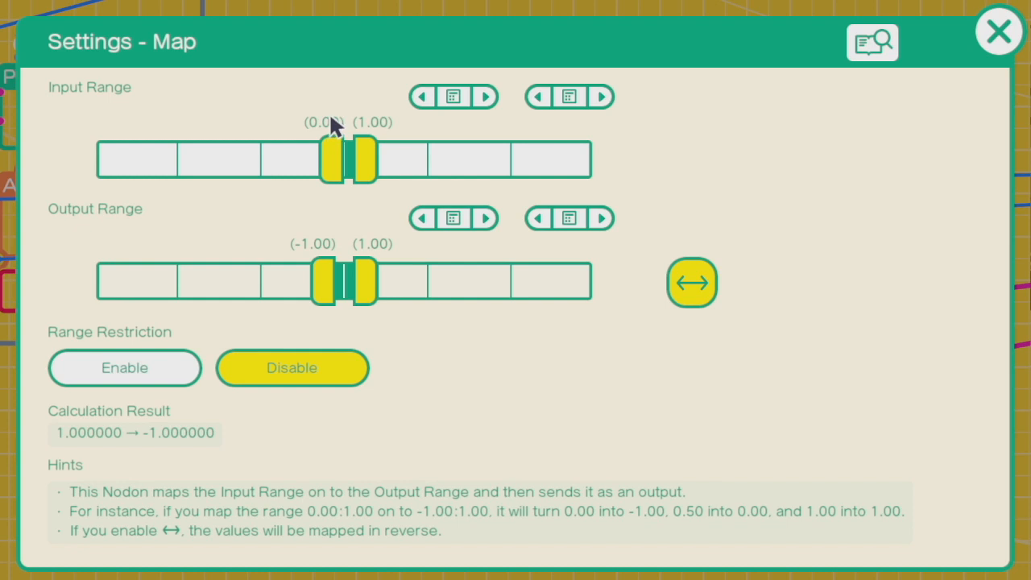
mouse_move(335, 190)
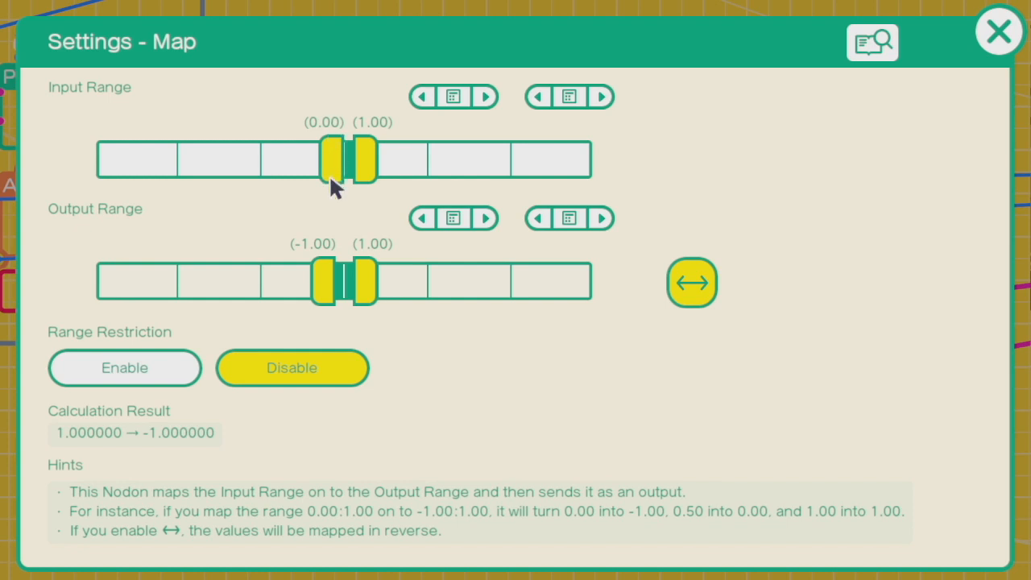
mouse_move(362, 257)
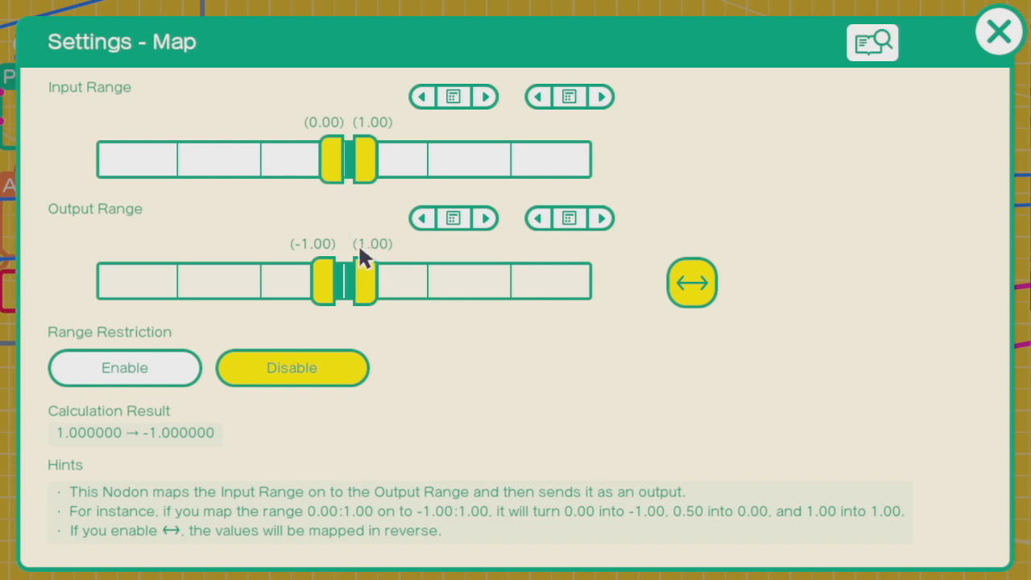
mouse_move(385, 260)
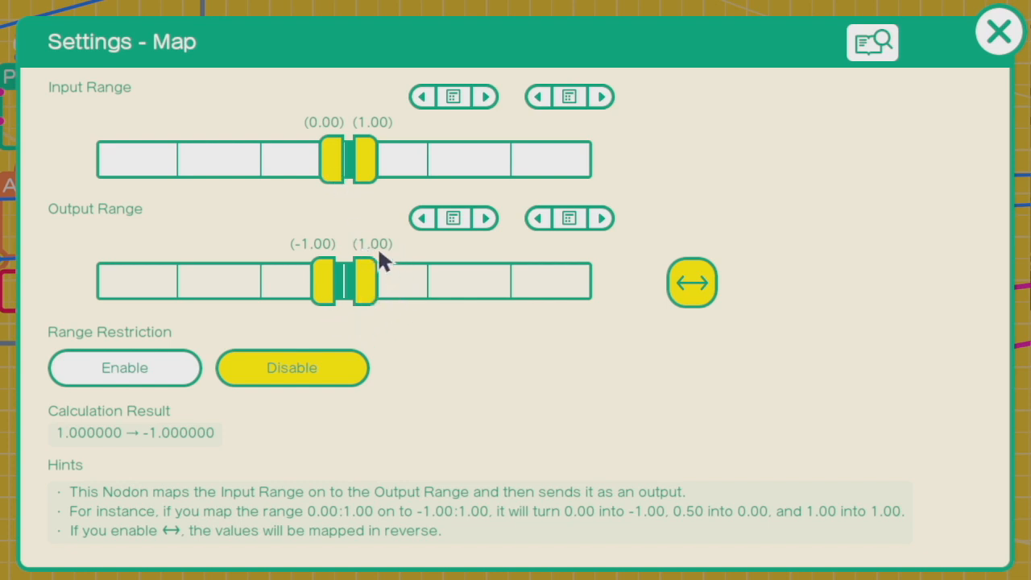
mouse_move(363, 161)
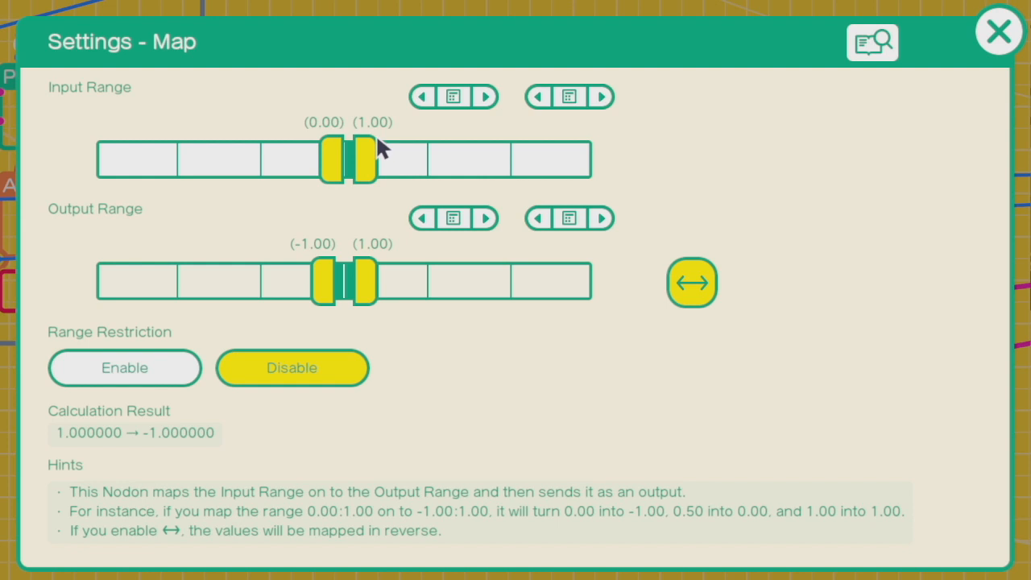
mouse_move(363, 196)
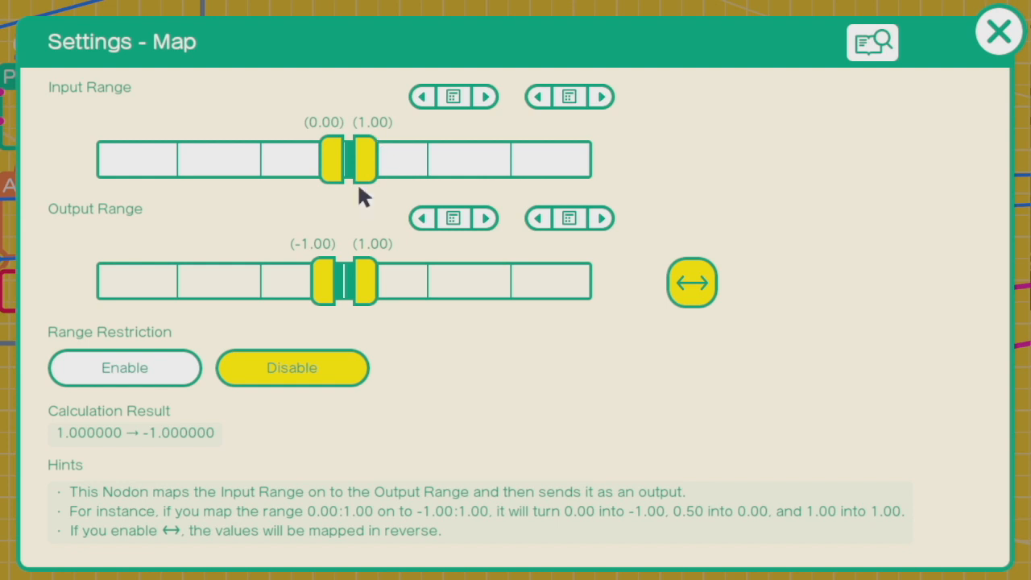
mouse_move(370, 254)
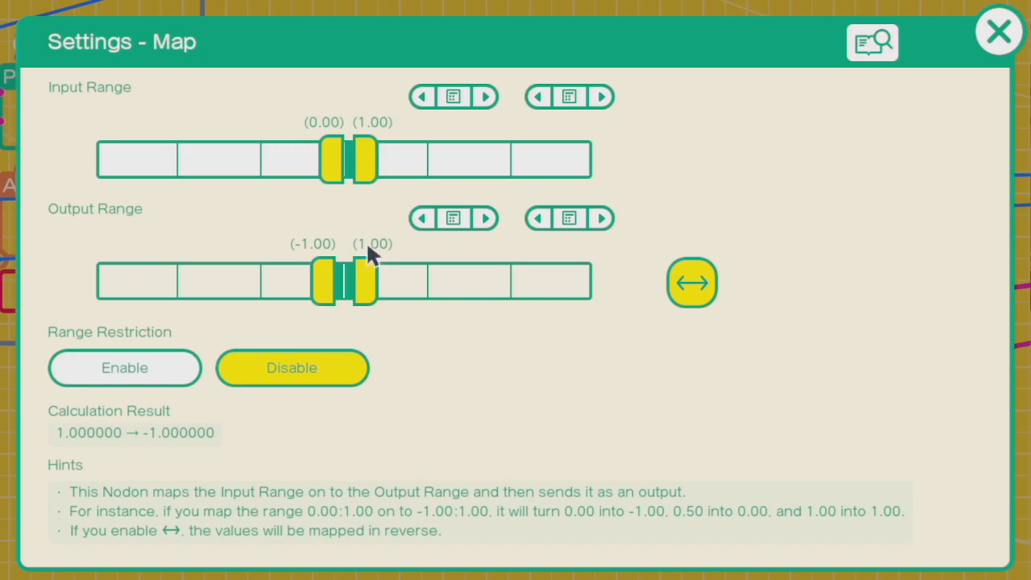
click(998, 30)
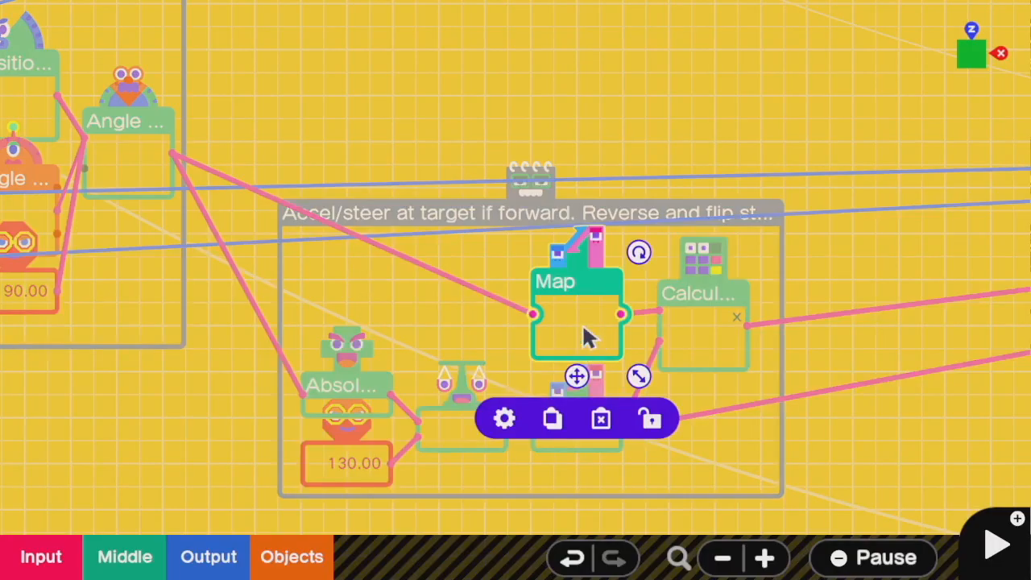
click(503, 419)
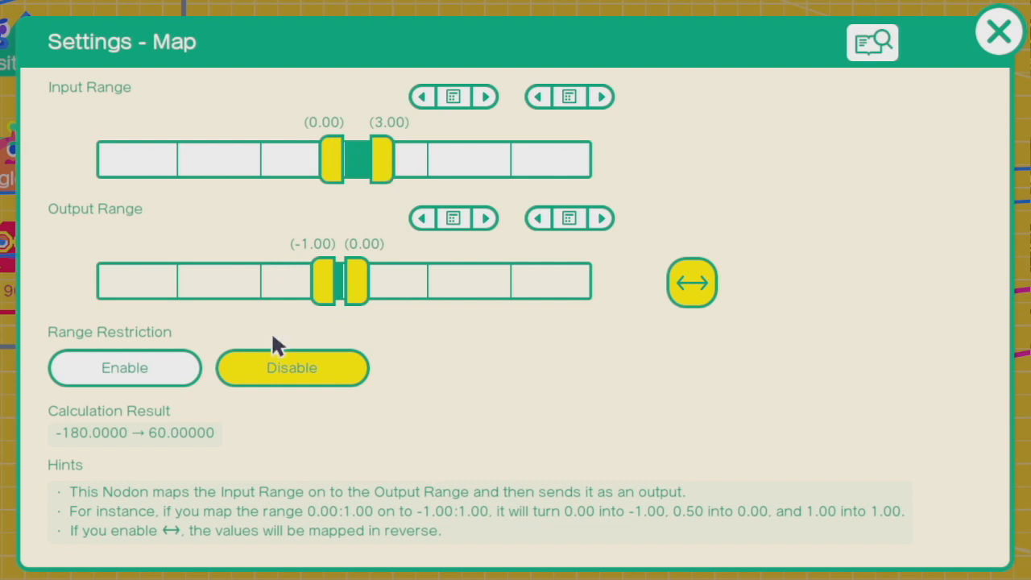
mouse_move(554, 338)
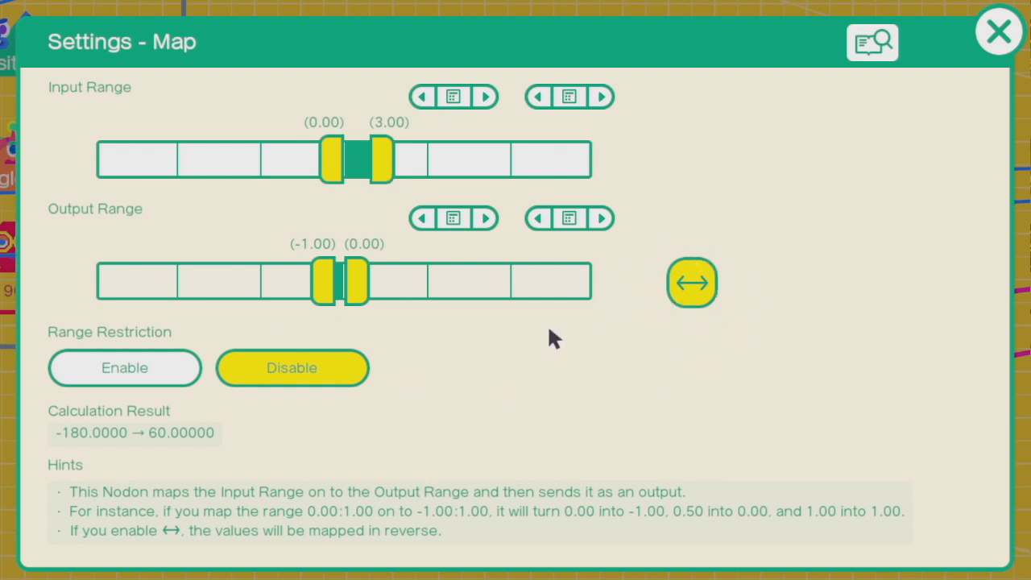
mouse_move(759, 264)
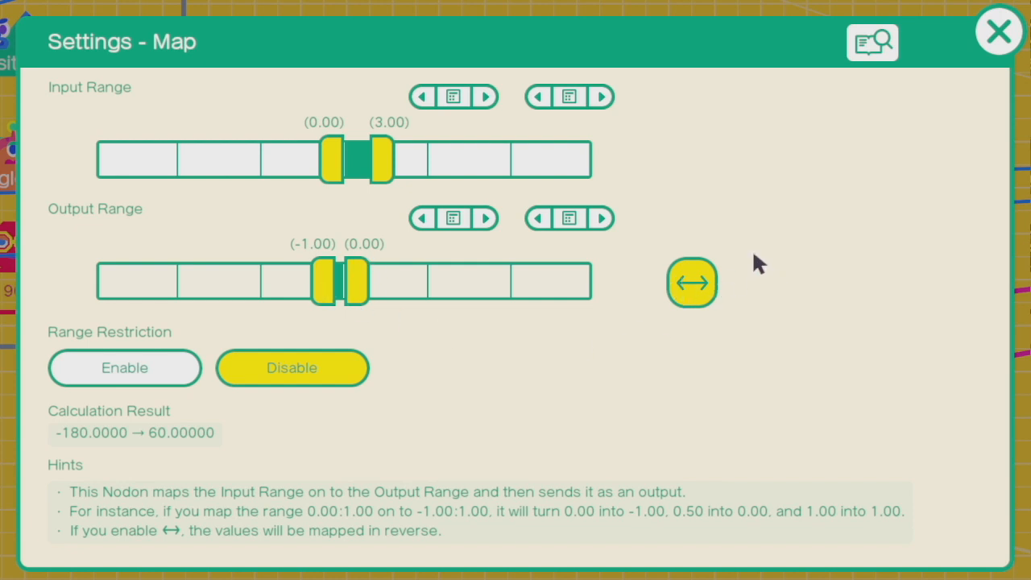
click(999, 31)
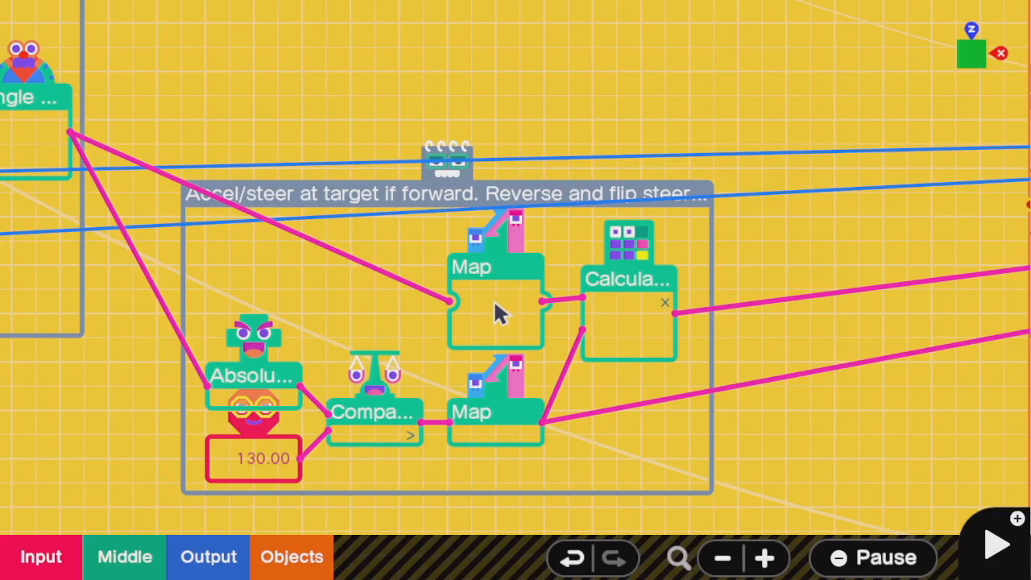
mouse_move(641, 322)
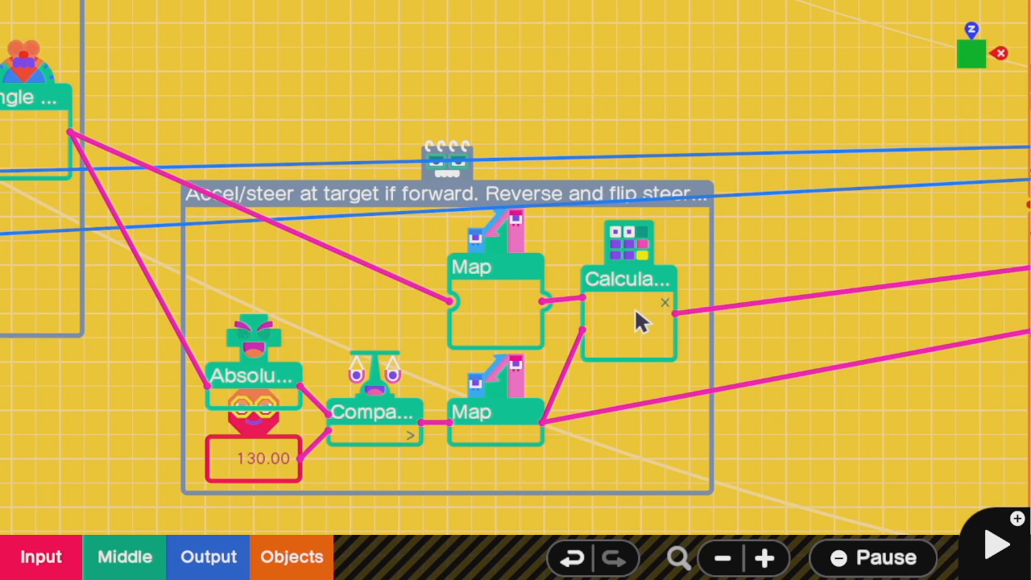
mouse_move(496, 413)
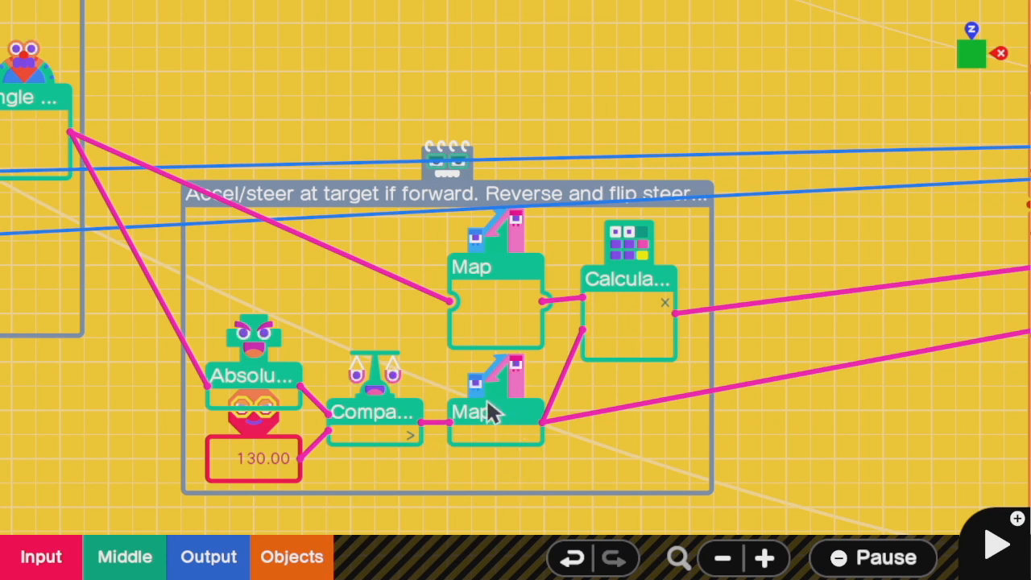
mouse_move(411, 406)
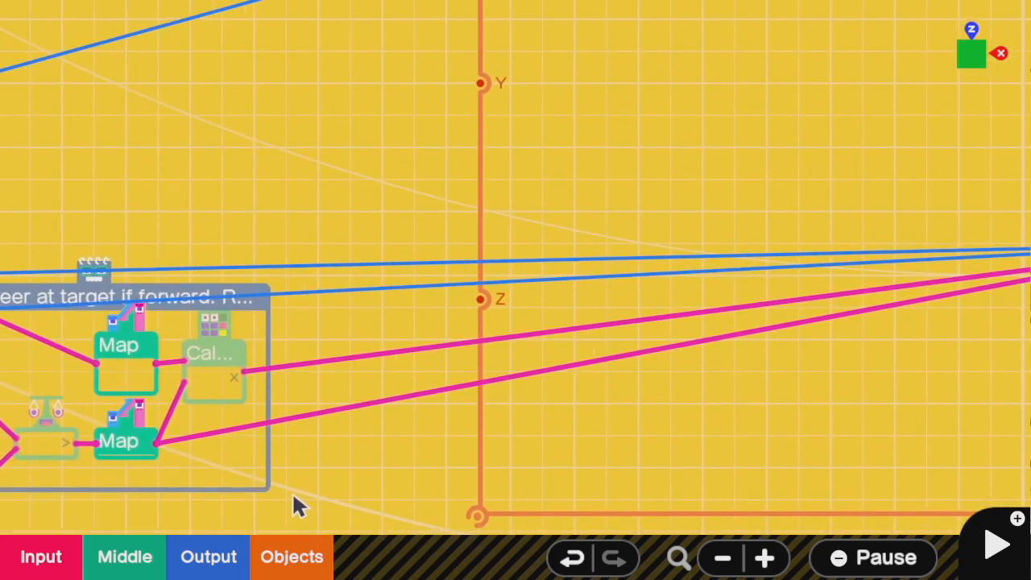
click(212, 352)
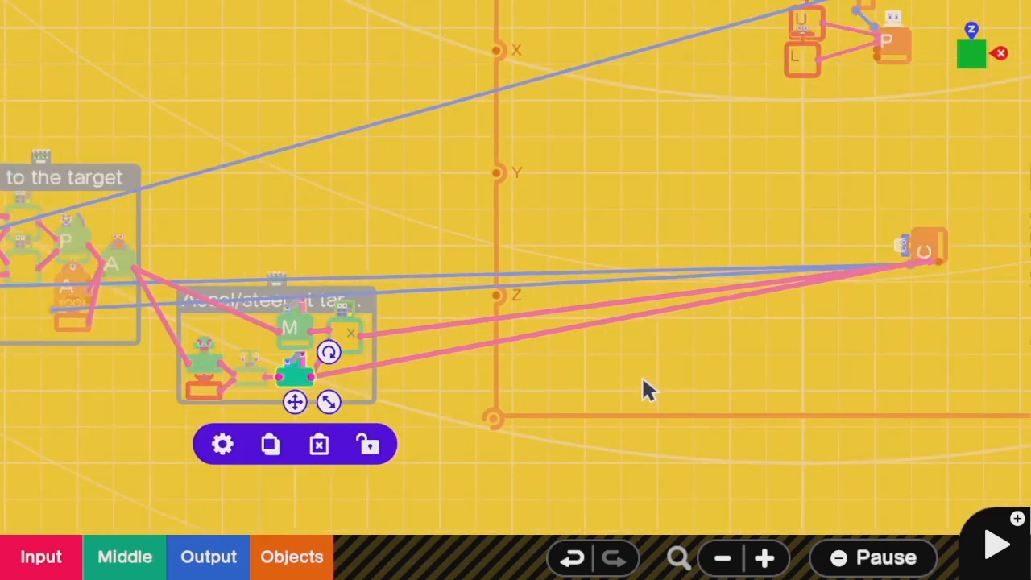
Run the game to watch the AI car drive the walled maze track
click(995, 544)
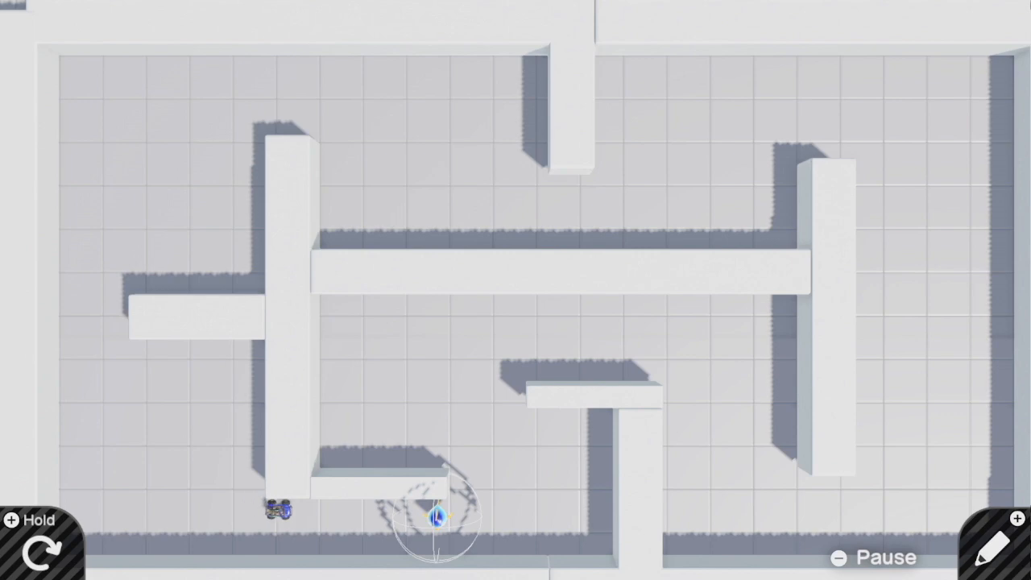
Stop the test and pan the editor over to the Game Screen track layout of box walls and markers
click(992, 544)
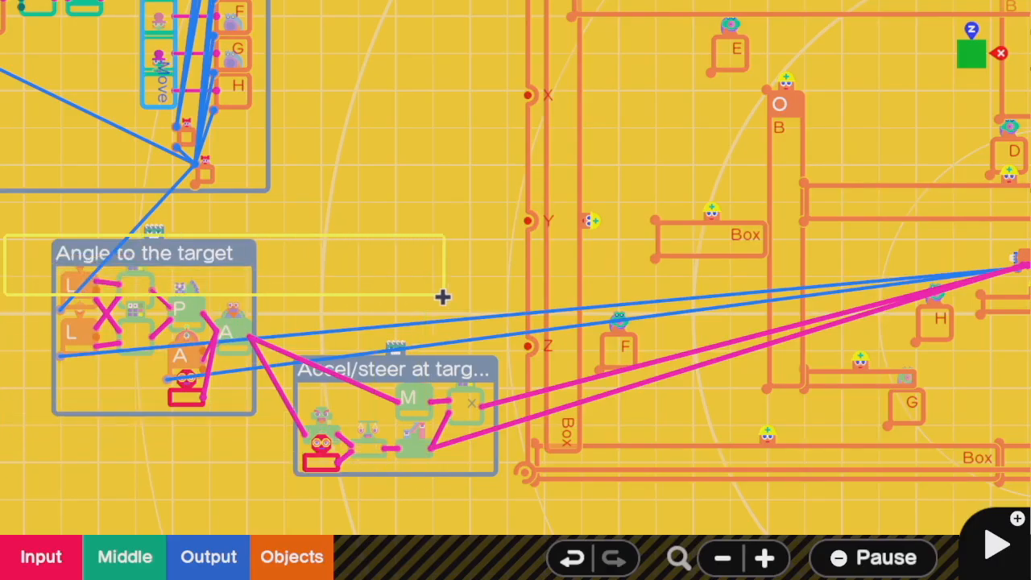
drag(441, 297, 516, 505)
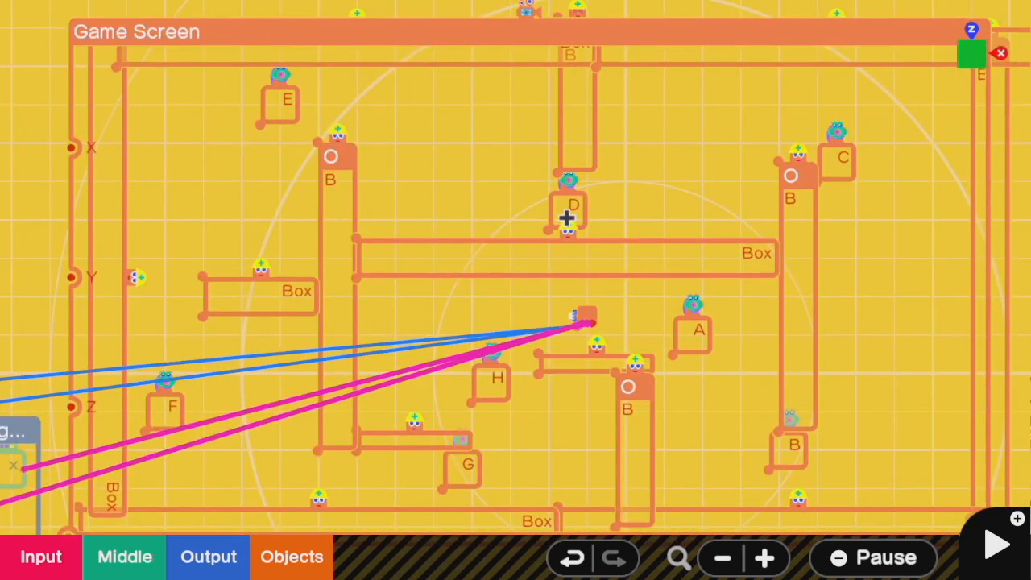
mouse_move(840, 448)
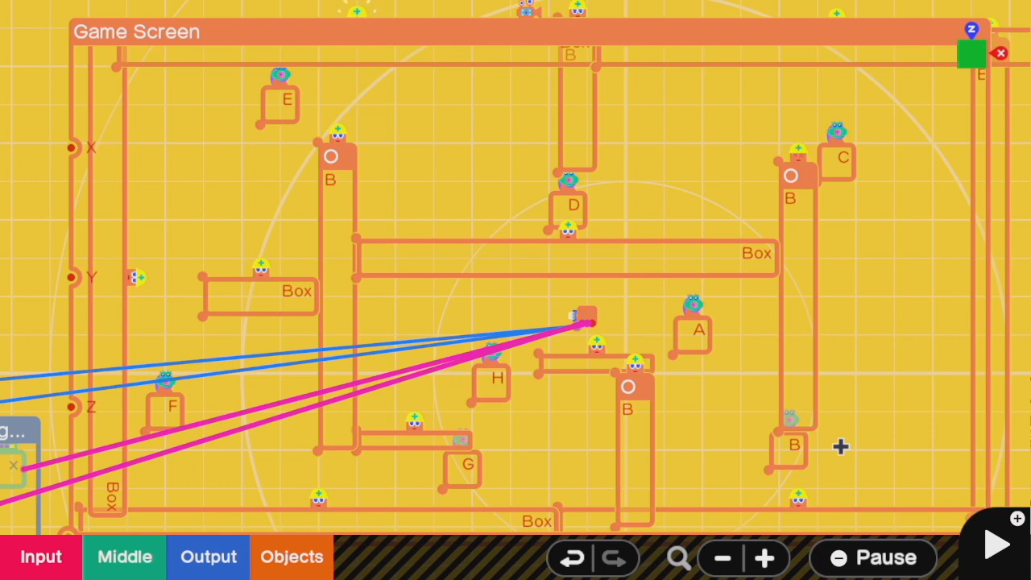
mouse_move(609, 322)
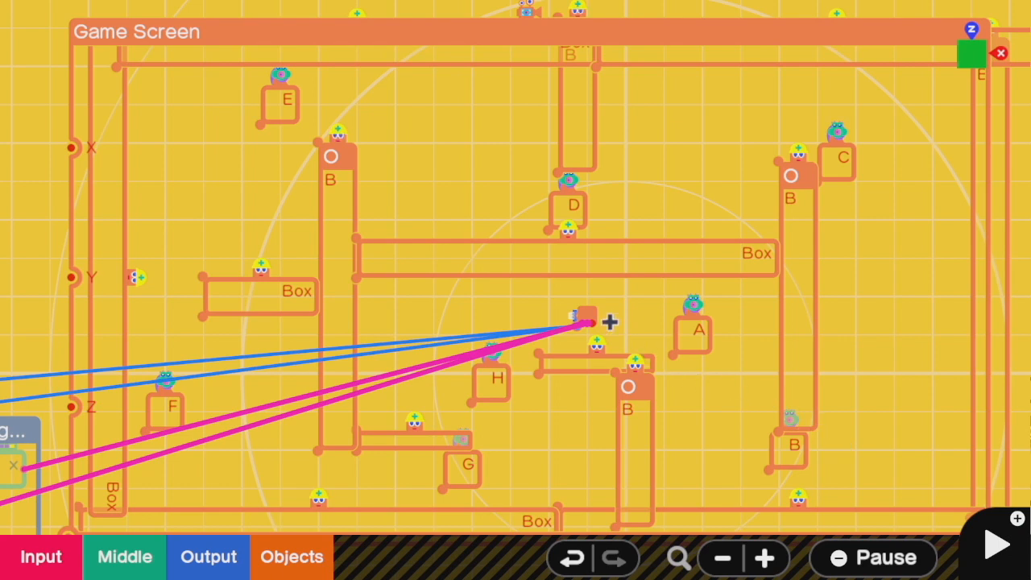
mouse_move(699, 325)
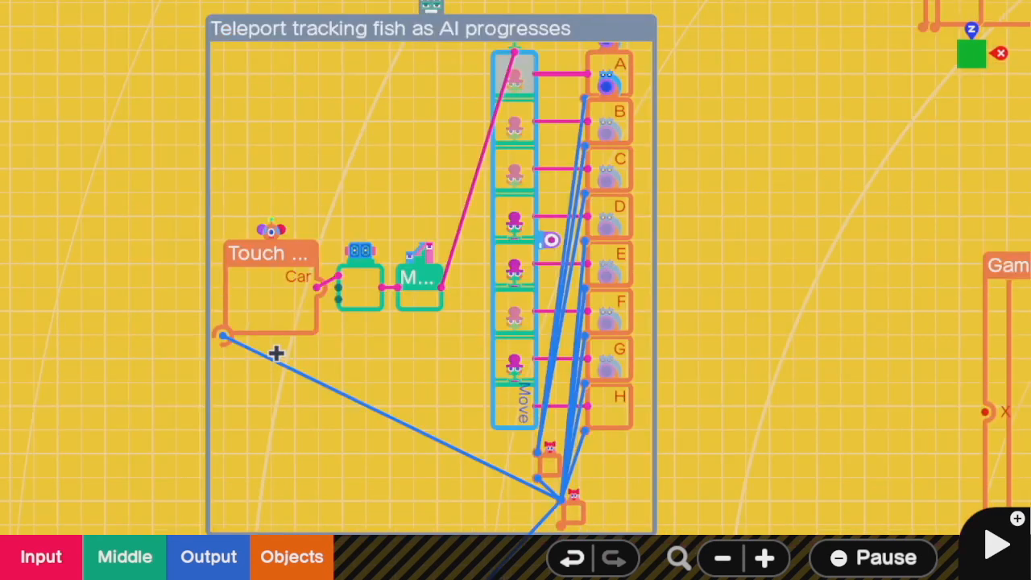
mouse_move(559, 428)
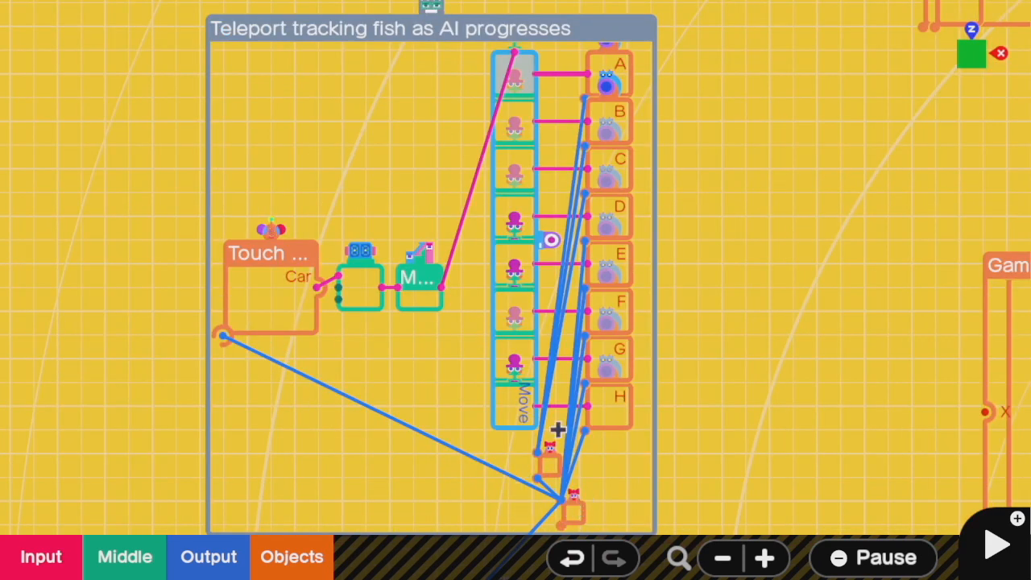
mouse_move(651, 374)
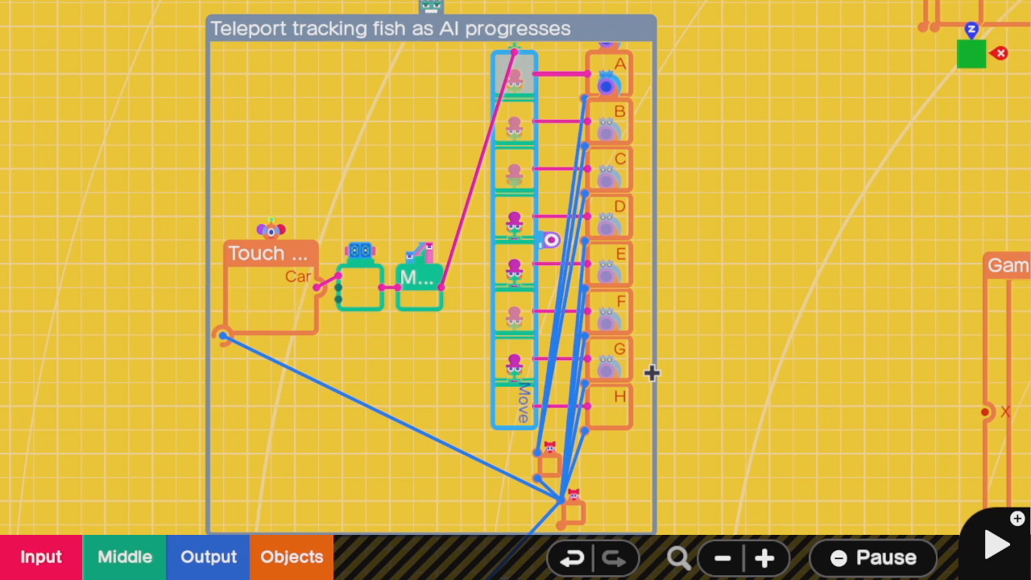
mouse_move(245, 291)
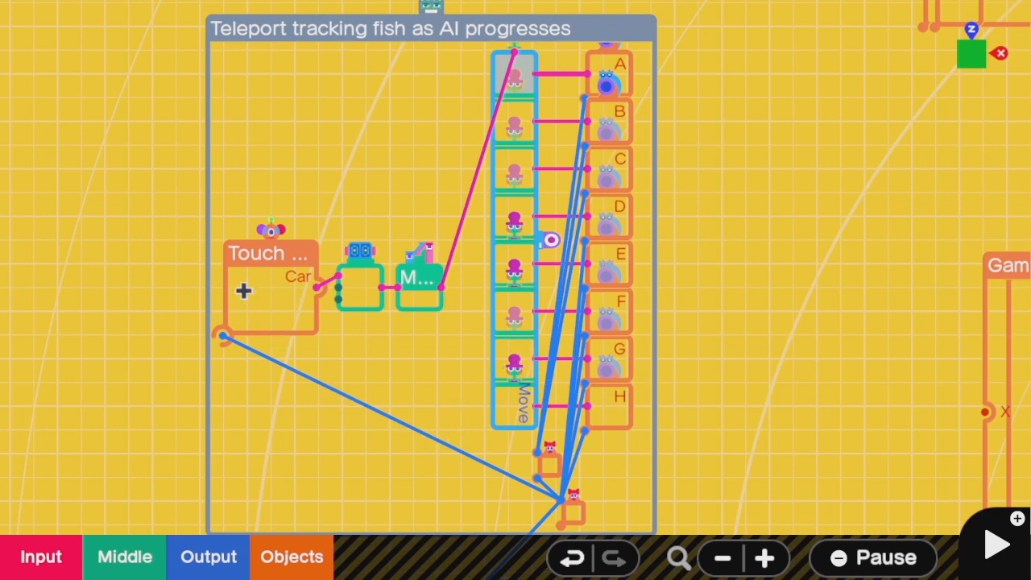
mouse_move(331, 291)
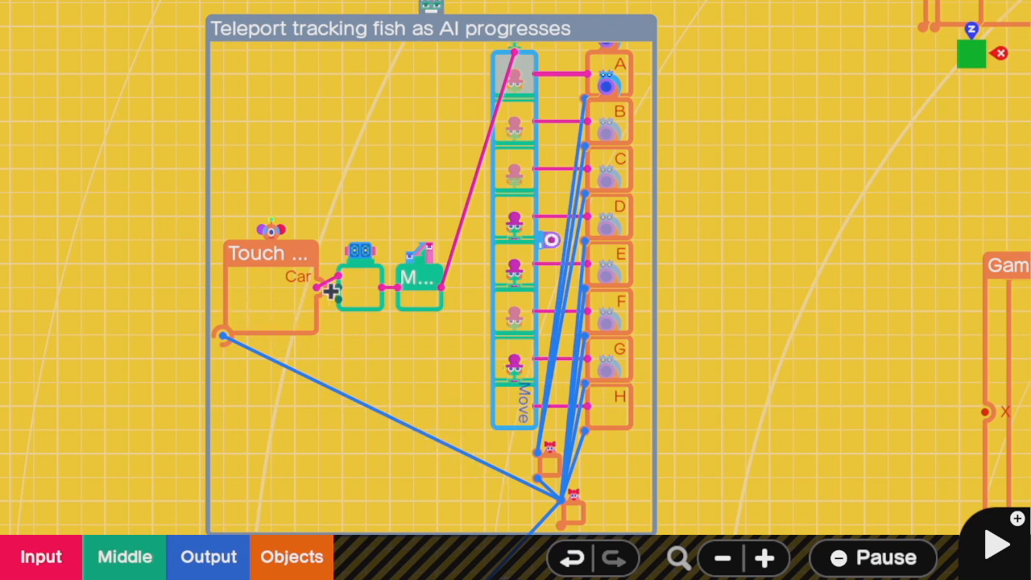
mouse_move(267, 325)
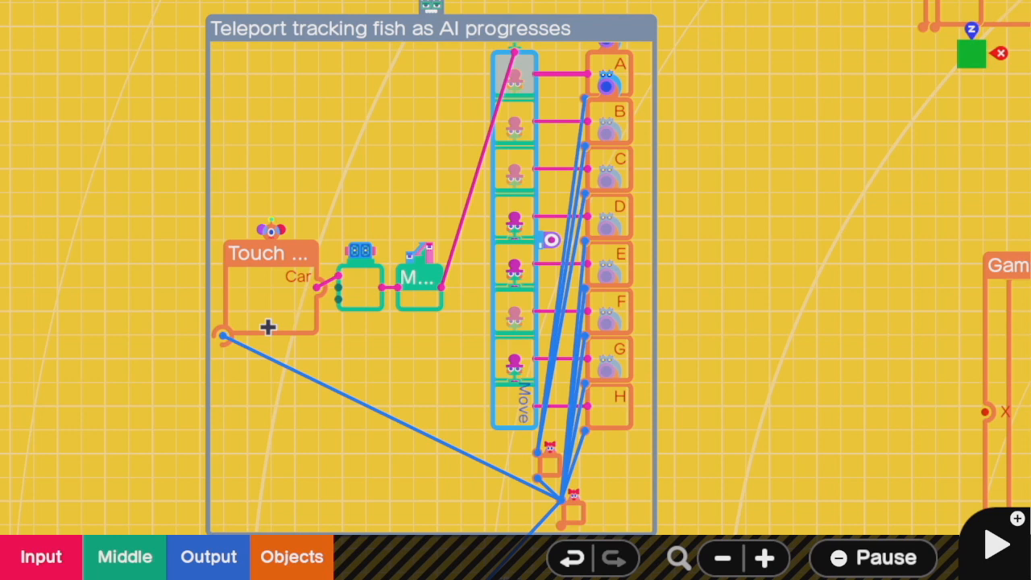
mouse_move(303, 219)
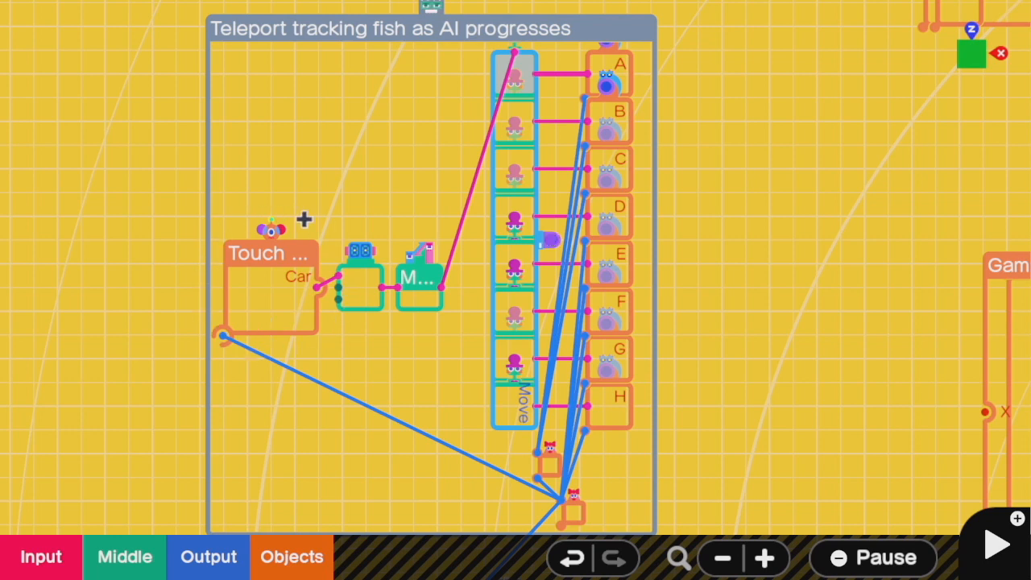
mouse_move(212, 277)
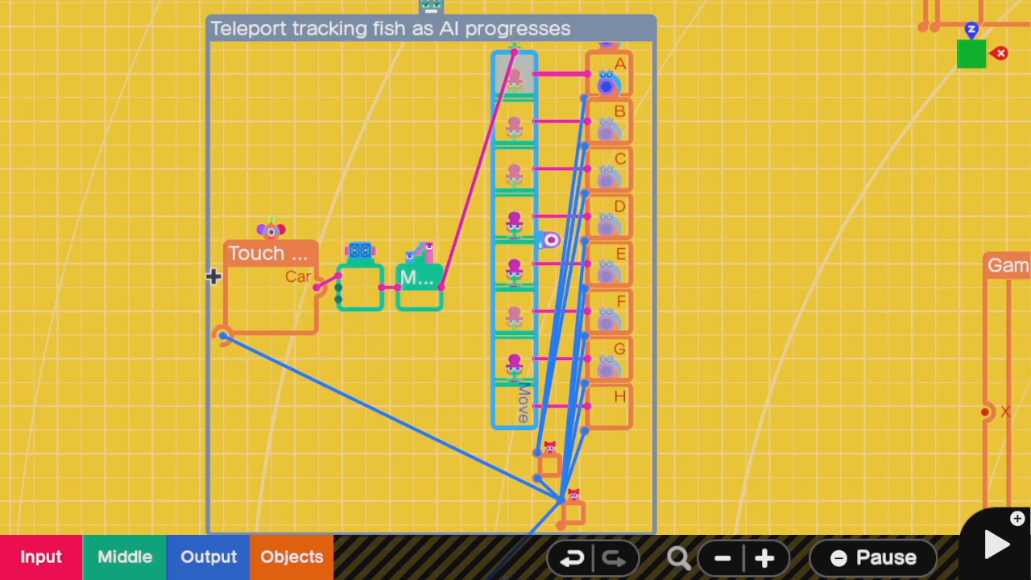
mouse_move(390, 392)
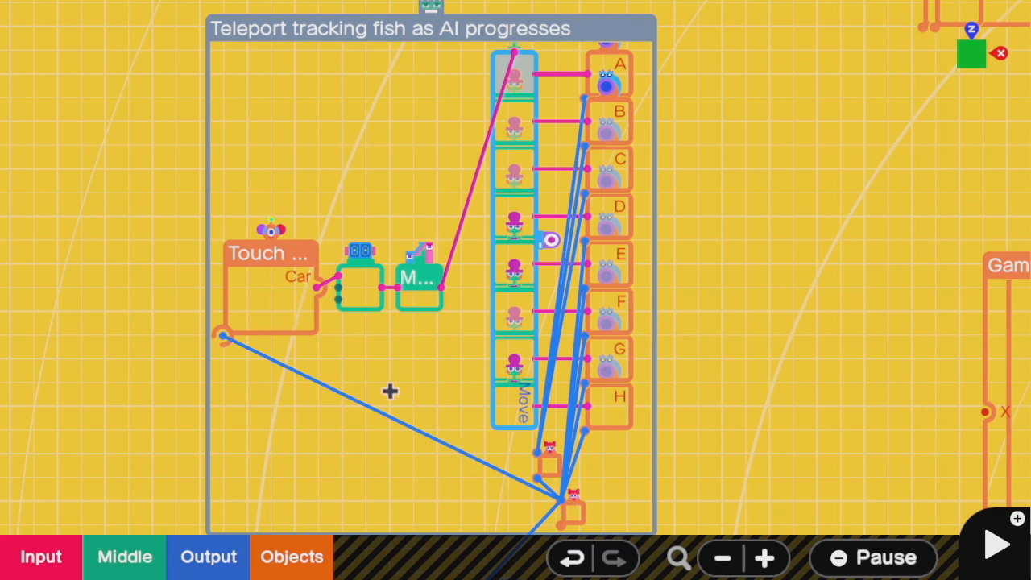
click(360, 287)
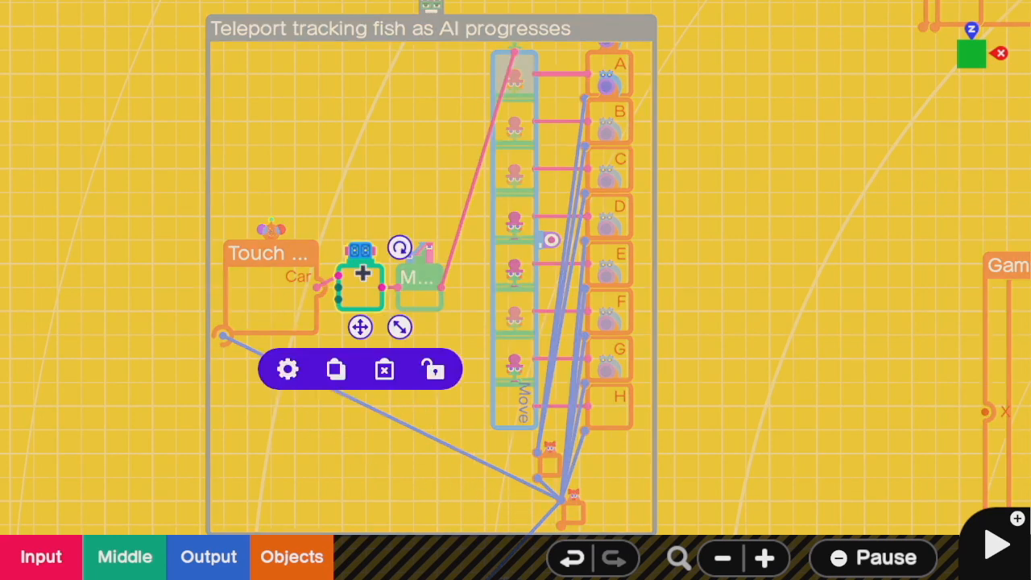
click(286, 369)
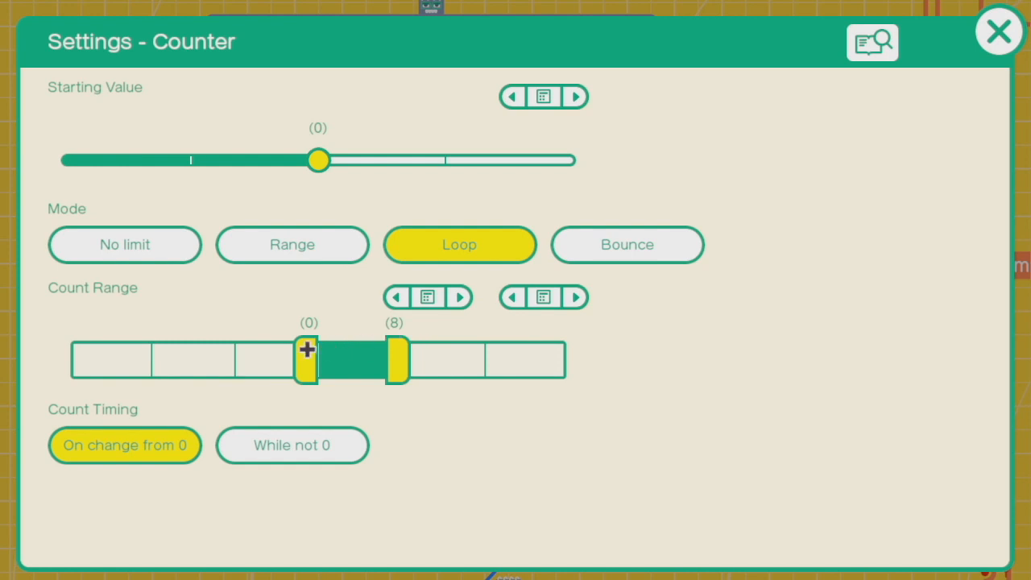
click(998, 31)
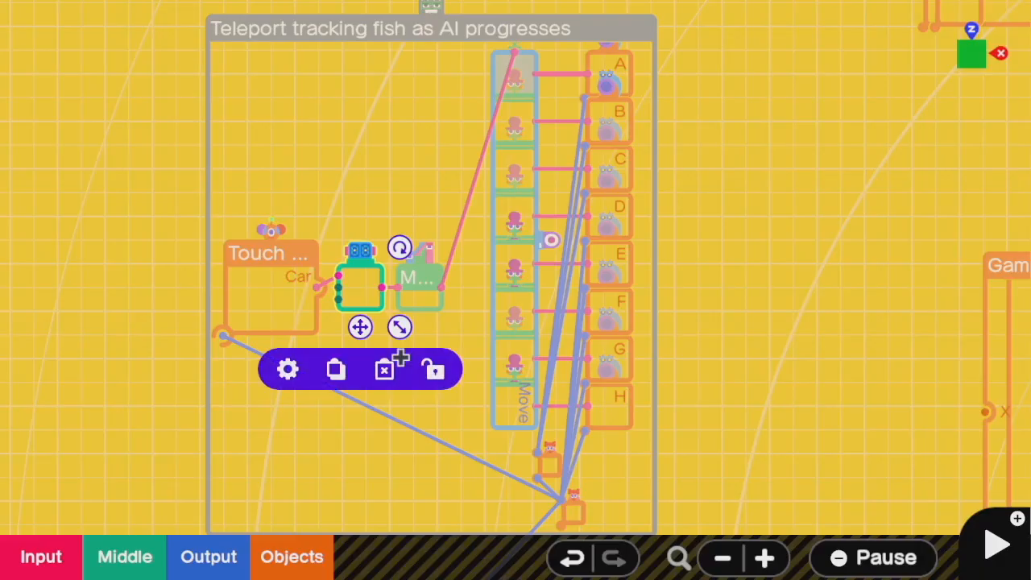
click(286, 369)
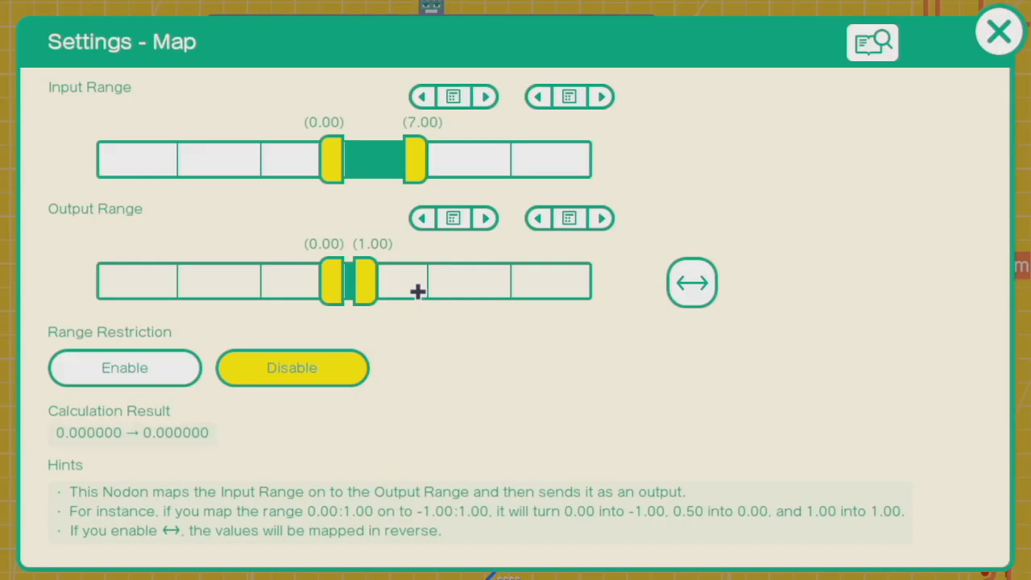
click(998, 32)
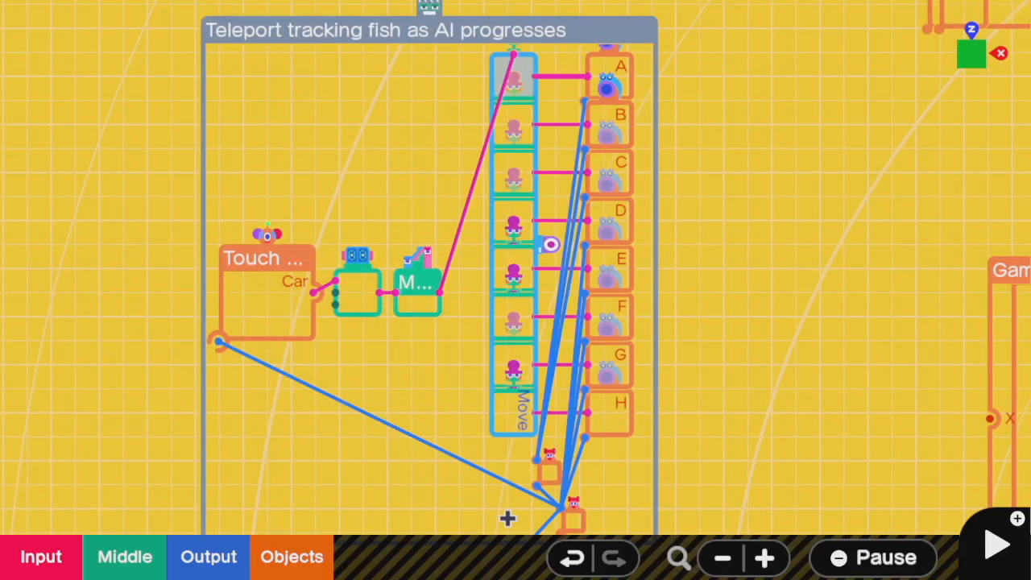
mouse_move(341, 337)
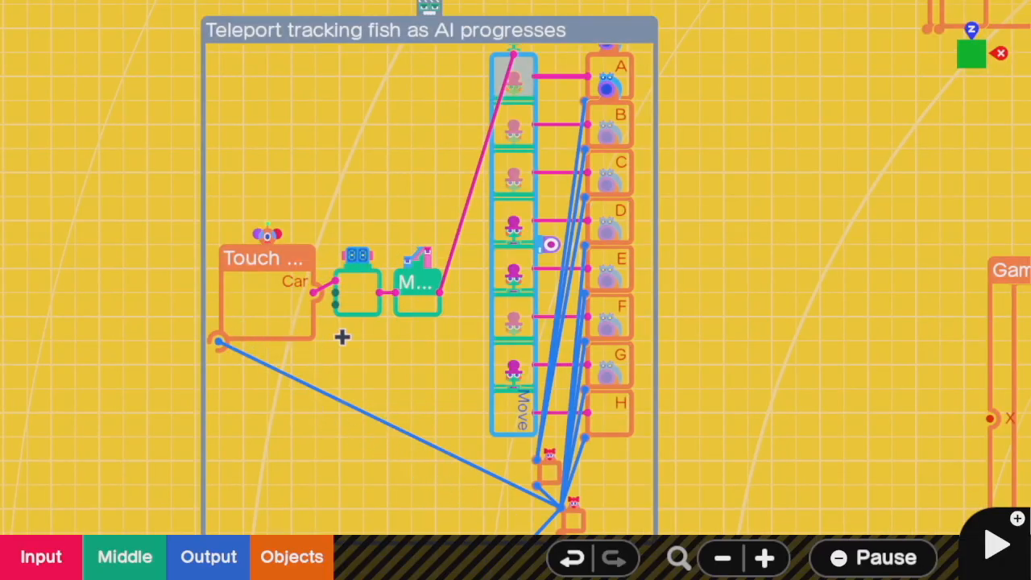
mouse_move(530, 137)
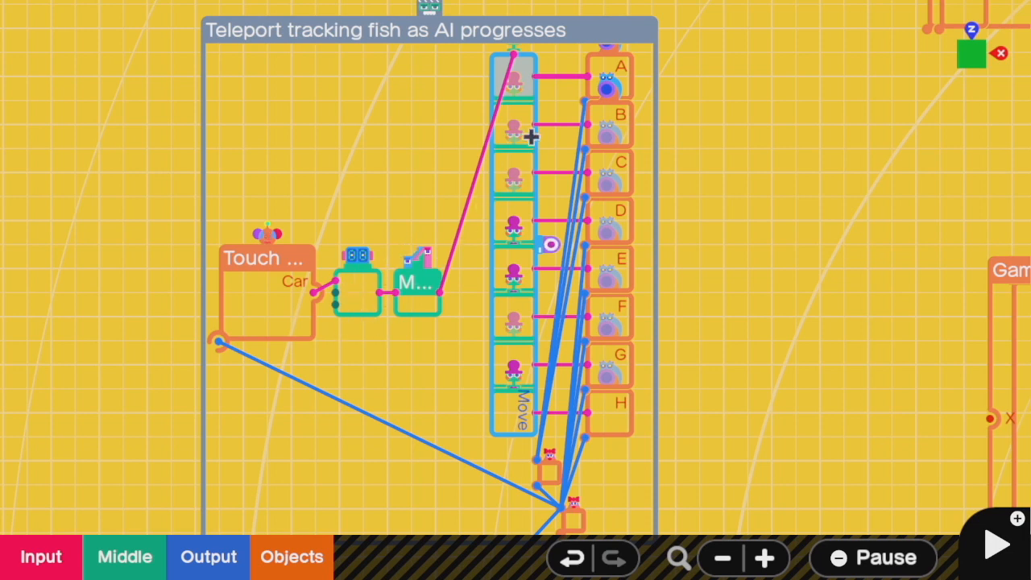
mouse_move(560, 170)
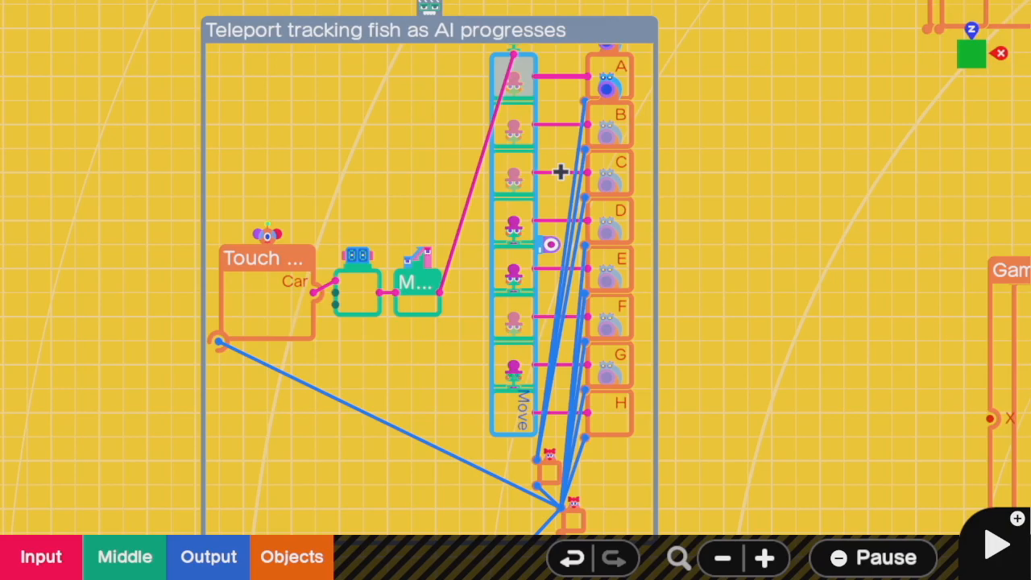
click(996, 544)
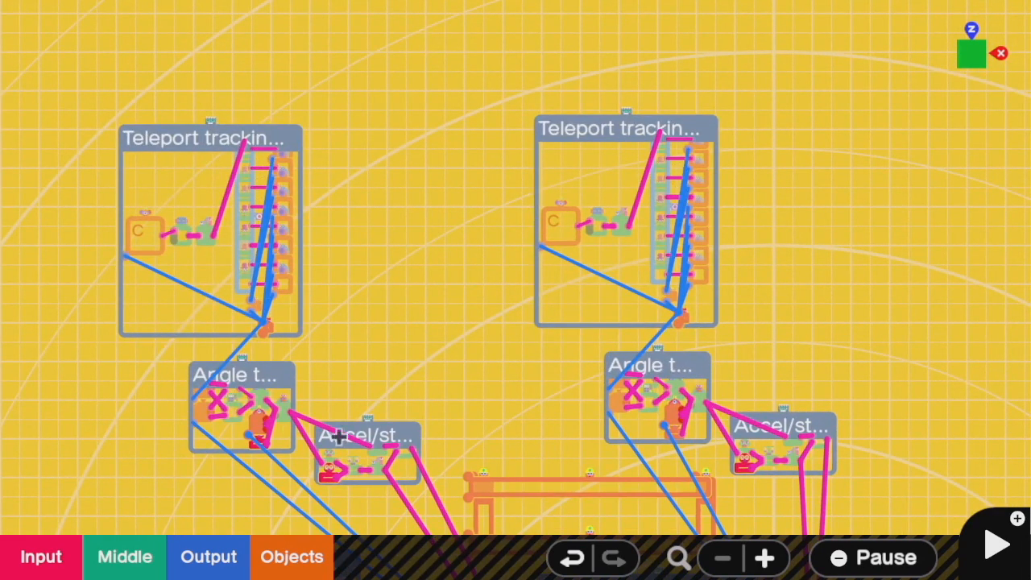
mouse_move(261, 303)
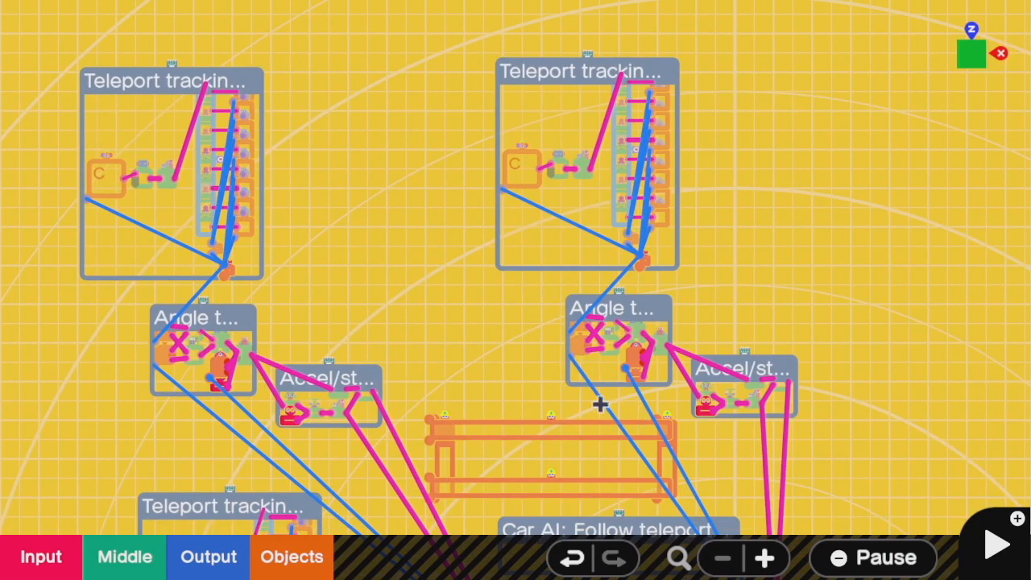
mouse_move(725, 245)
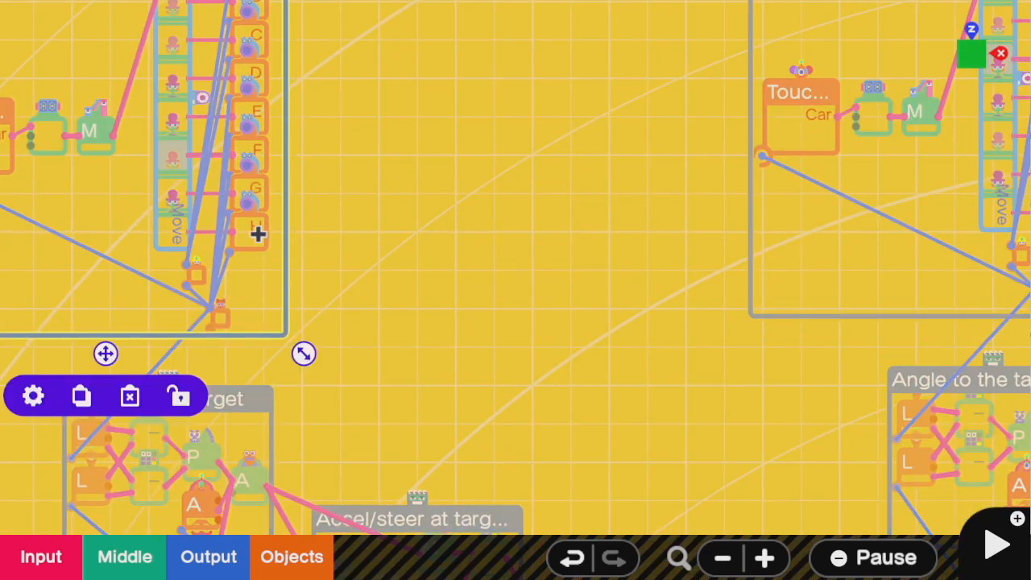
Select the Counter nodon in the 'Teleport tracking fish as AI progresses' group
click(256, 234)
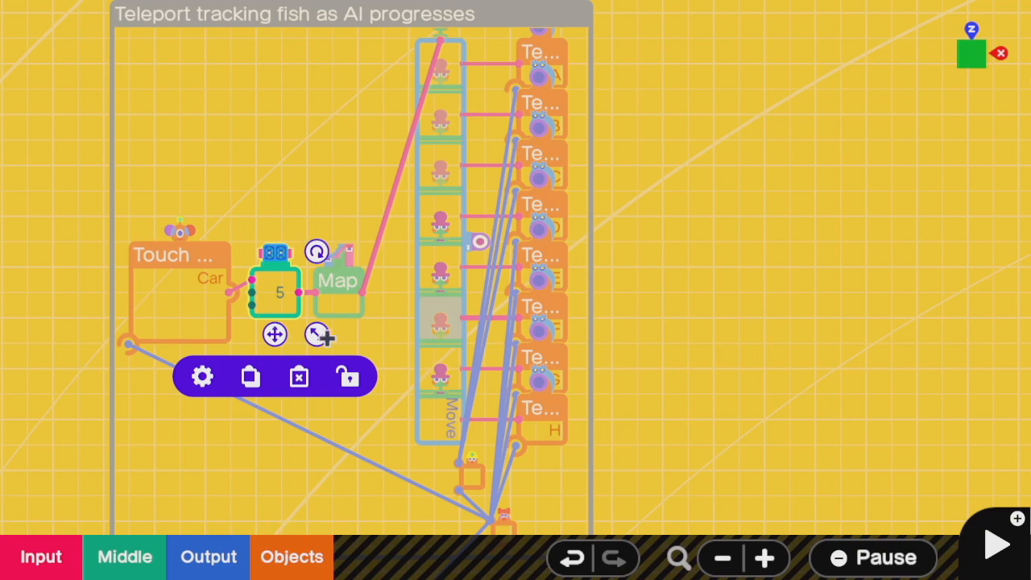
Start a test run so the car AI chases its teleporting target through the maze
click(995, 545)
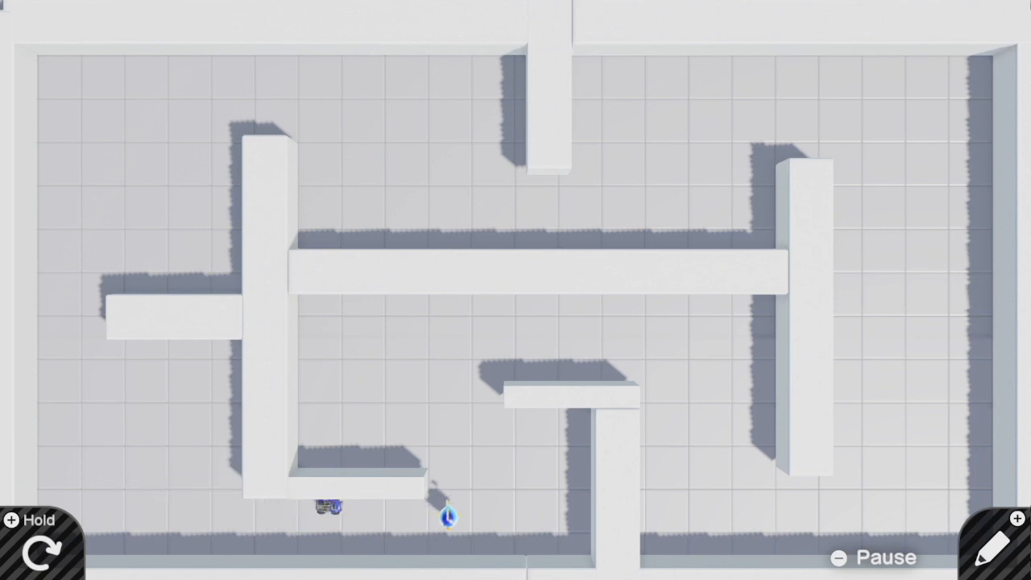
Leave test play and return to the nodon programming board showing the maze layout
click(995, 544)
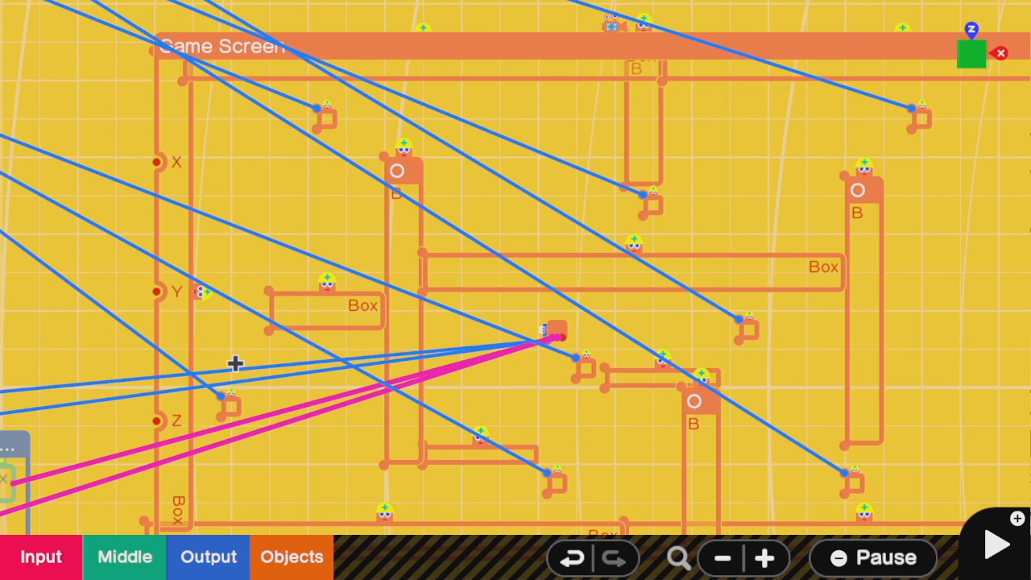
mouse_move(329, 191)
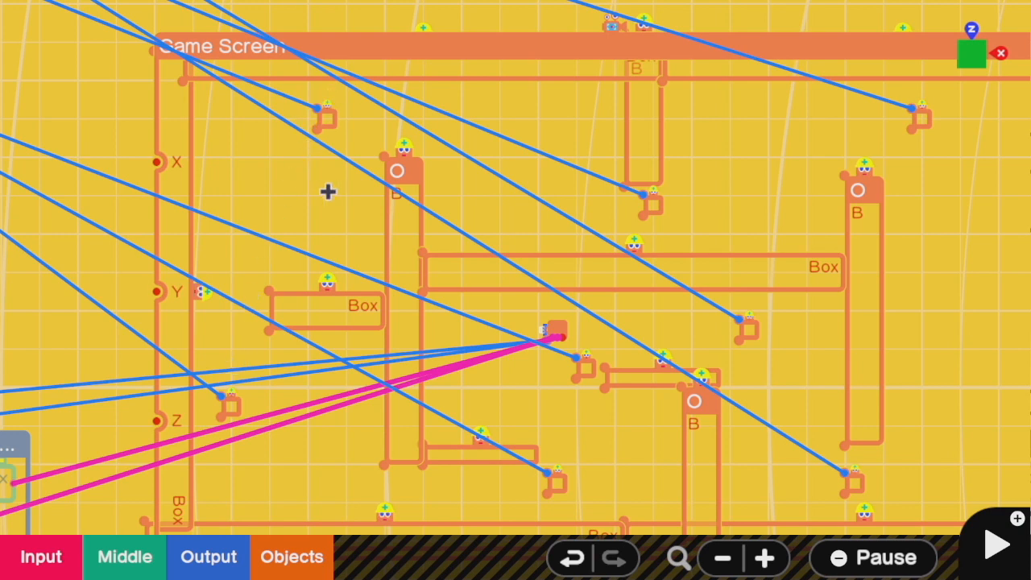
mouse_move(304, 174)
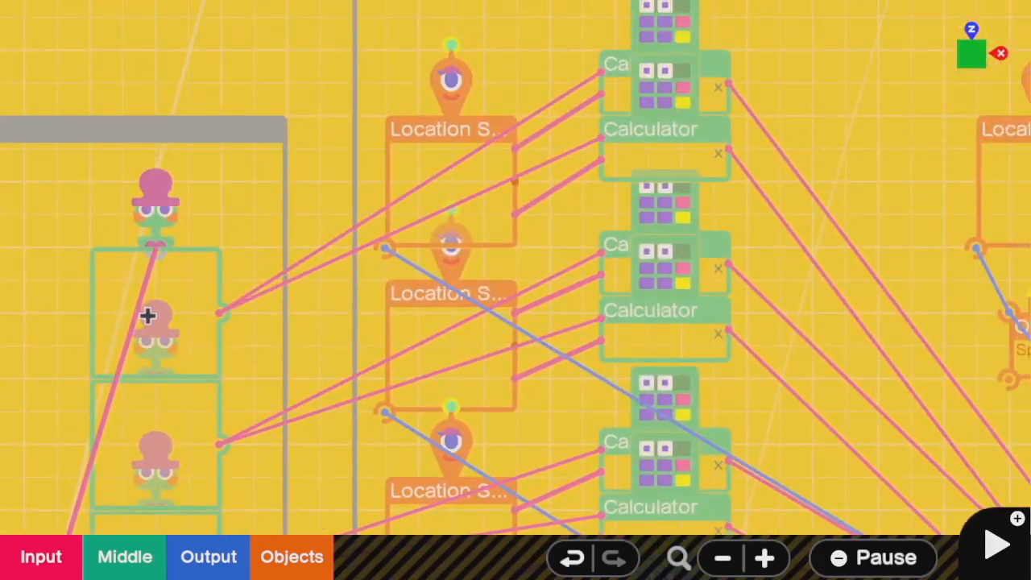
mouse_move(217, 272)
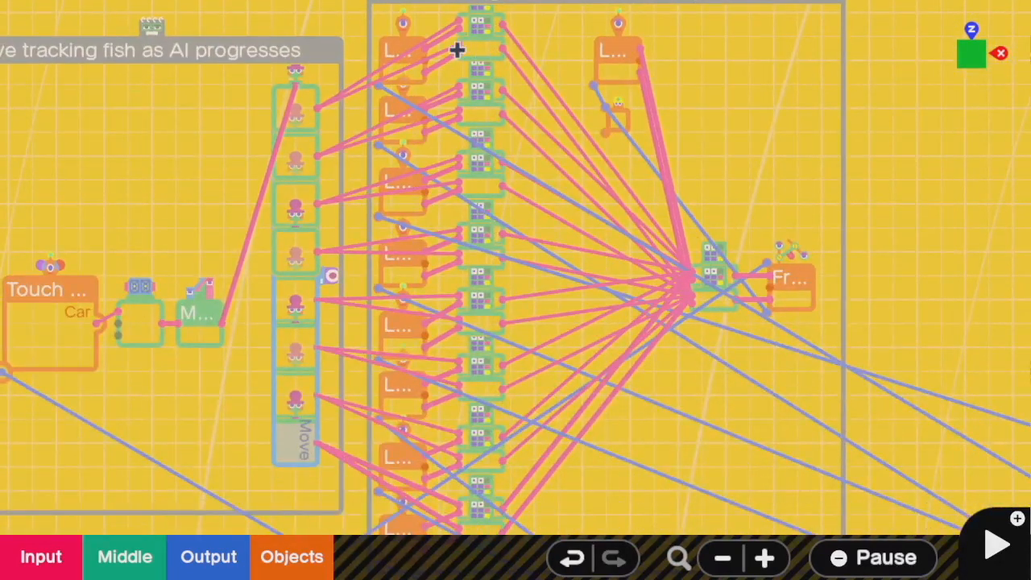
mouse_move(509, 119)
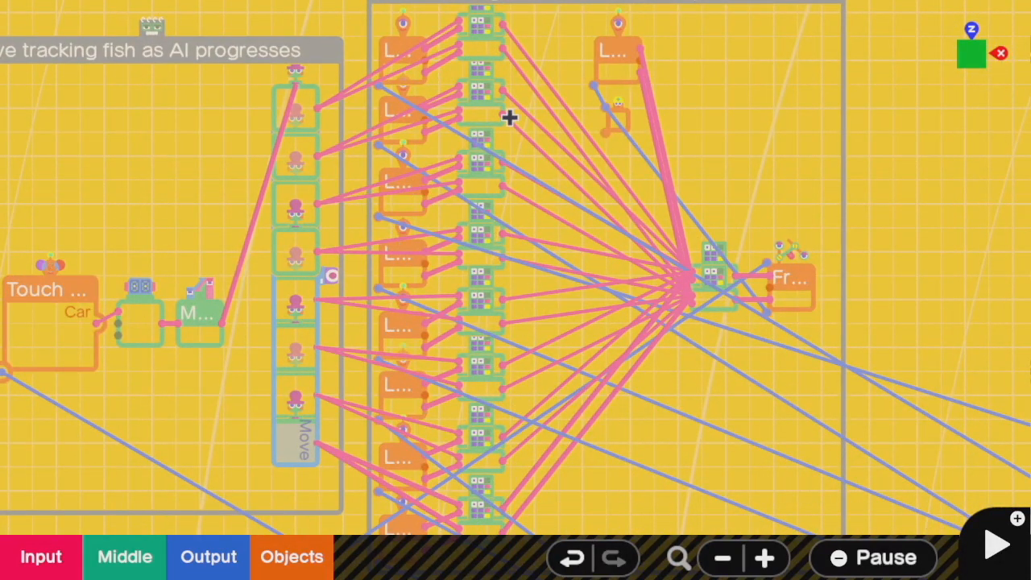
mouse_move(473, 184)
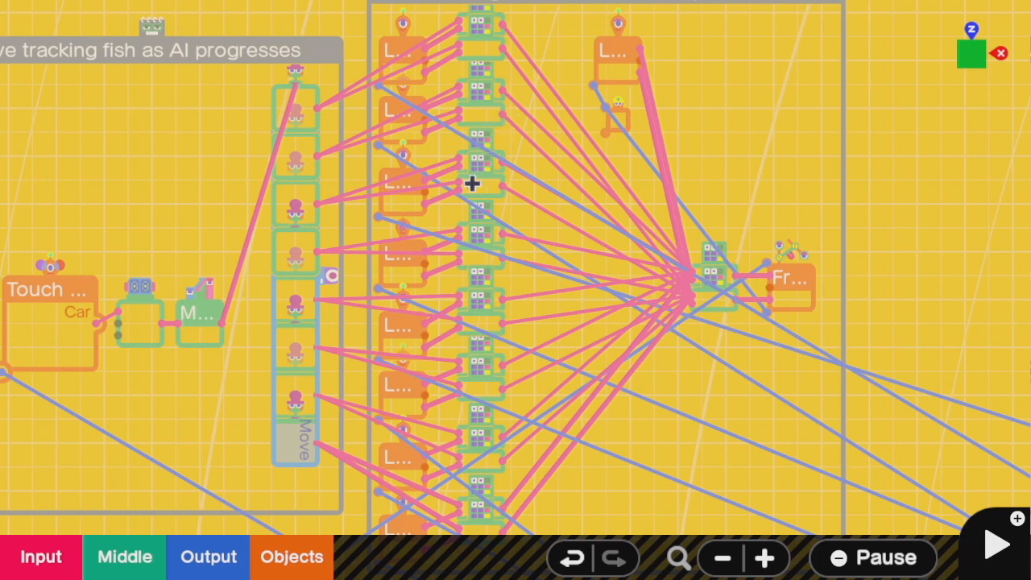
mouse_move(331, 271)
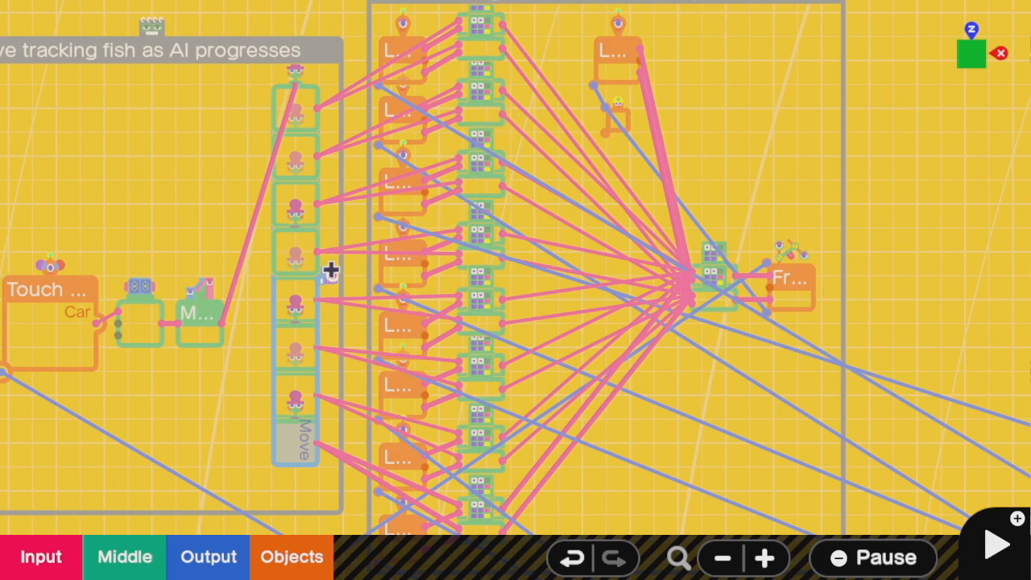
mouse_move(482, 260)
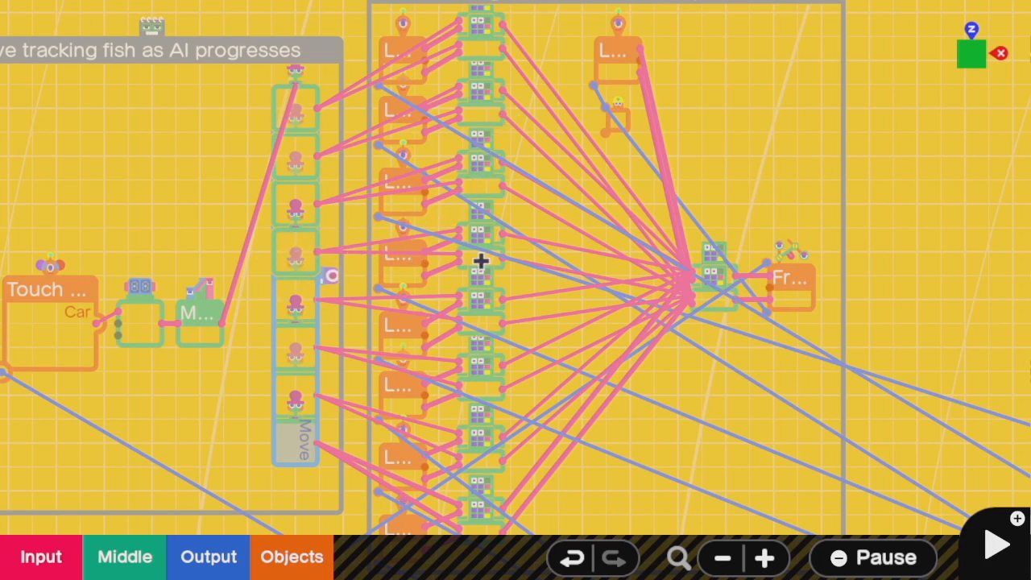
mouse_move(664, 271)
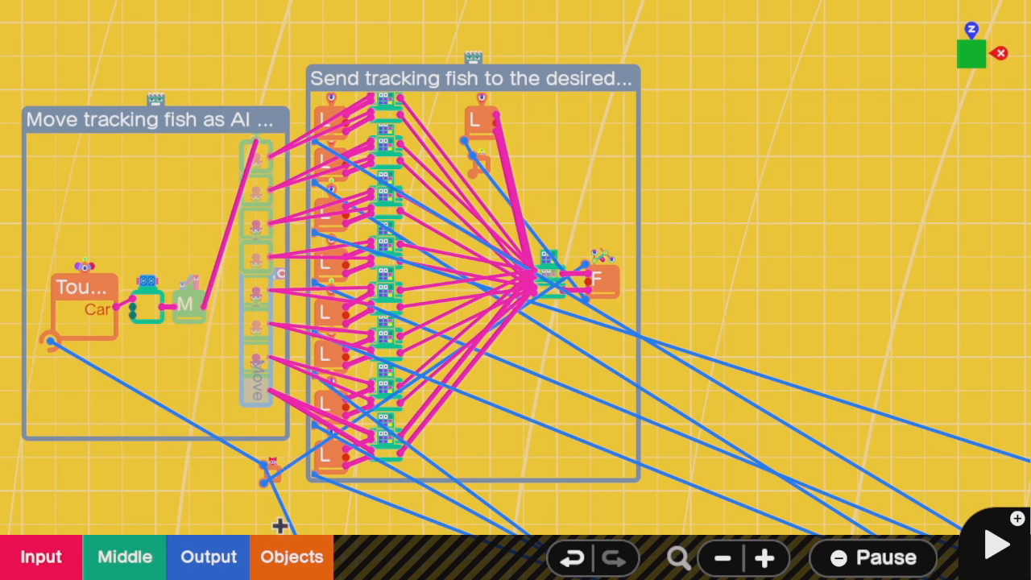
mouse_move(401, 404)
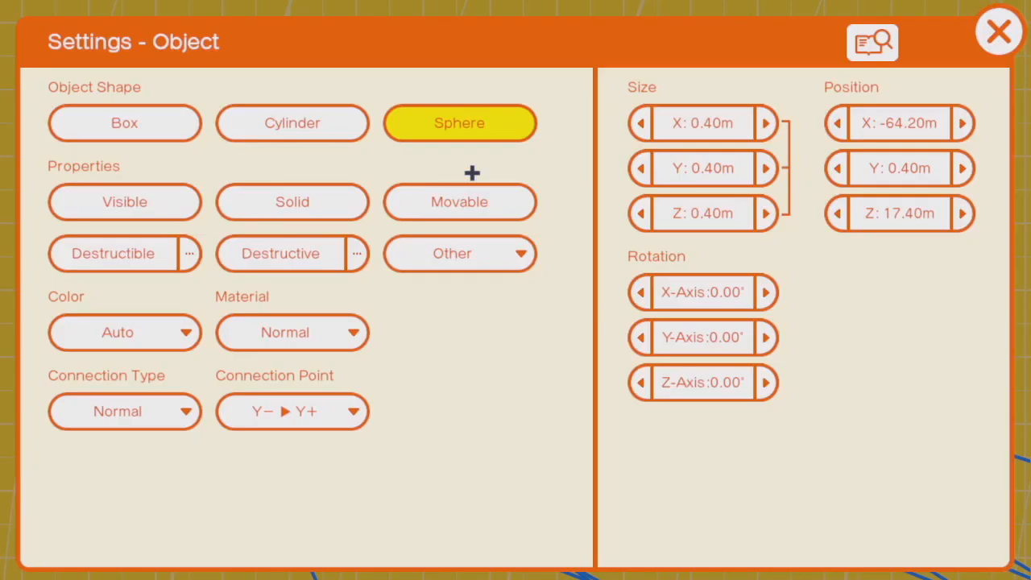
click(999, 30)
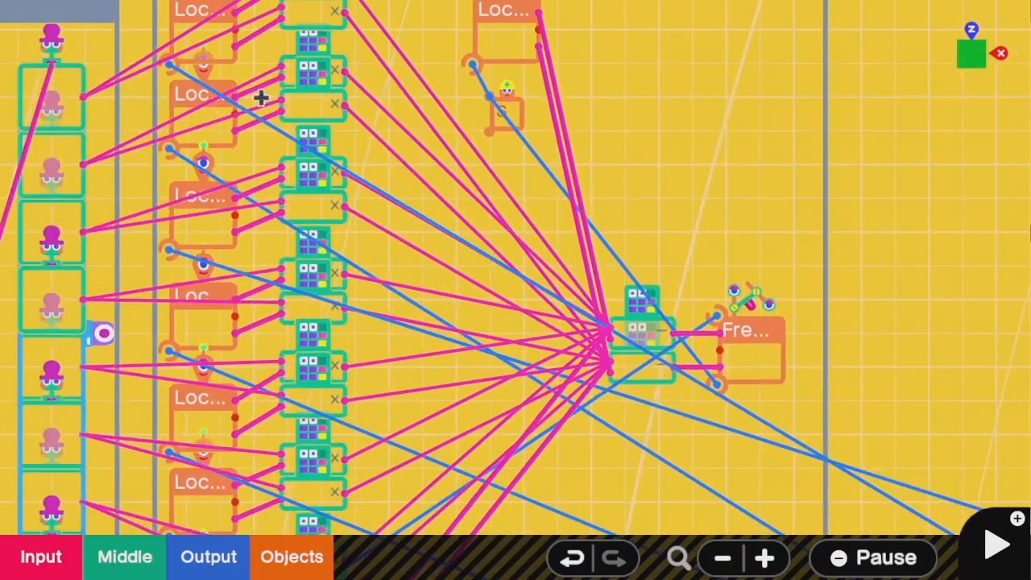
mouse_move(252, 32)
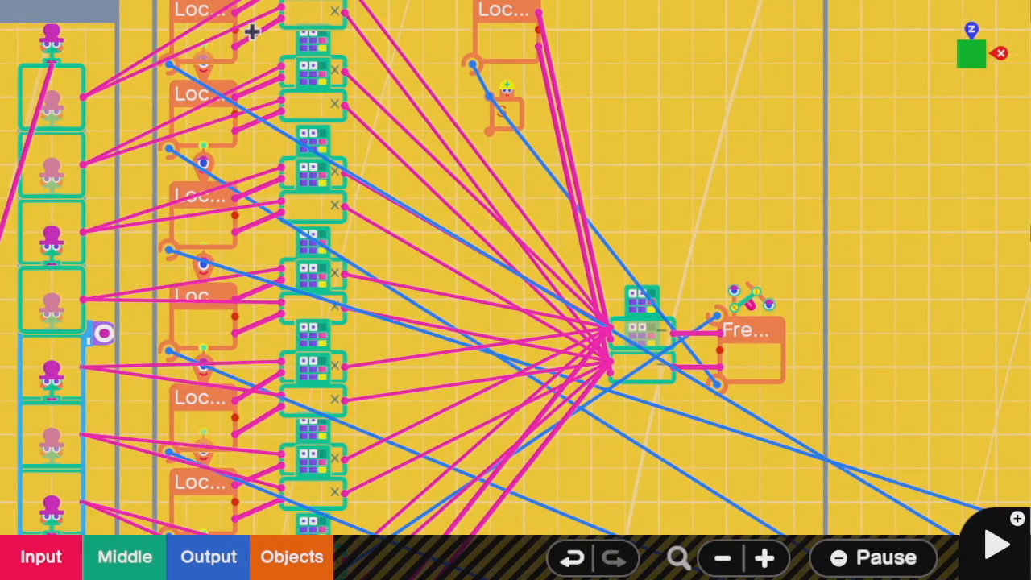
mouse_move(636, 319)
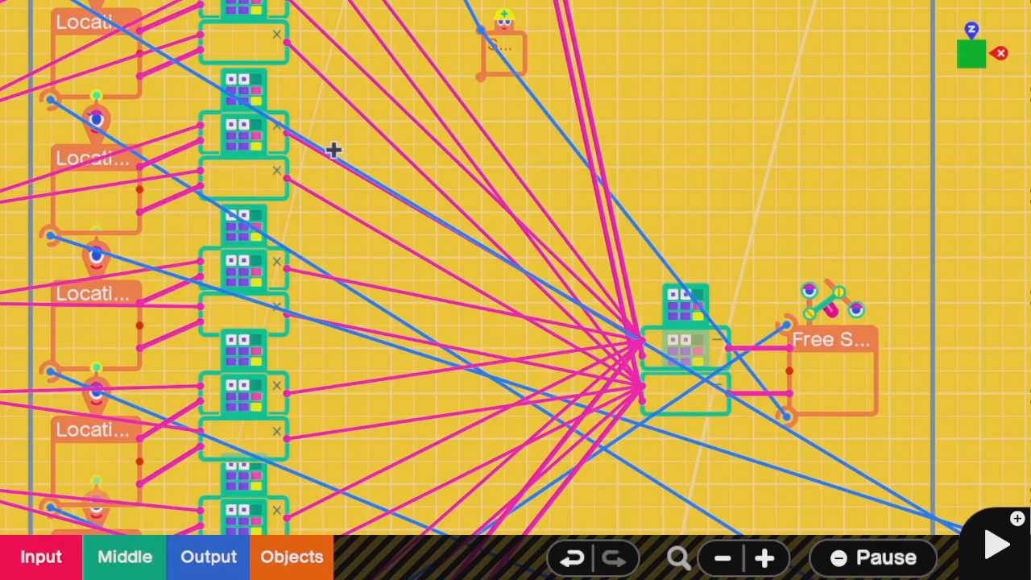
mouse_move(606, 339)
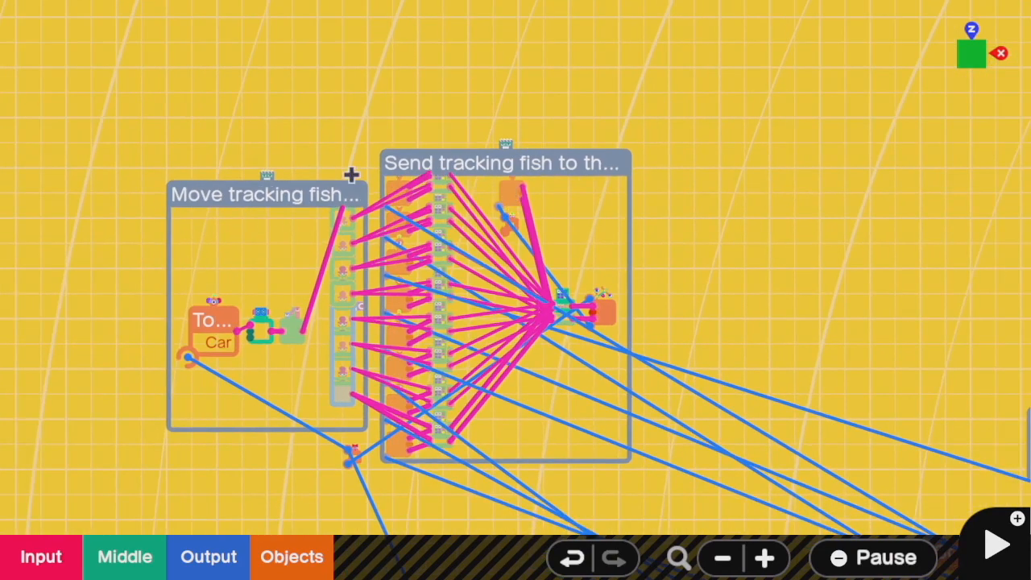
click(995, 544)
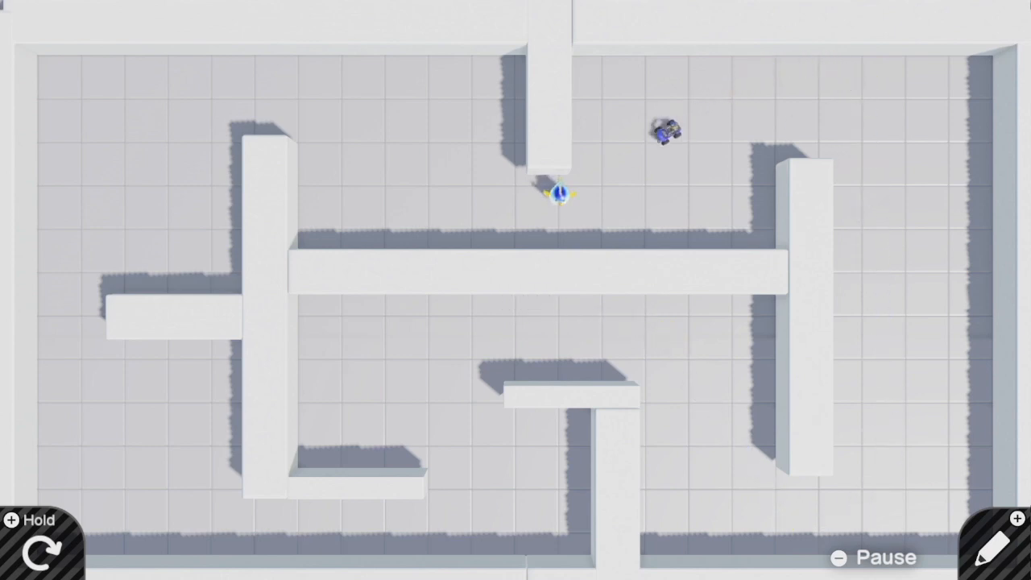
click(1002, 546)
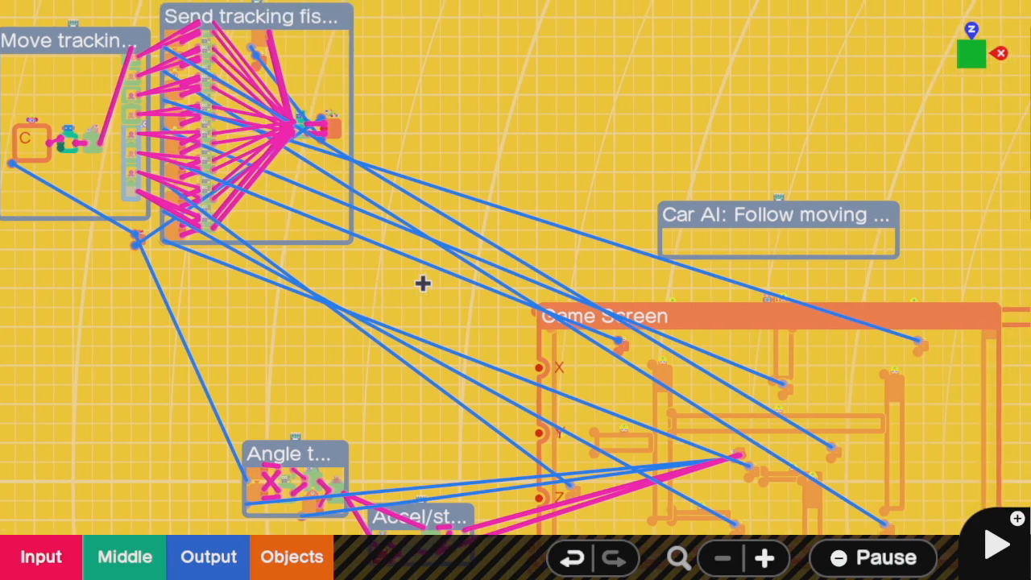
mouse_move(402, 469)
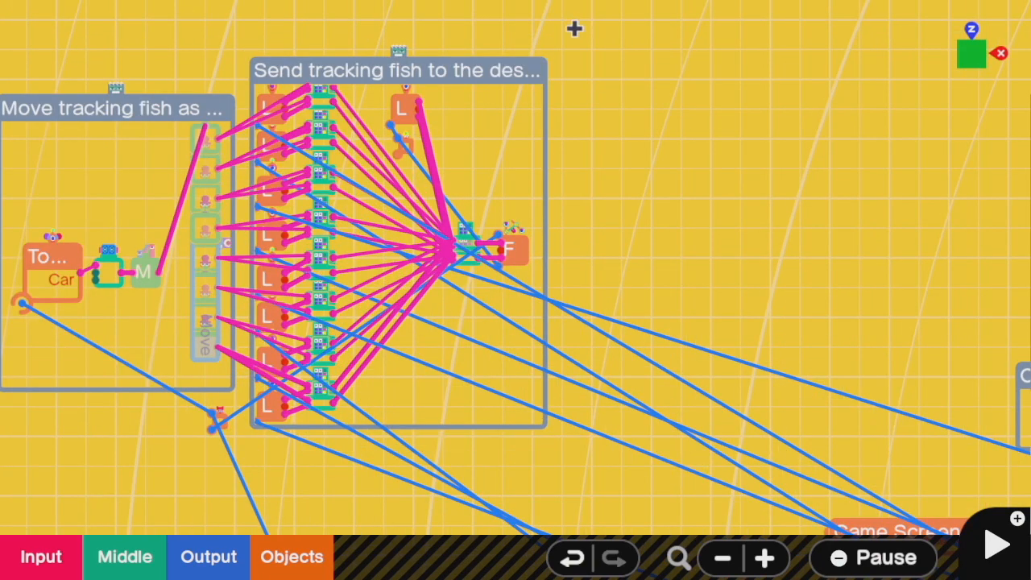
Pan the board so the Move and Send tracking-fish groups with their location sensors are centred
drag(580, 29, 319, 506)
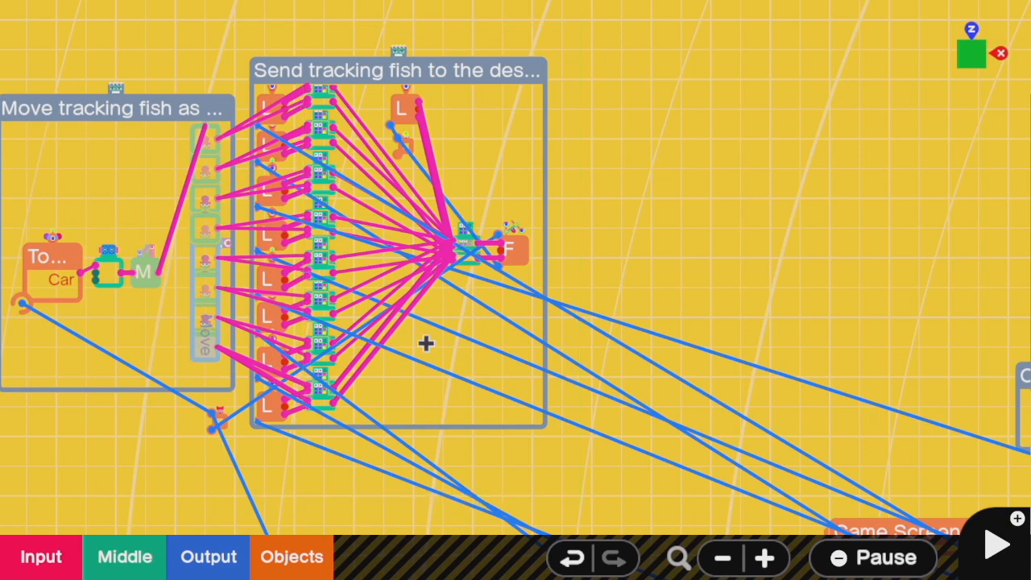
mouse_move(386, 372)
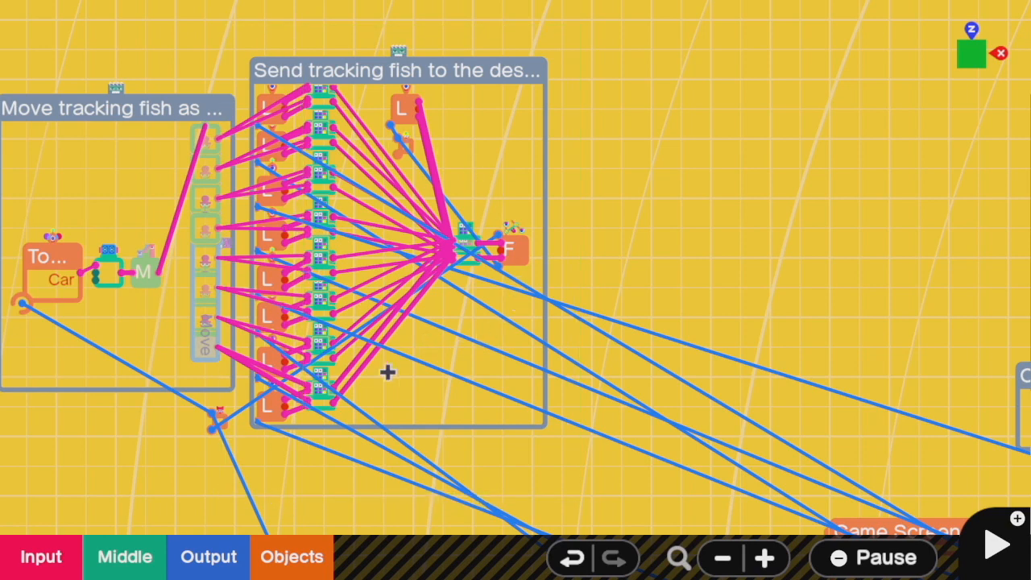
mouse_move(314, 276)
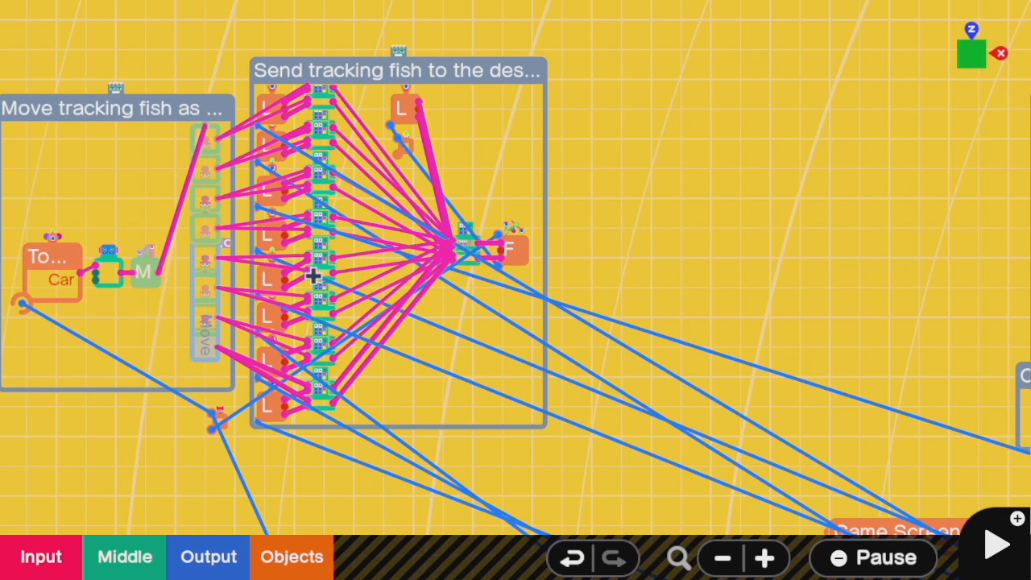
mouse_move(500, 314)
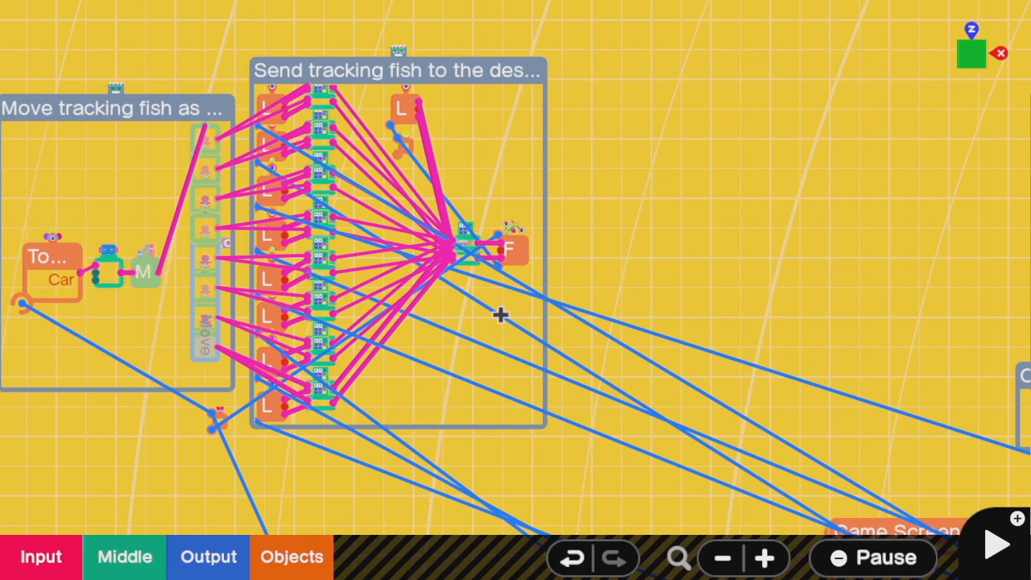